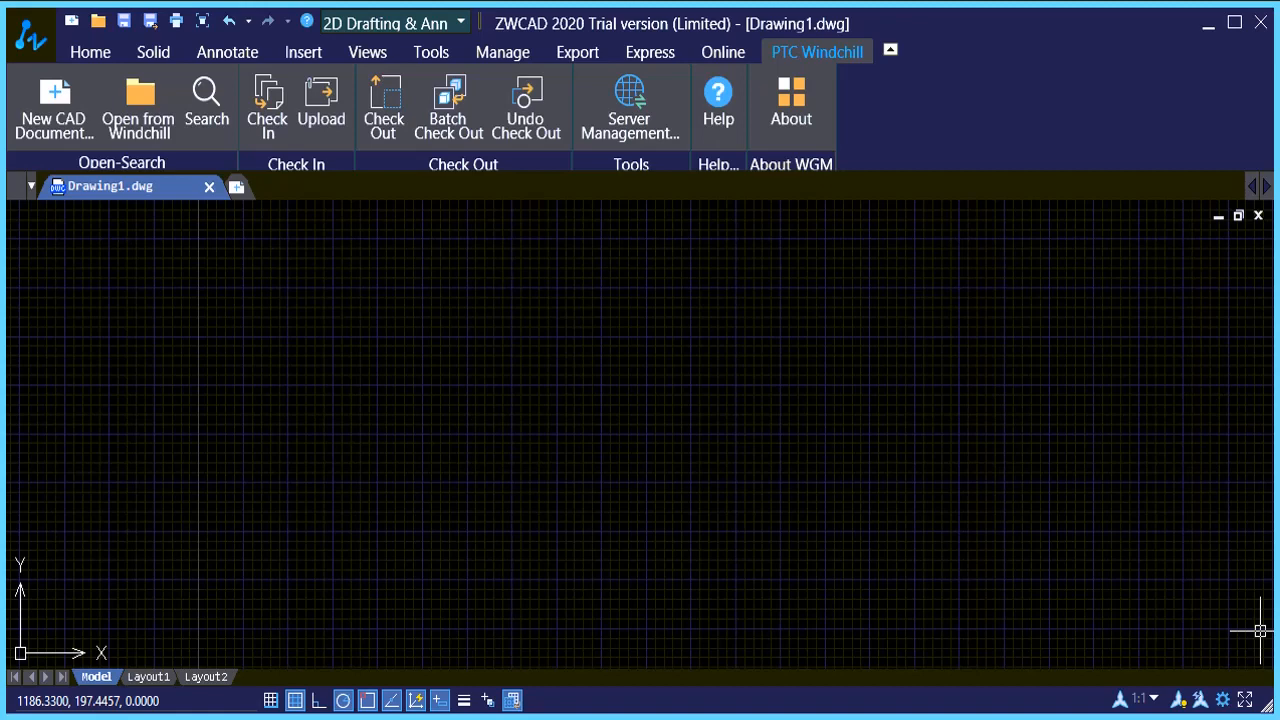
mouse_move(588, 408)
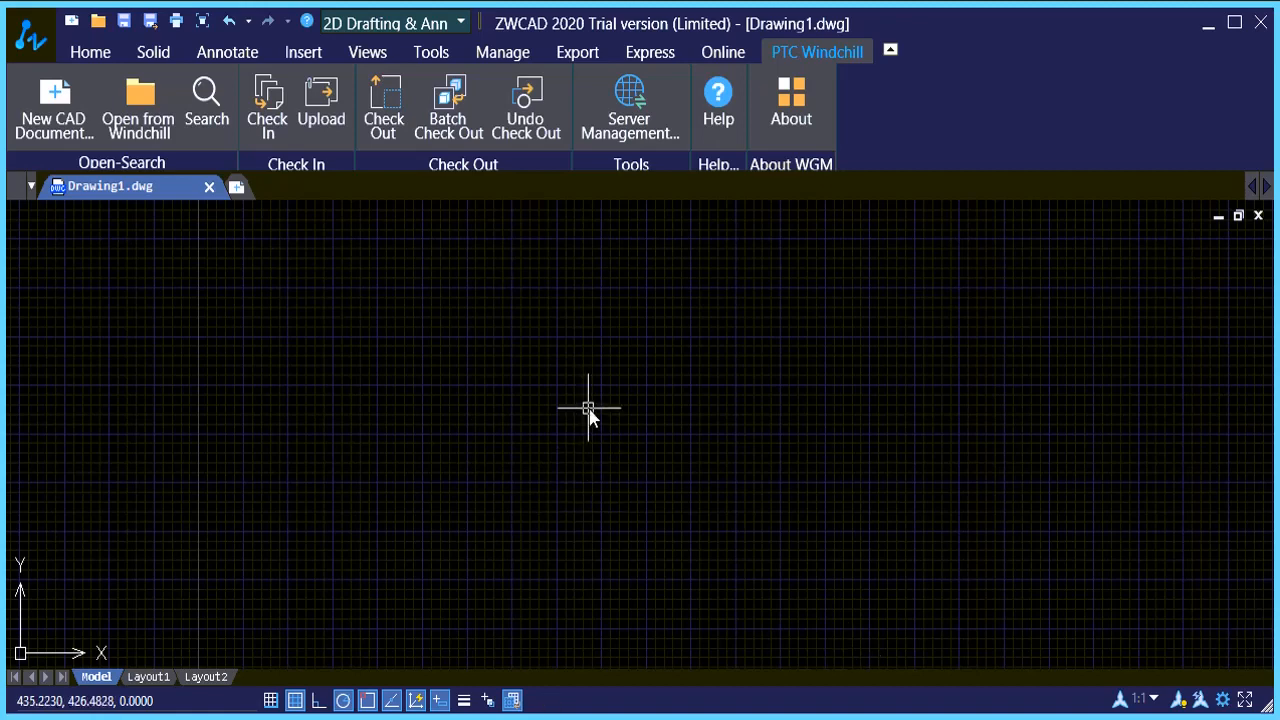
mouse_move(590, 410)
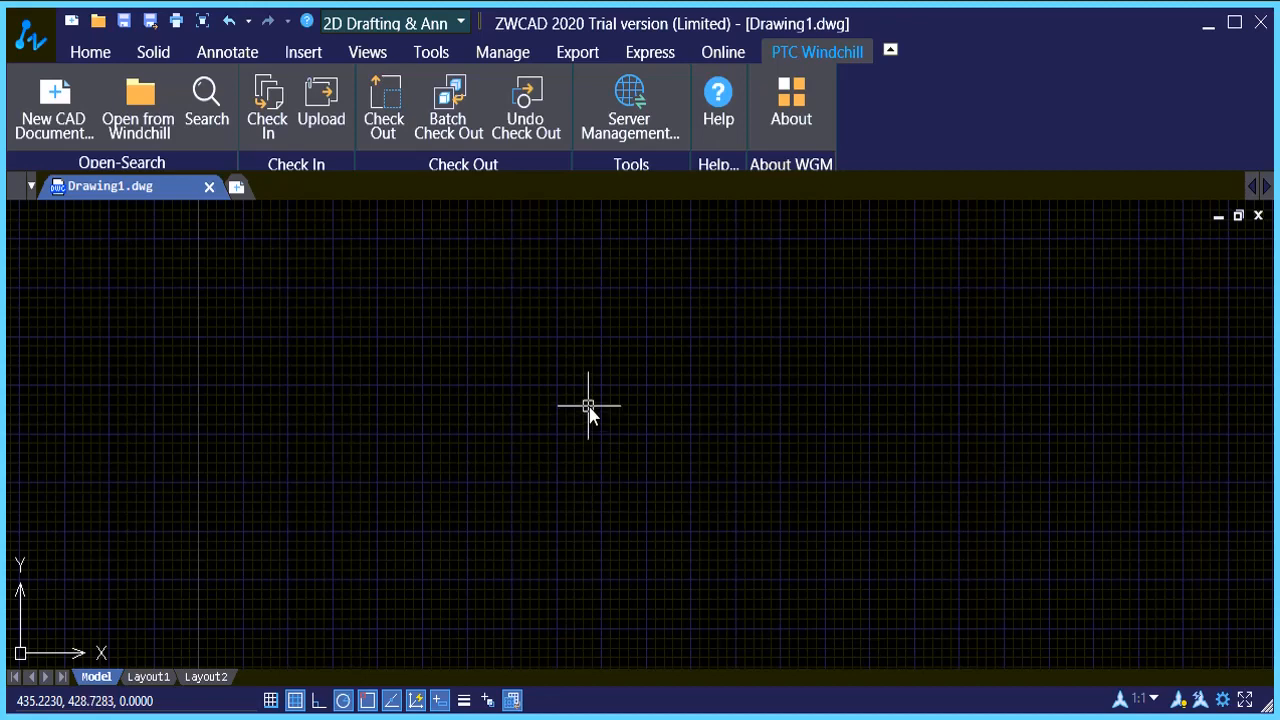
mouse_move(704, 236)
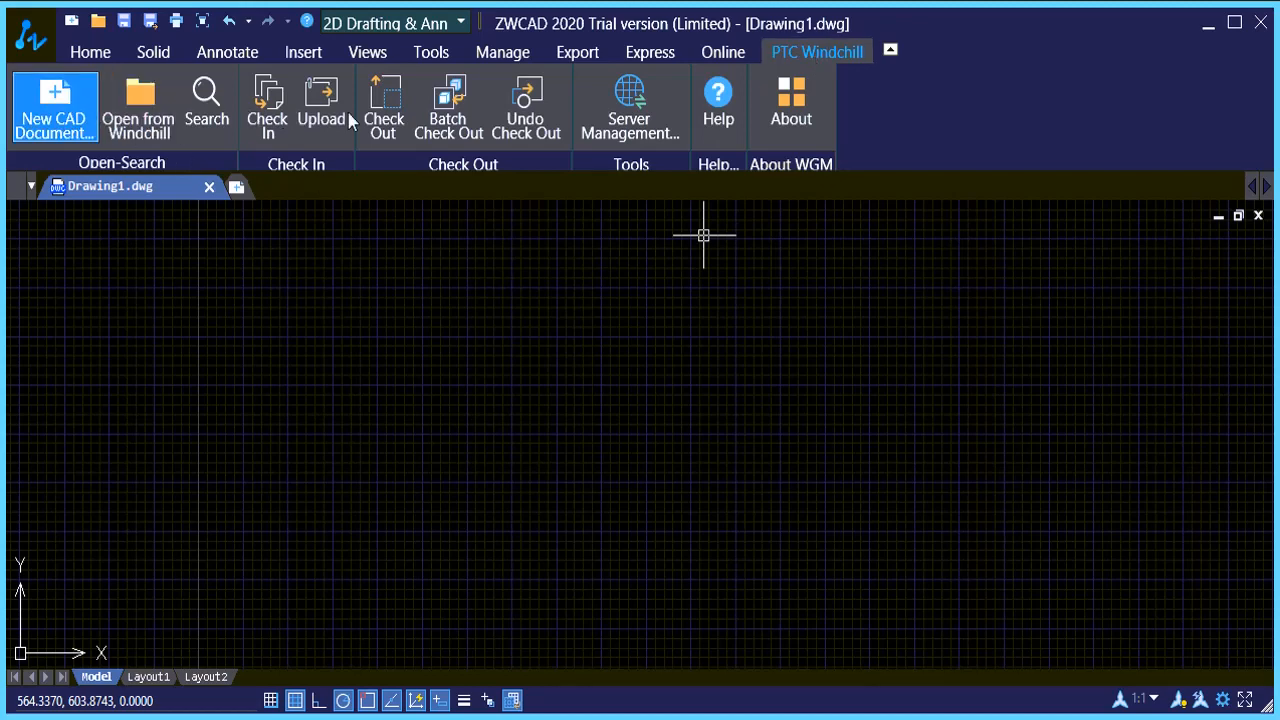
mouse_move(526, 108)
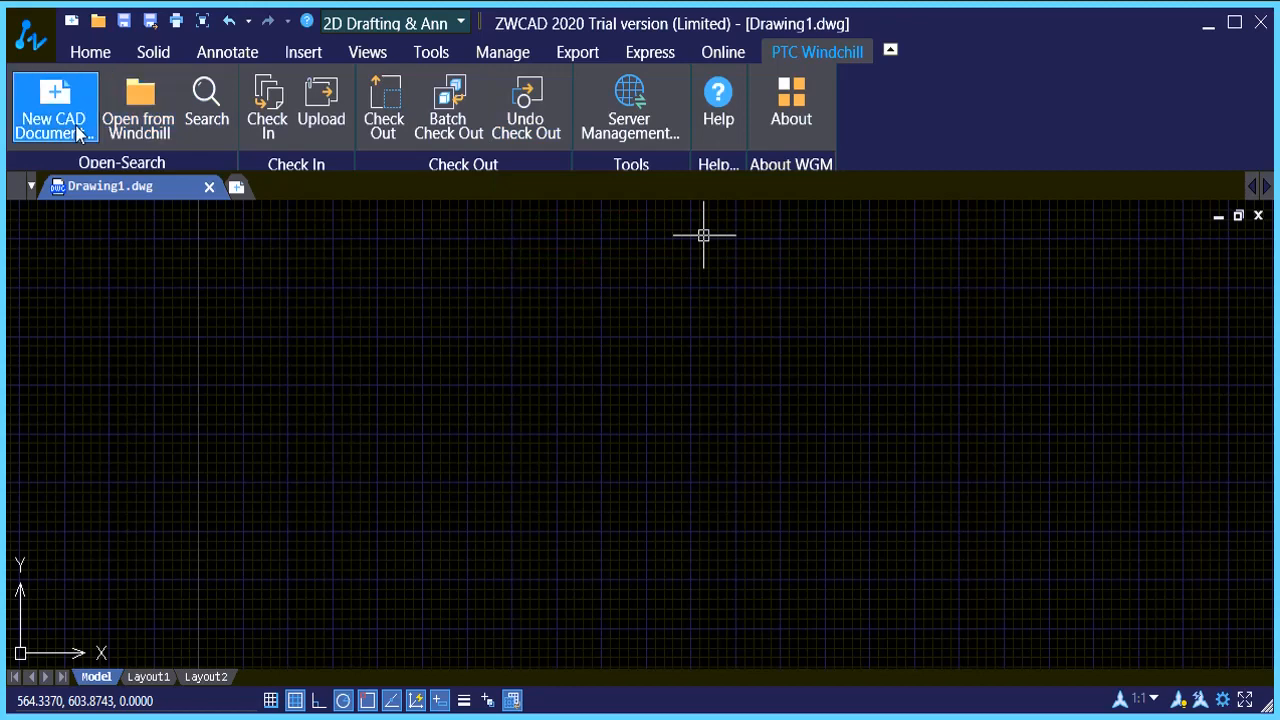
mouse_move(150, 128)
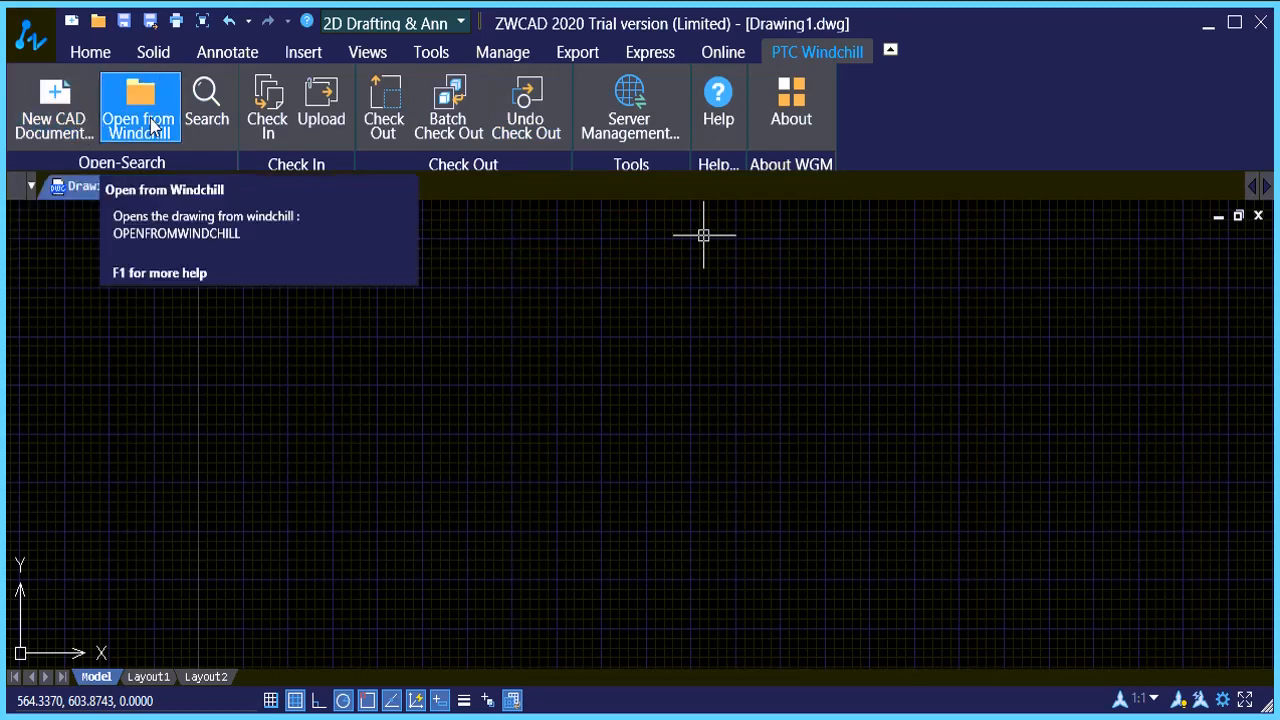
mouse_move(208, 100)
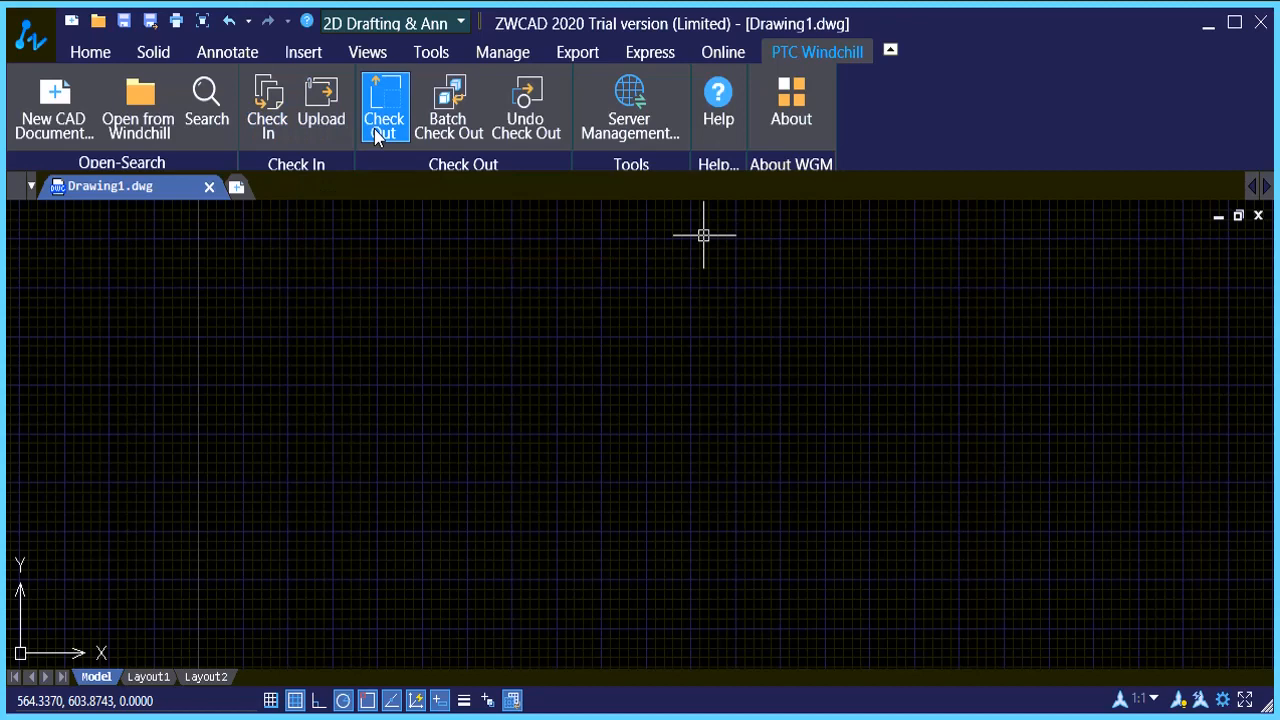
mouse_move(630, 108)
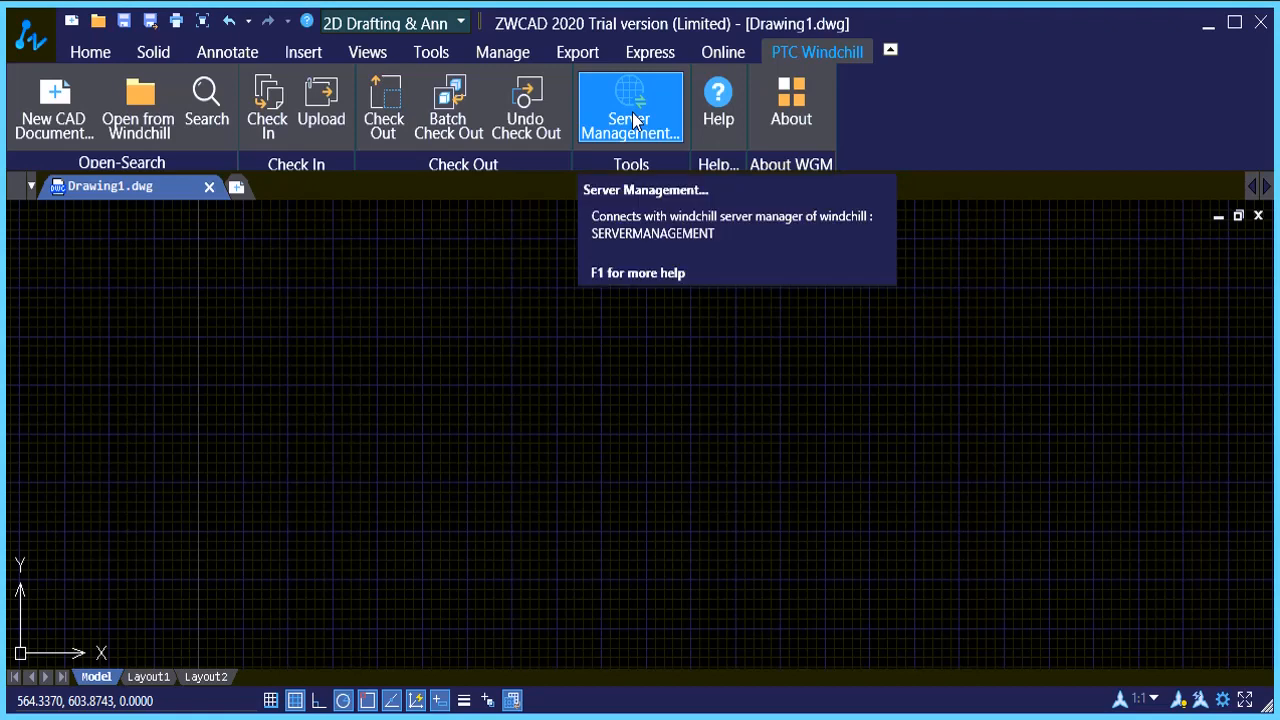
- Review the Windchill server connection settings and enter the ZW_WGM workspace
click(630, 108)
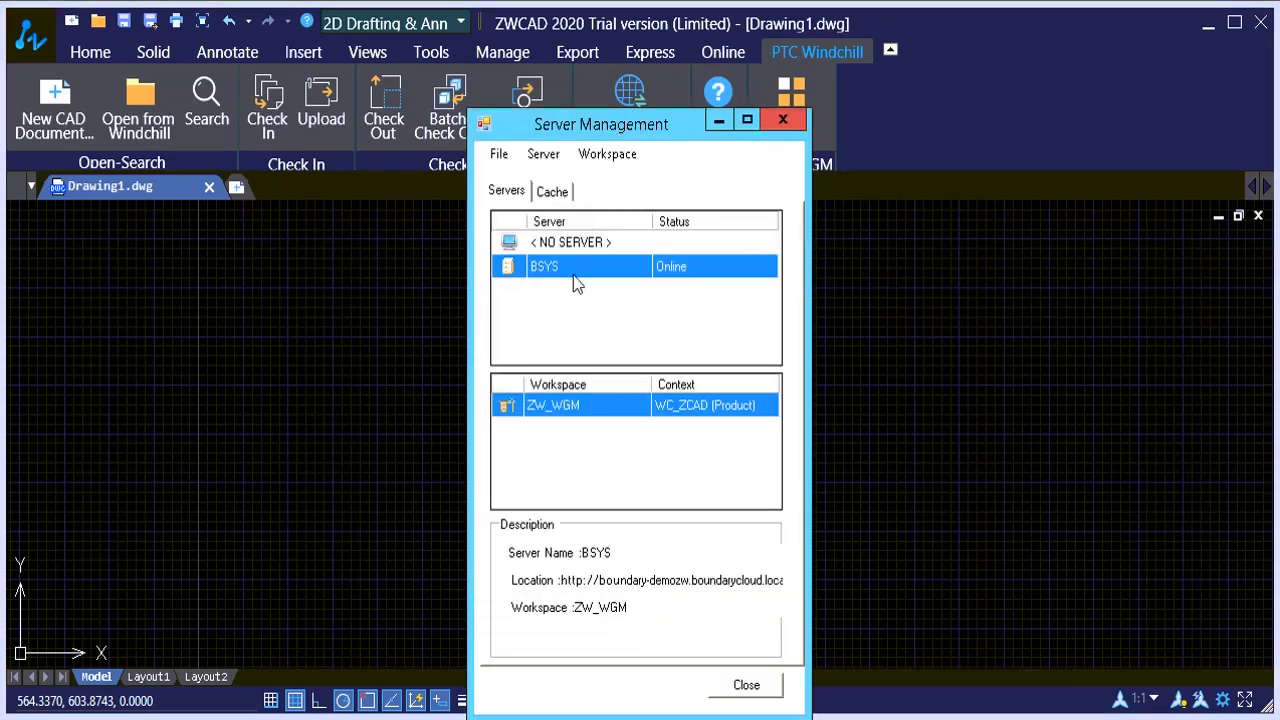
mouse_move(564, 412)
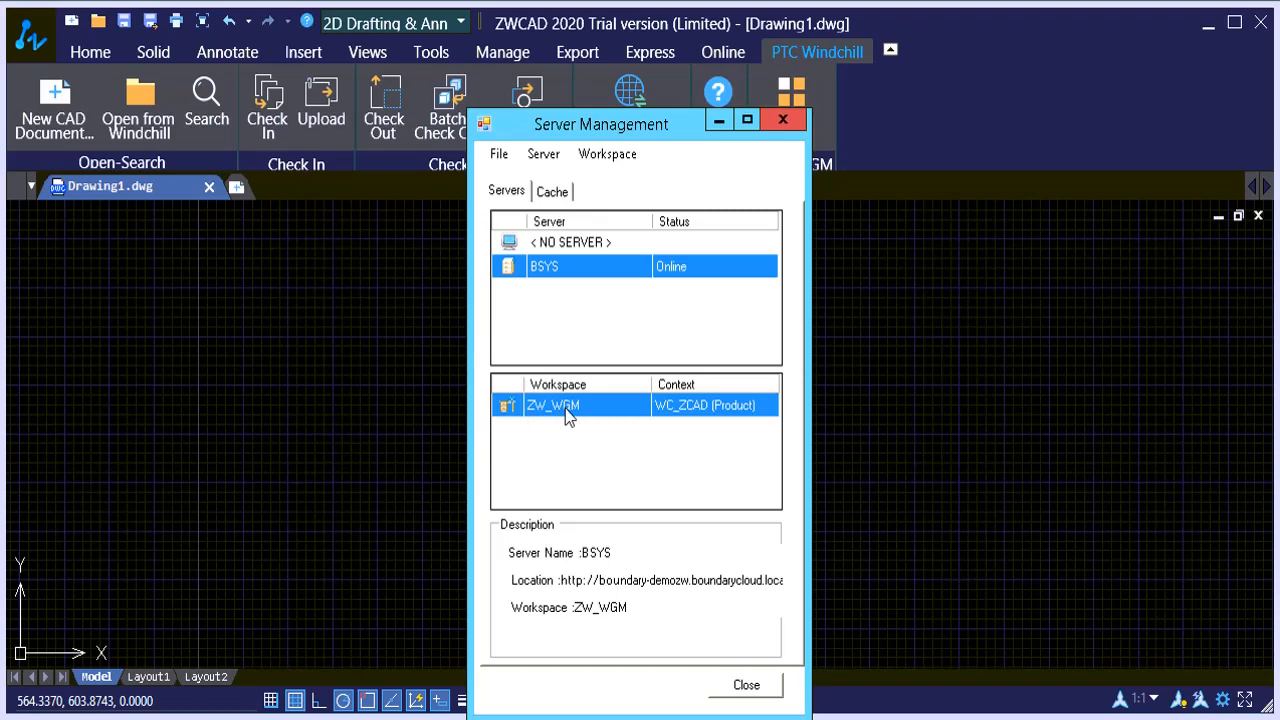
mouse_move(768, 612)
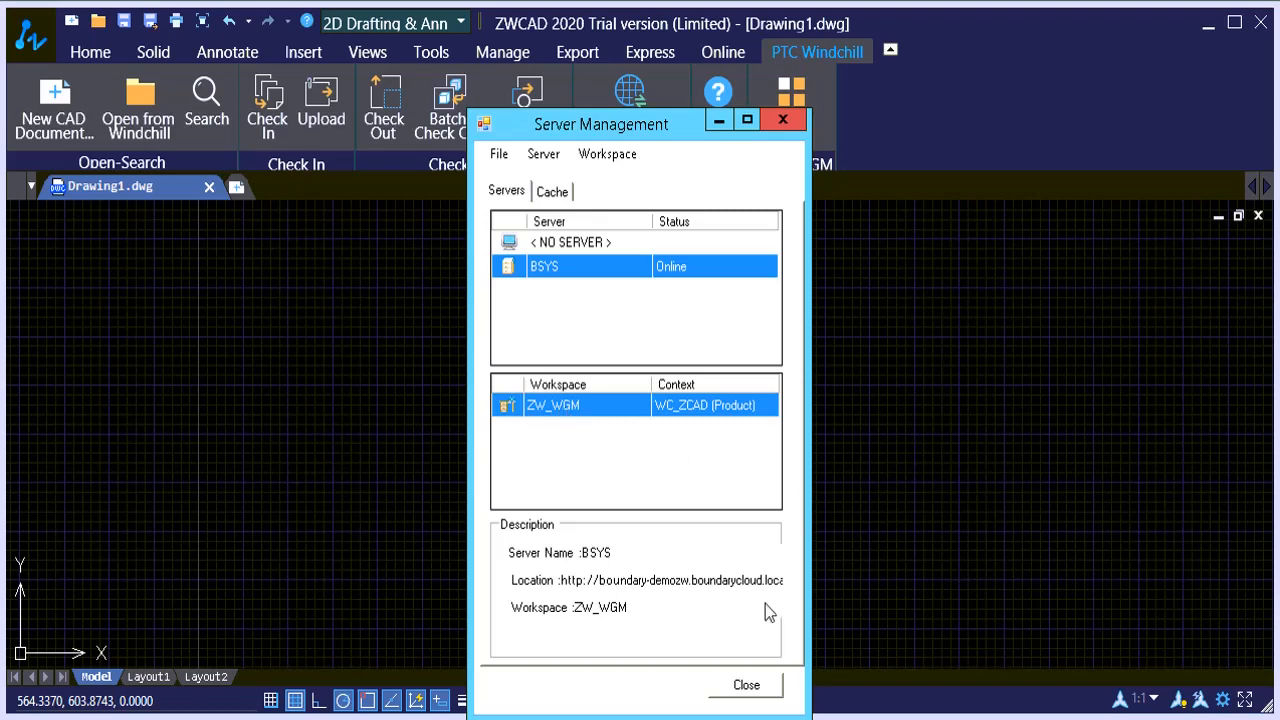
click(746, 684)
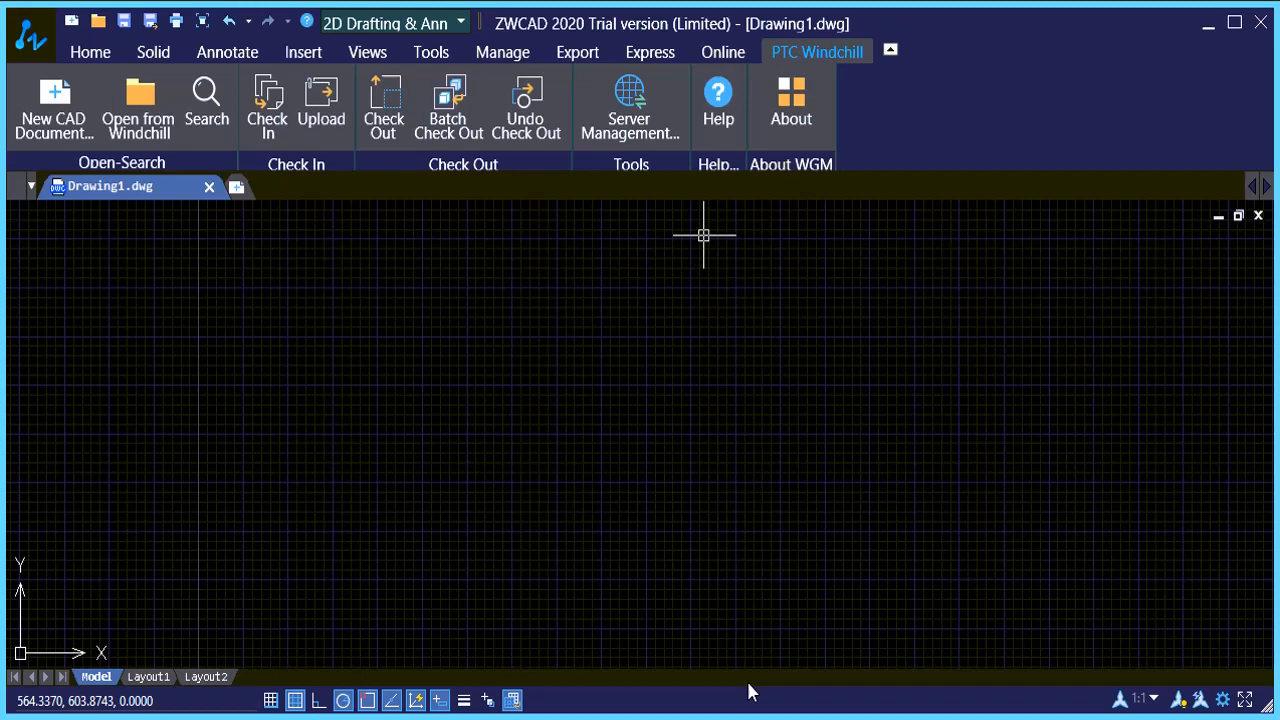
mouse_move(256, 564)
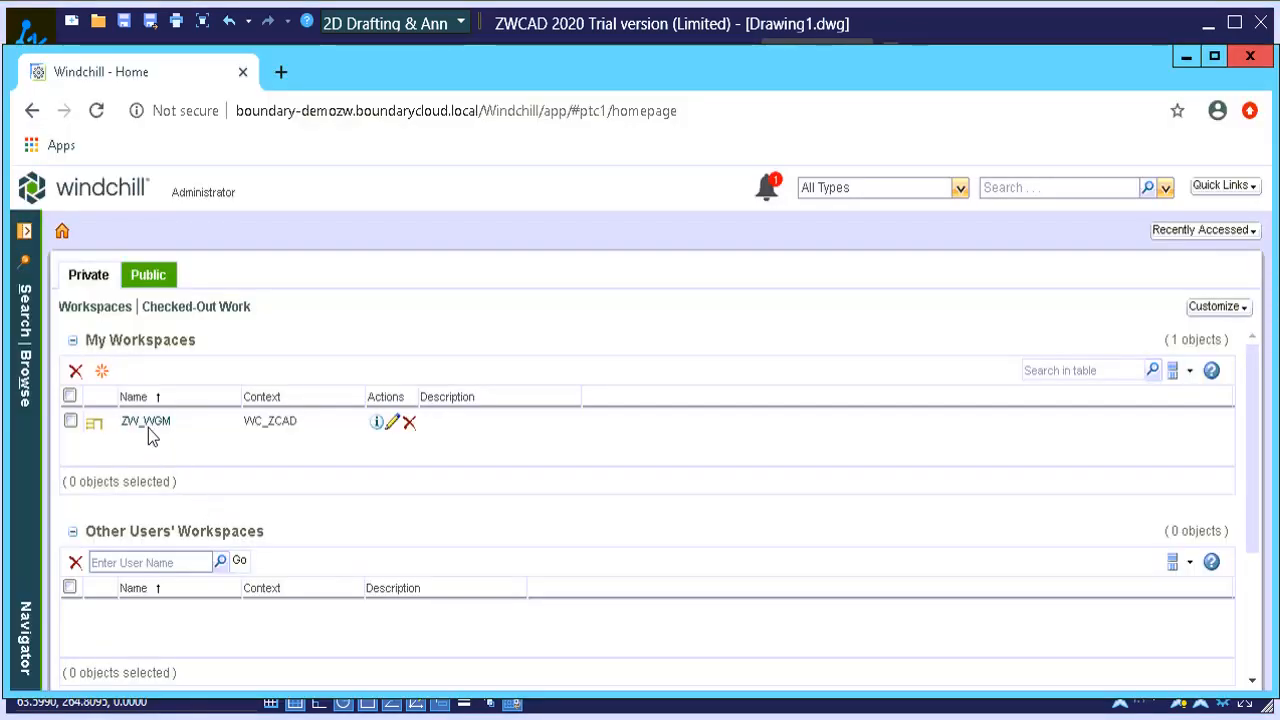
mouse_move(144, 420)
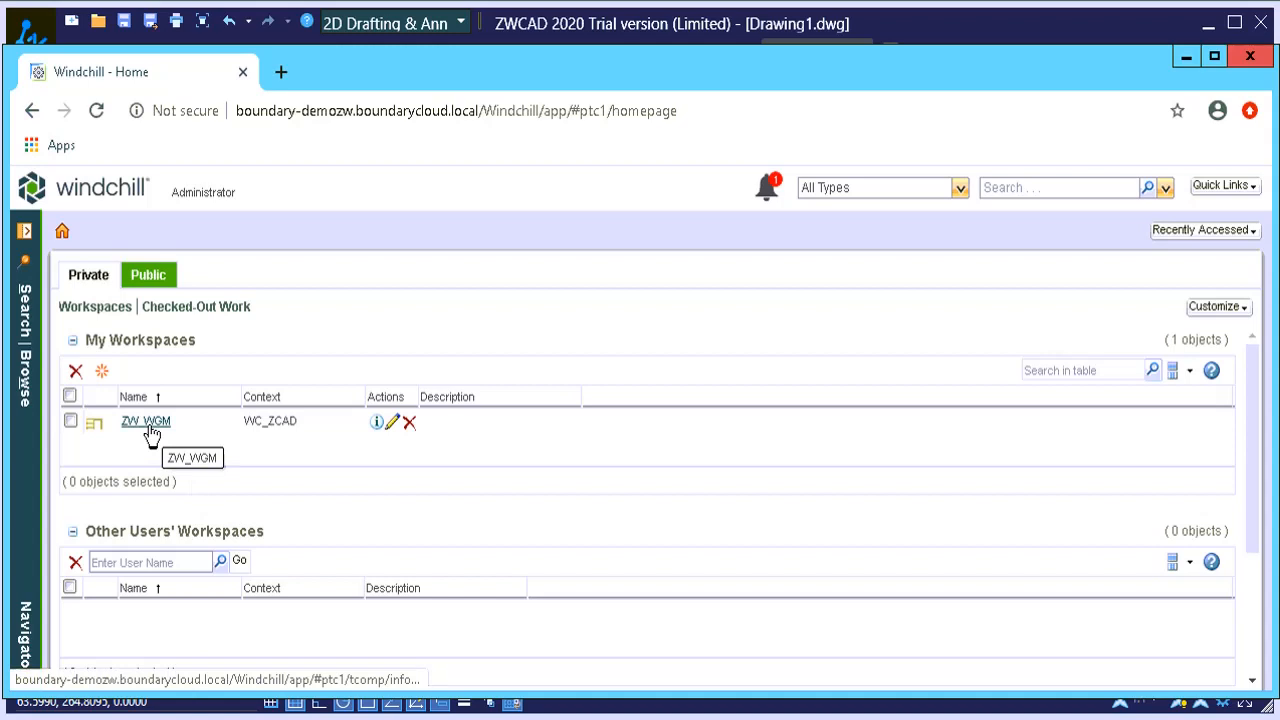
click(144, 420)
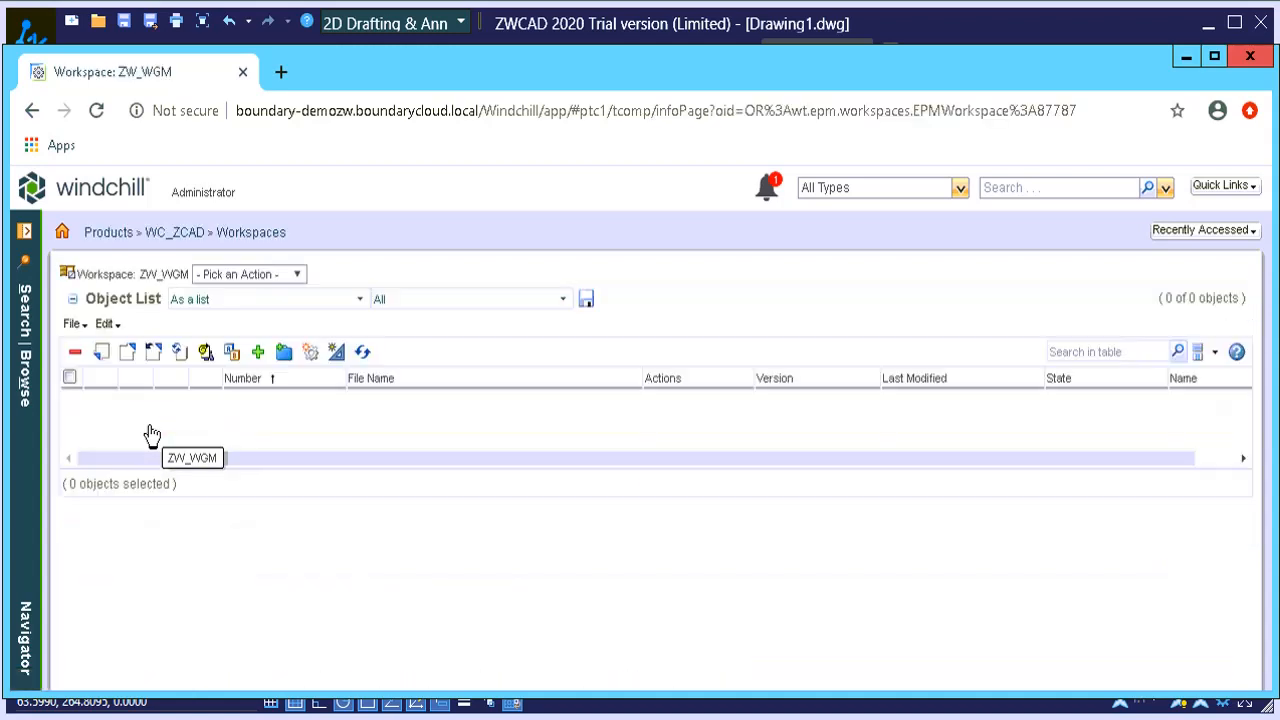
mouse_move(912, 432)
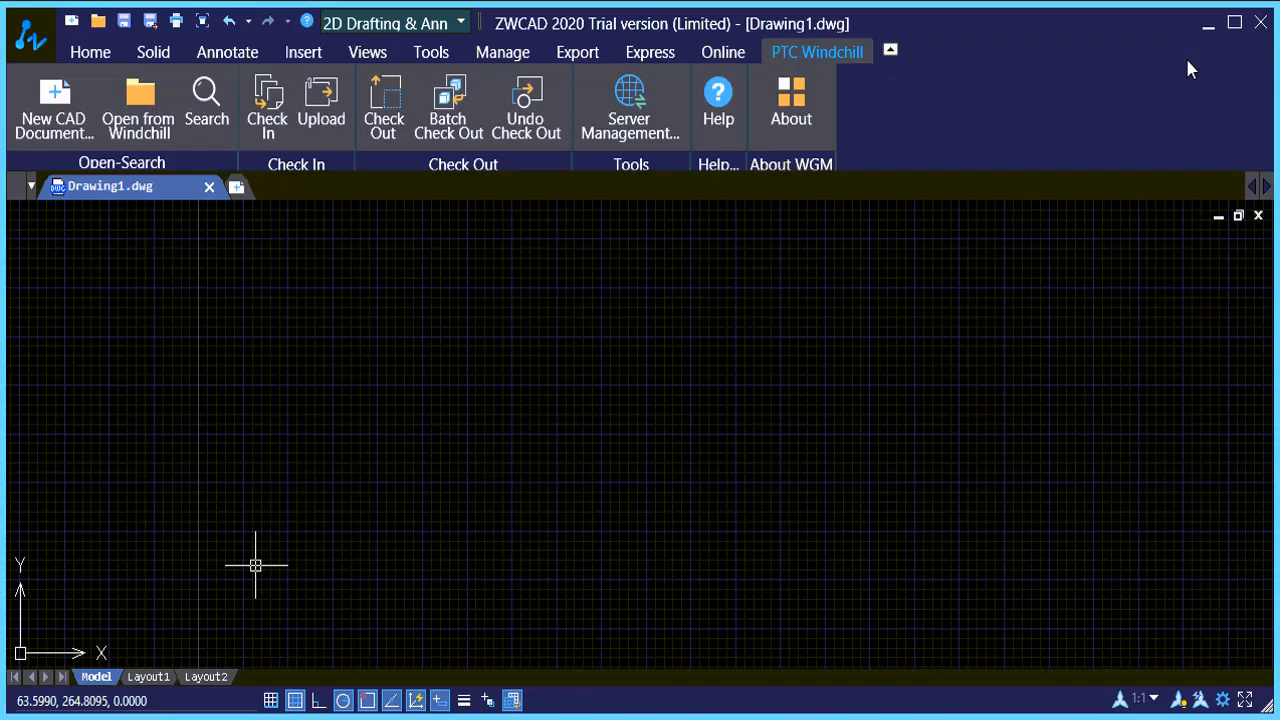
mouse_move(676, 220)
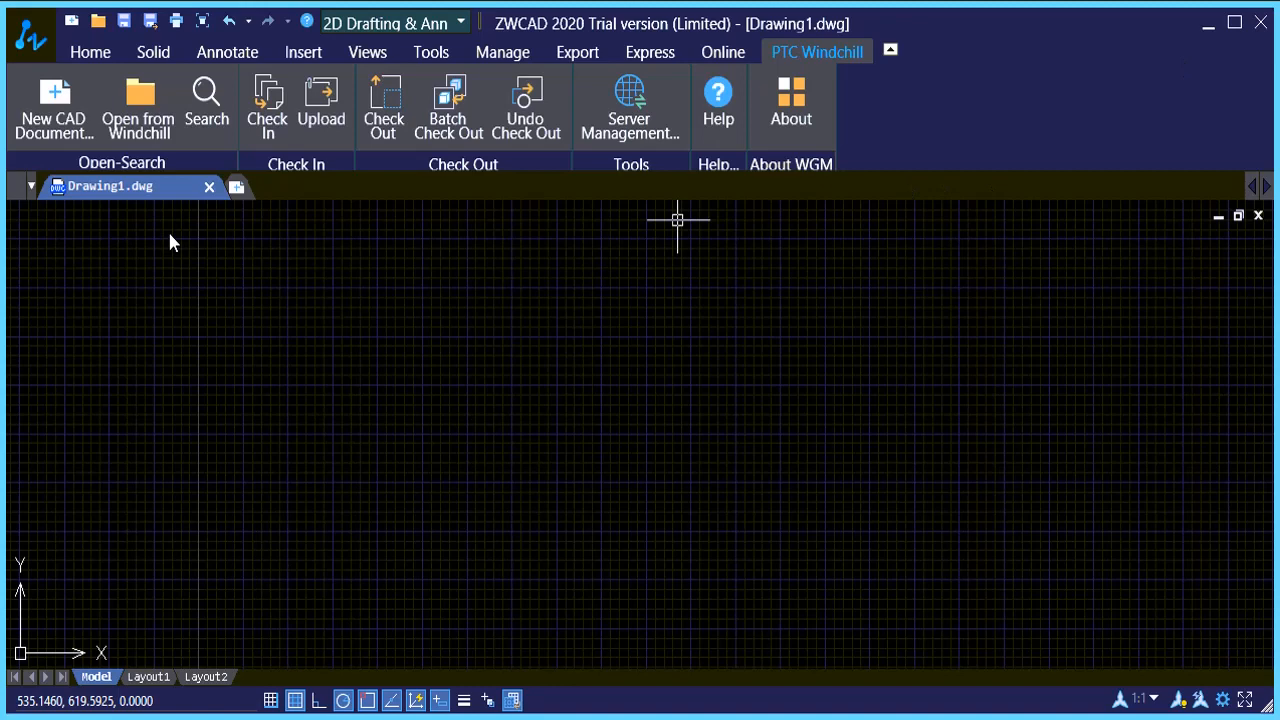
- Open the local wheel_support drawing in ZWCAD
click(98, 20)
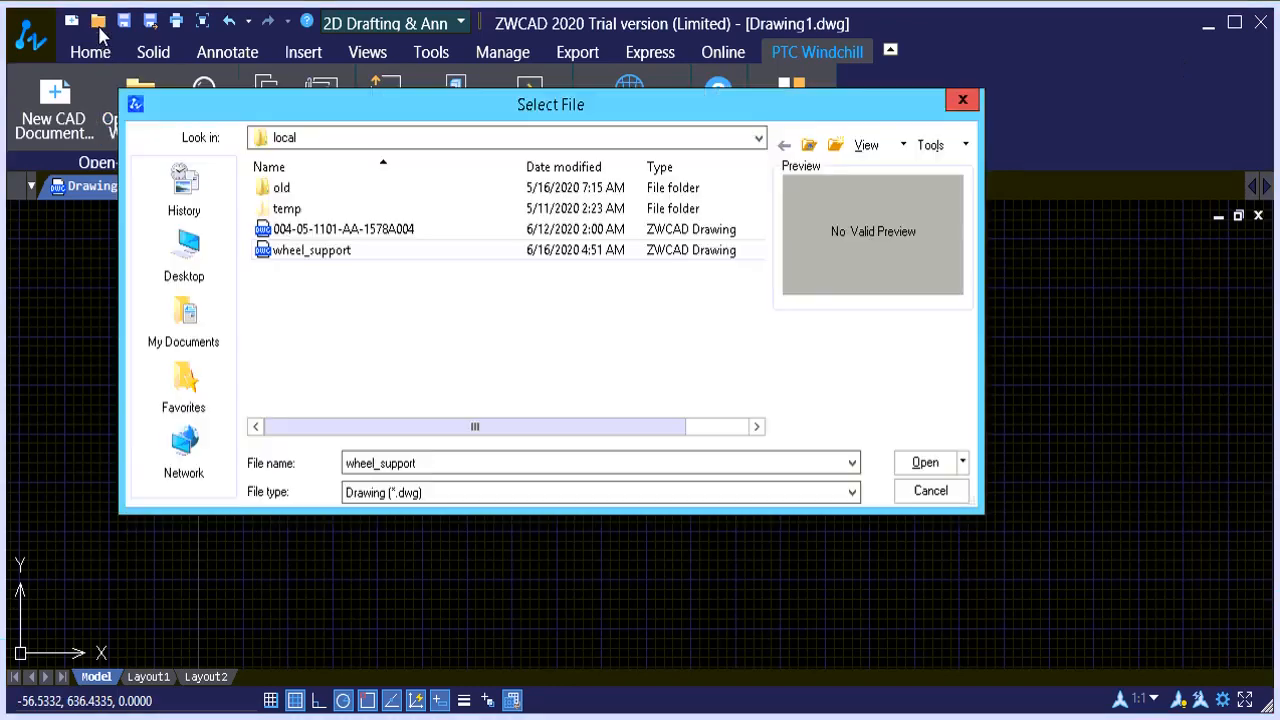
click(312, 250)
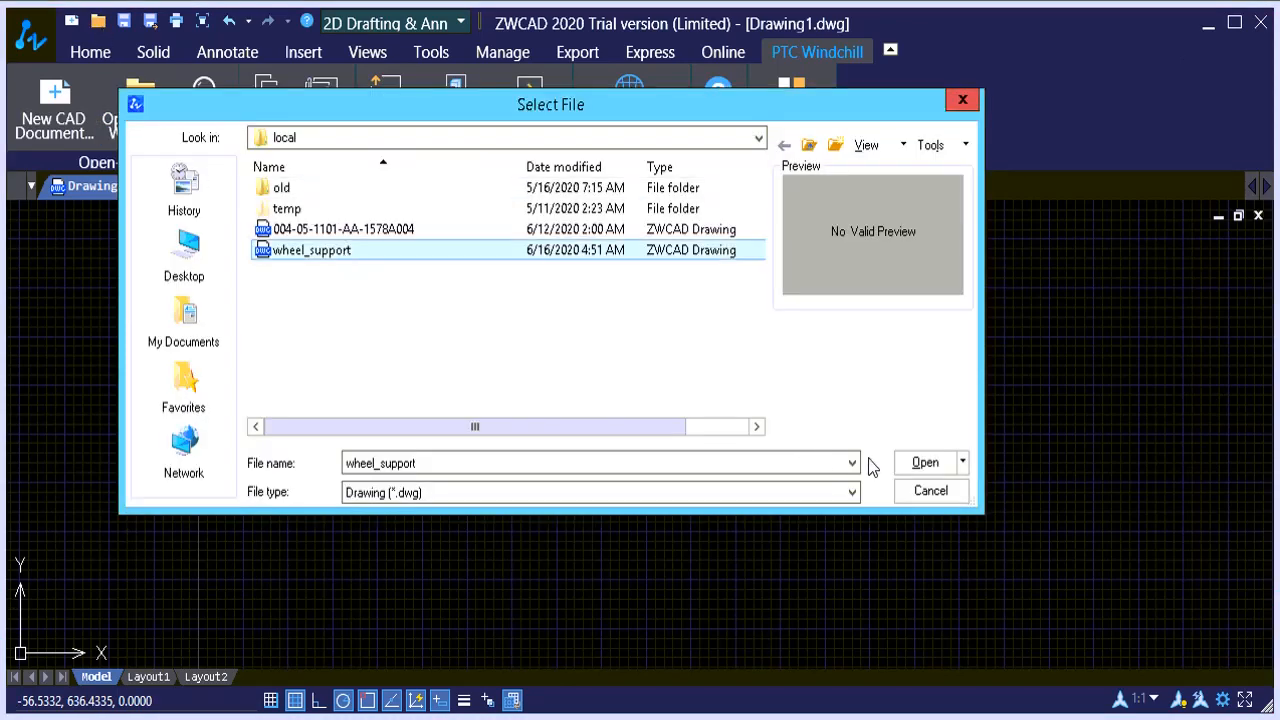
click(924, 462)
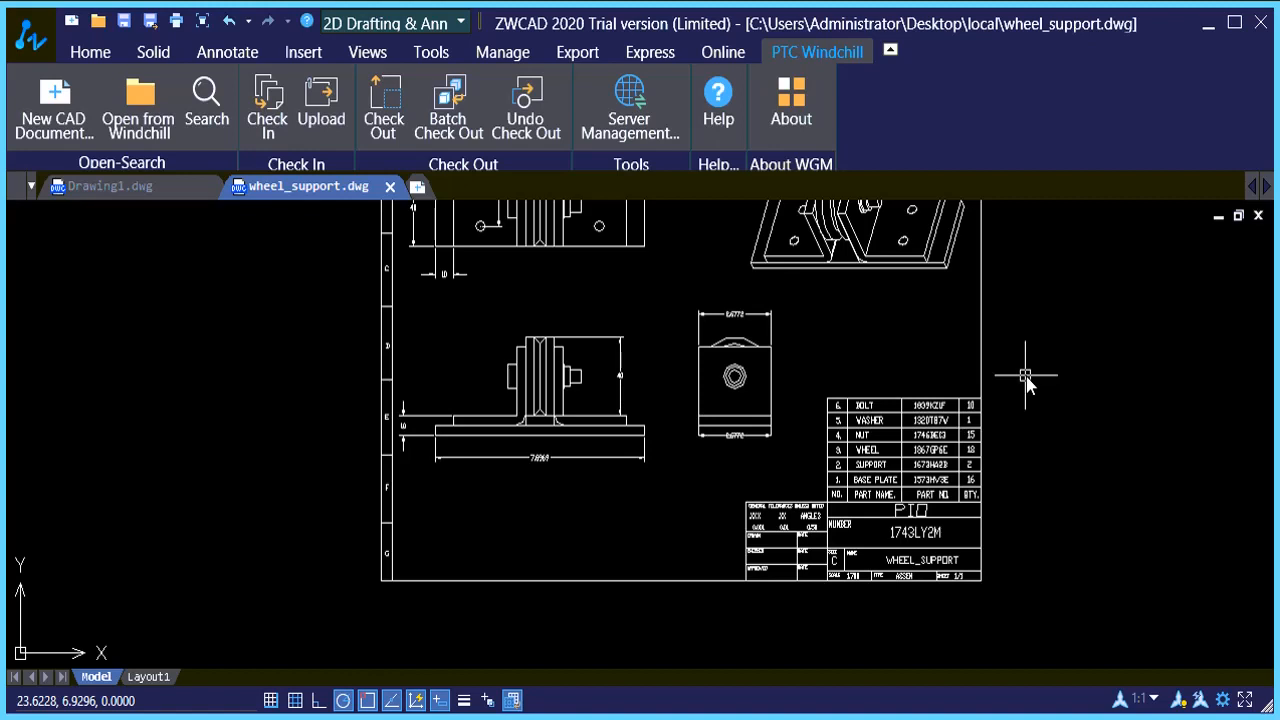
mouse_move(1044, 368)
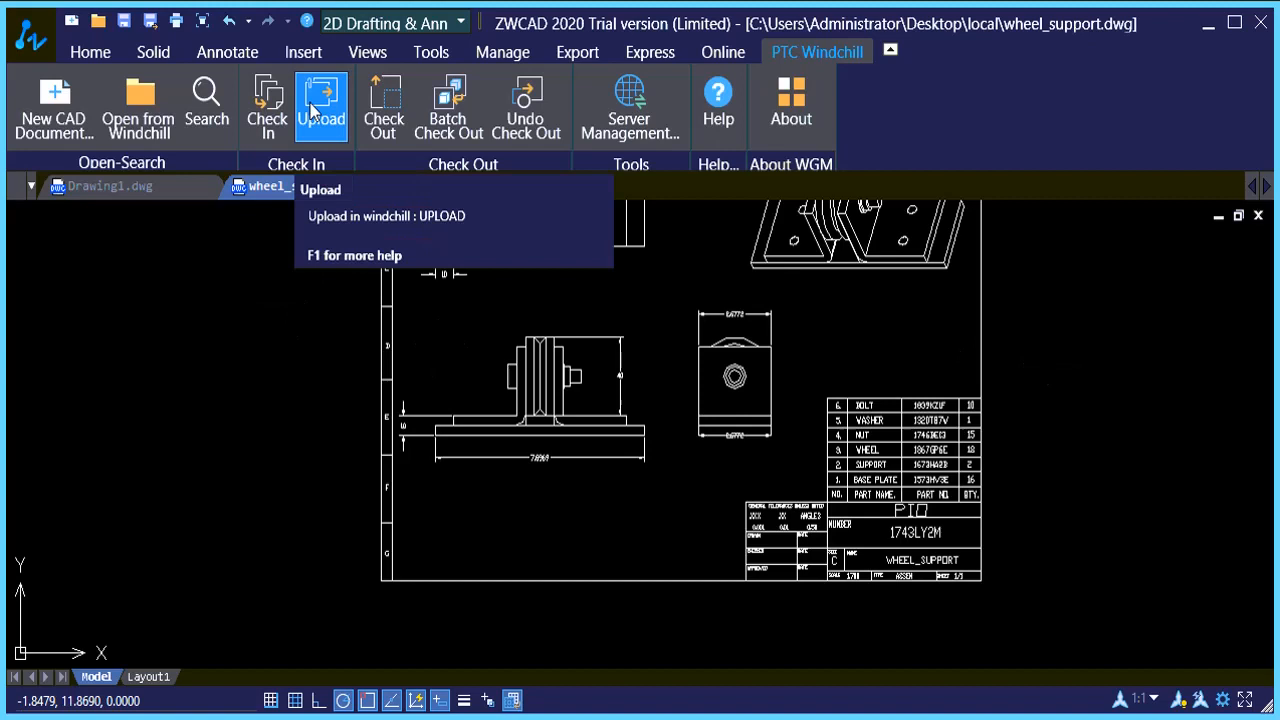
- Upload wheel_support to the ZW_WGM Windchill workspace and acknowledge the success message
click(320, 104)
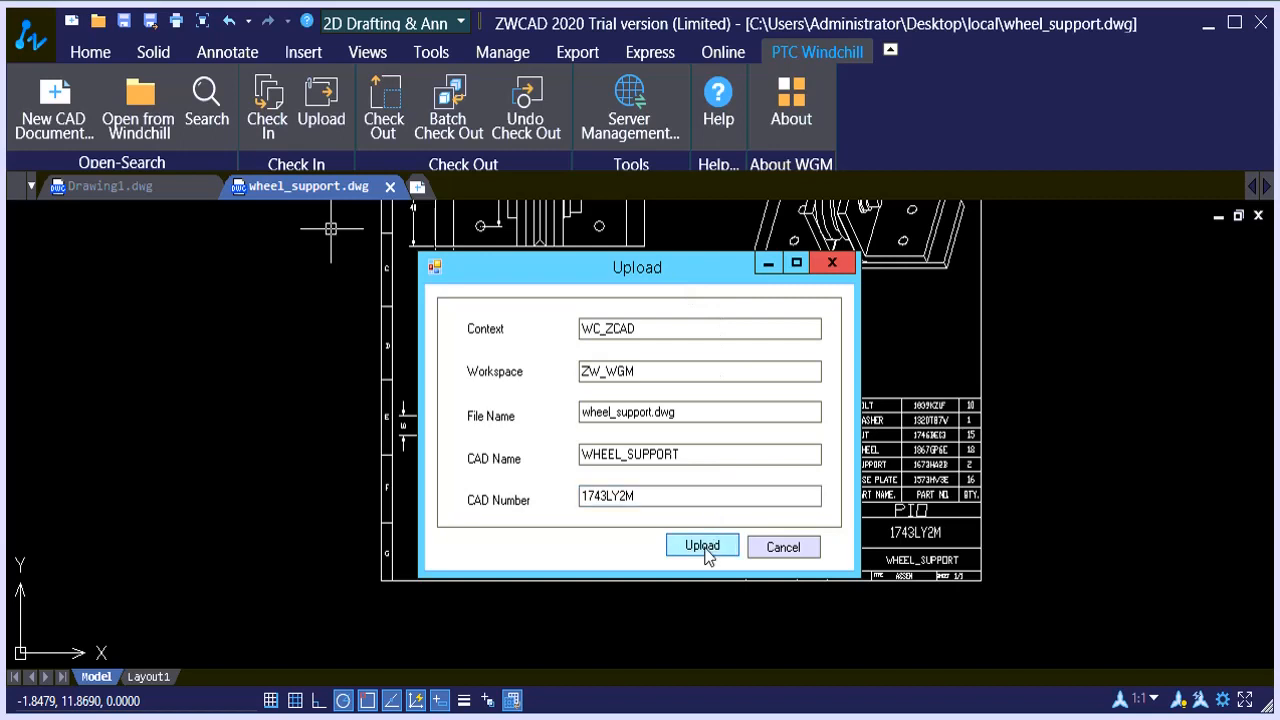
click(700, 544)
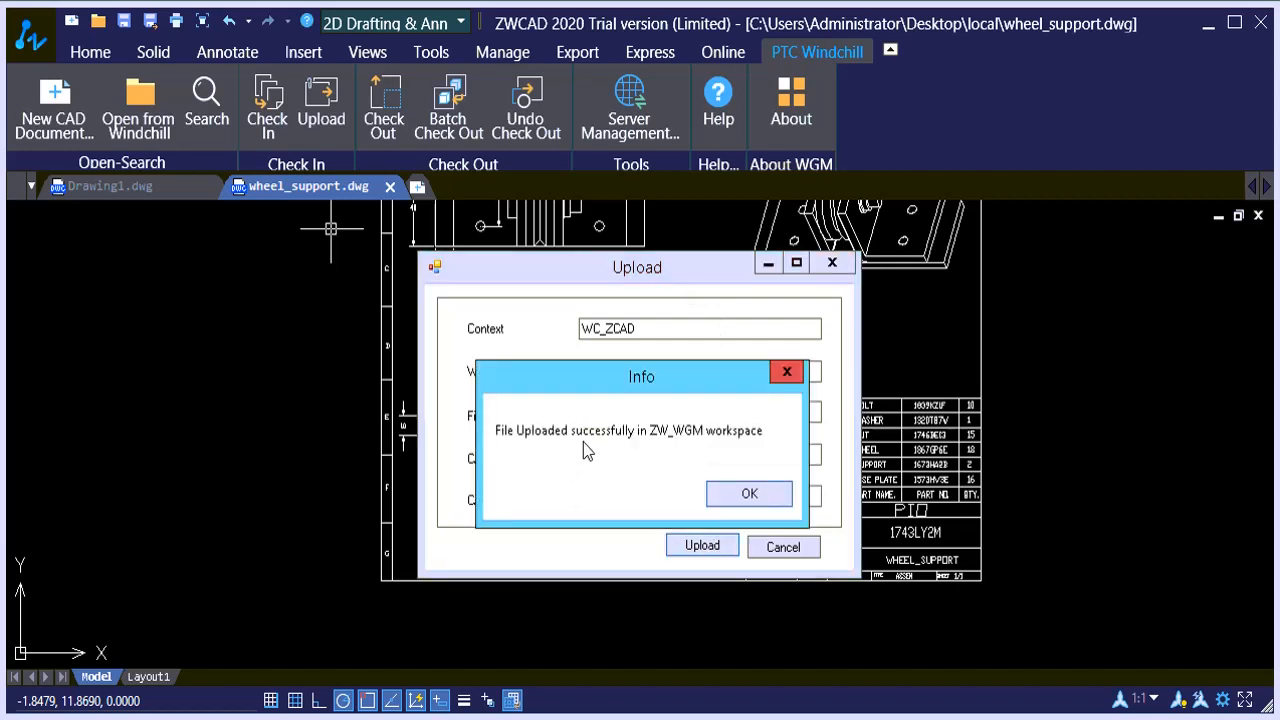
mouse_move(630, 456)
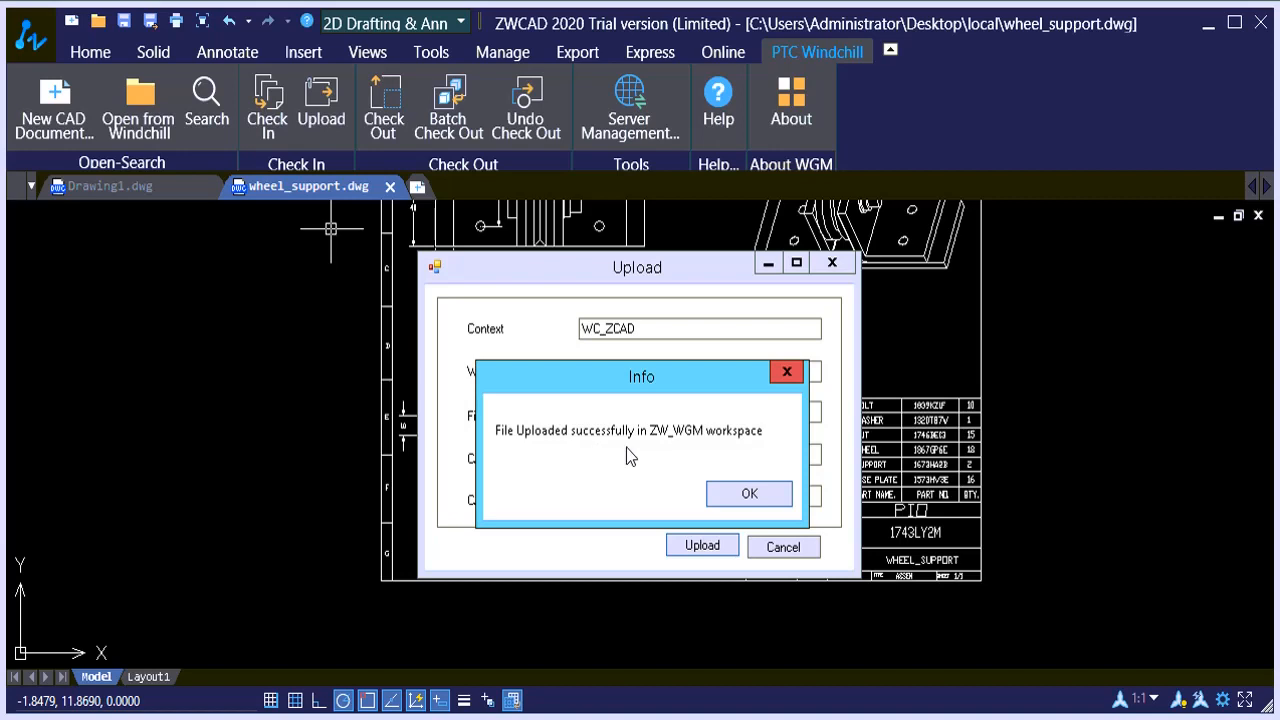
click(748, 492)
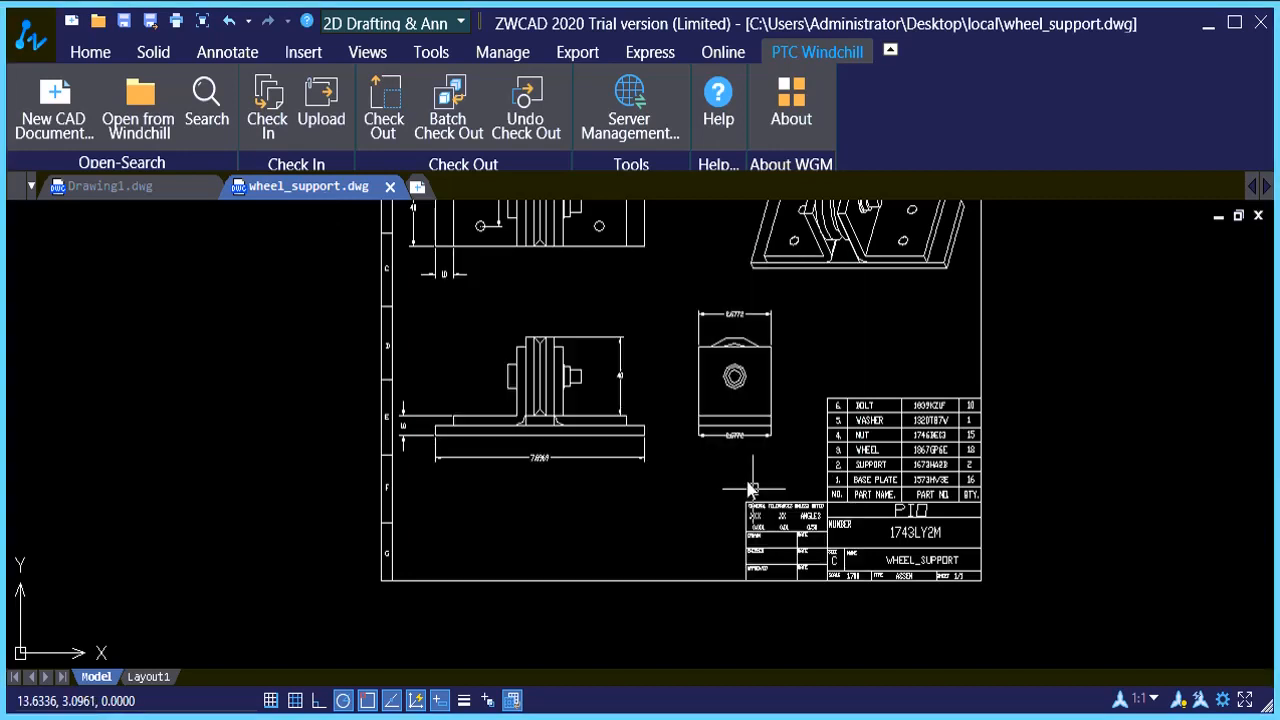
mouse_move(196, 660)
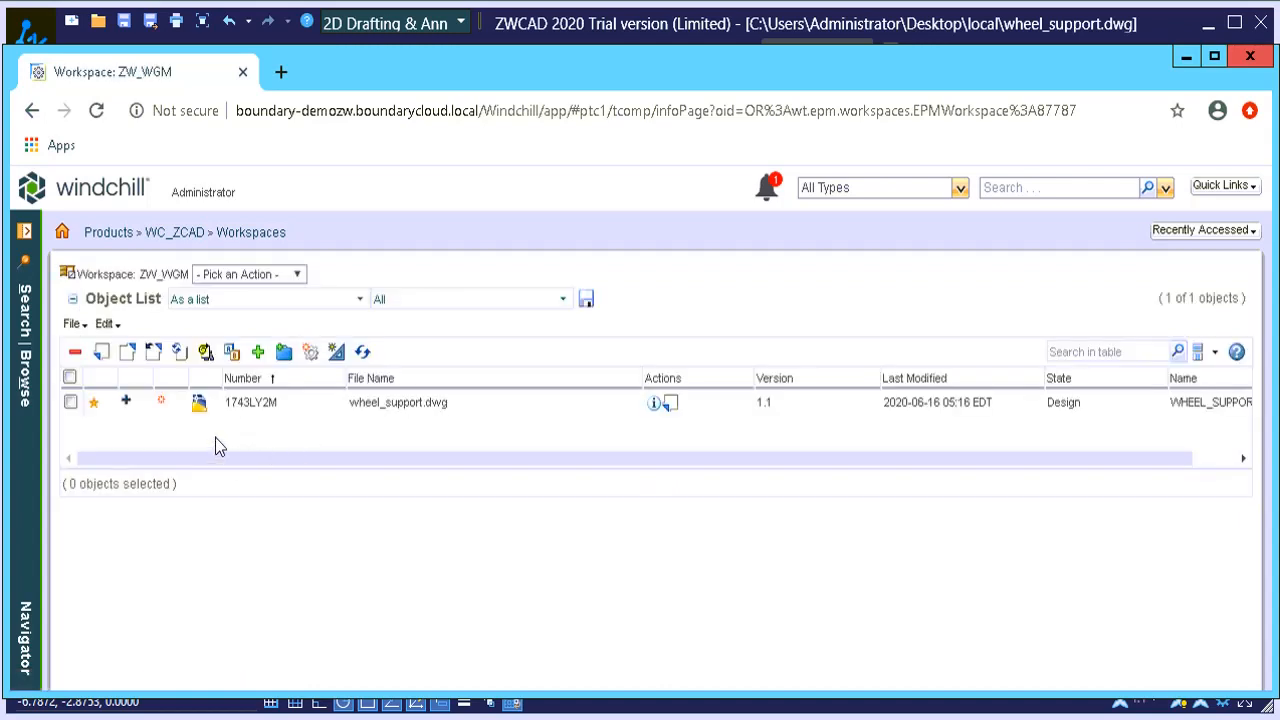
mouse_move(400, 440)
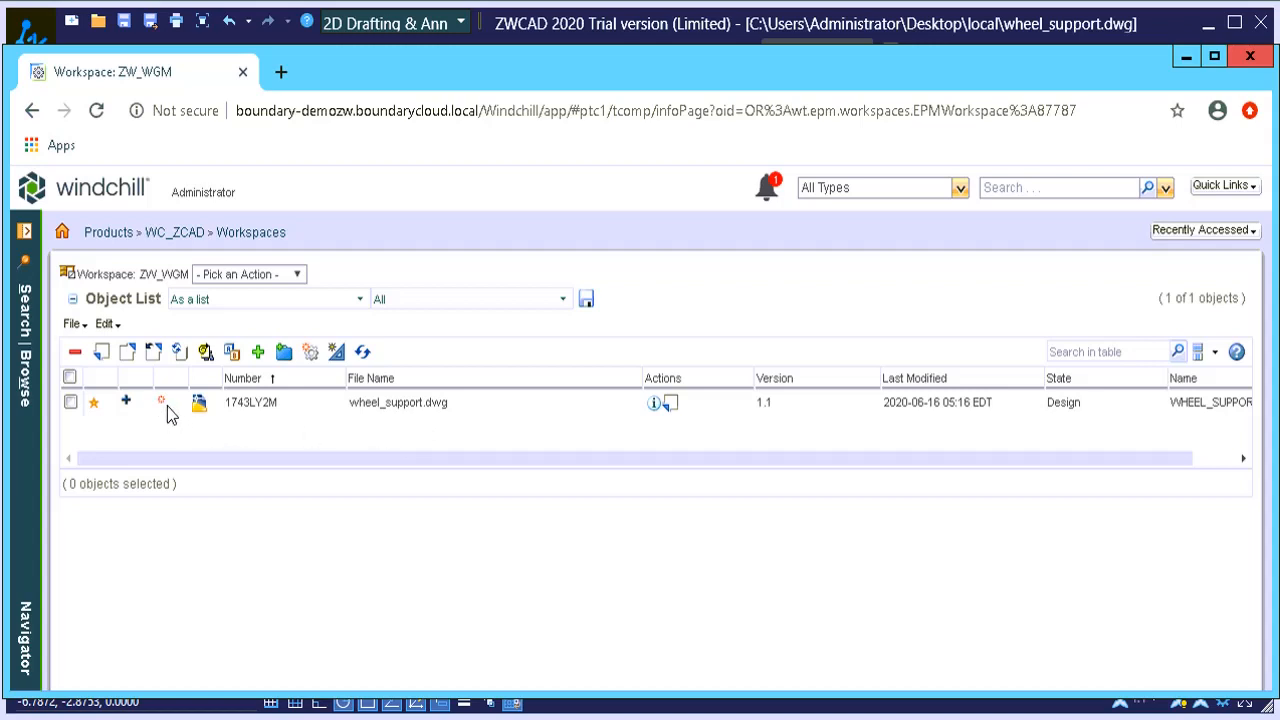
mouse_move(222, 432)
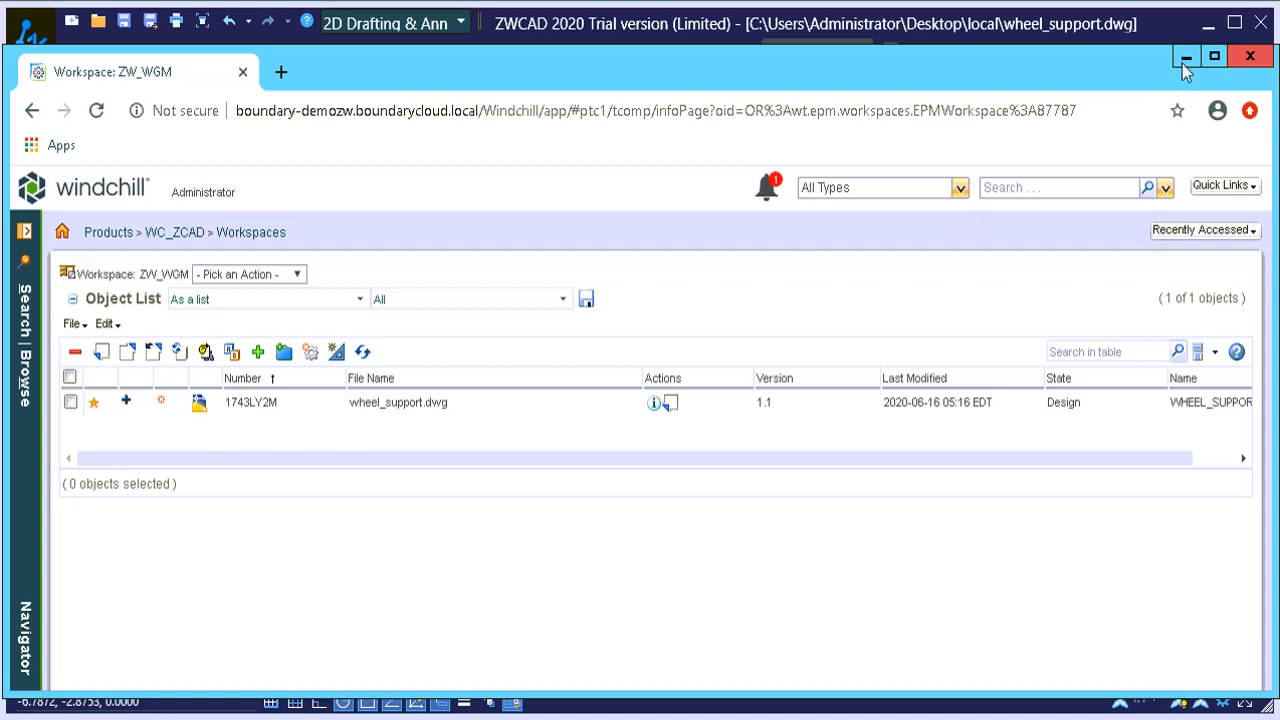
mouse_move(1188, 62)
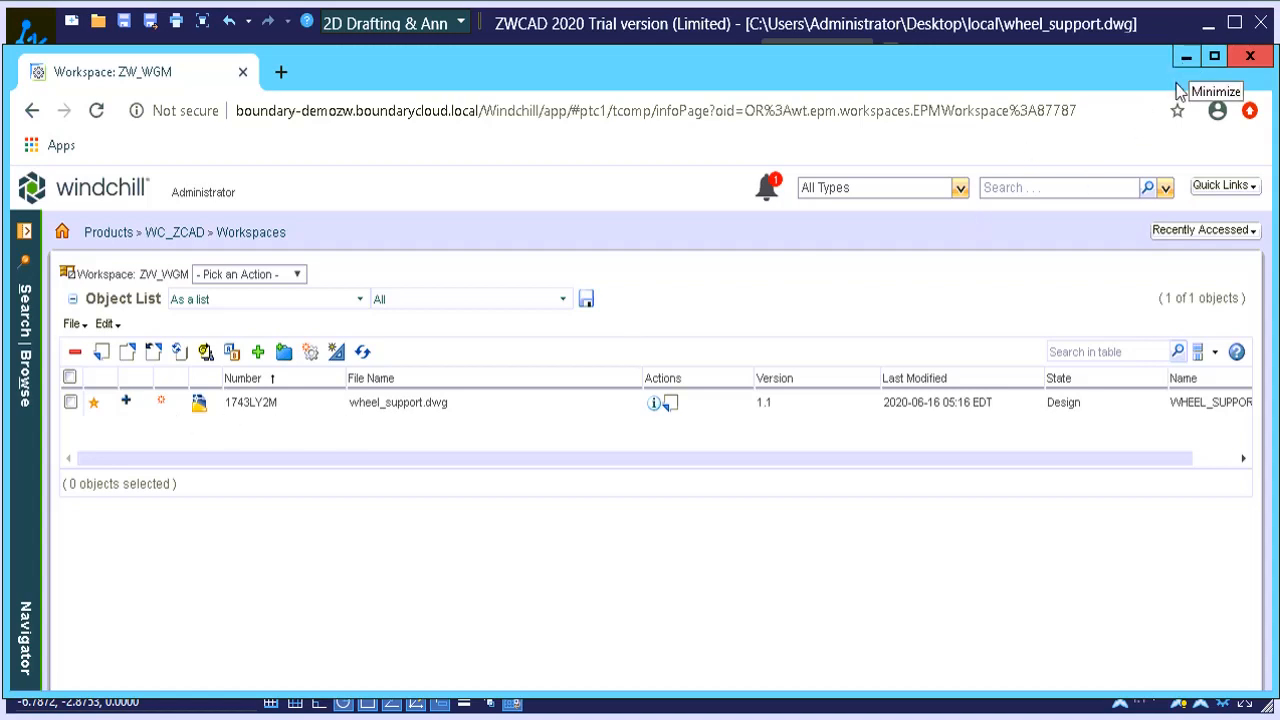
click(1186, 56)
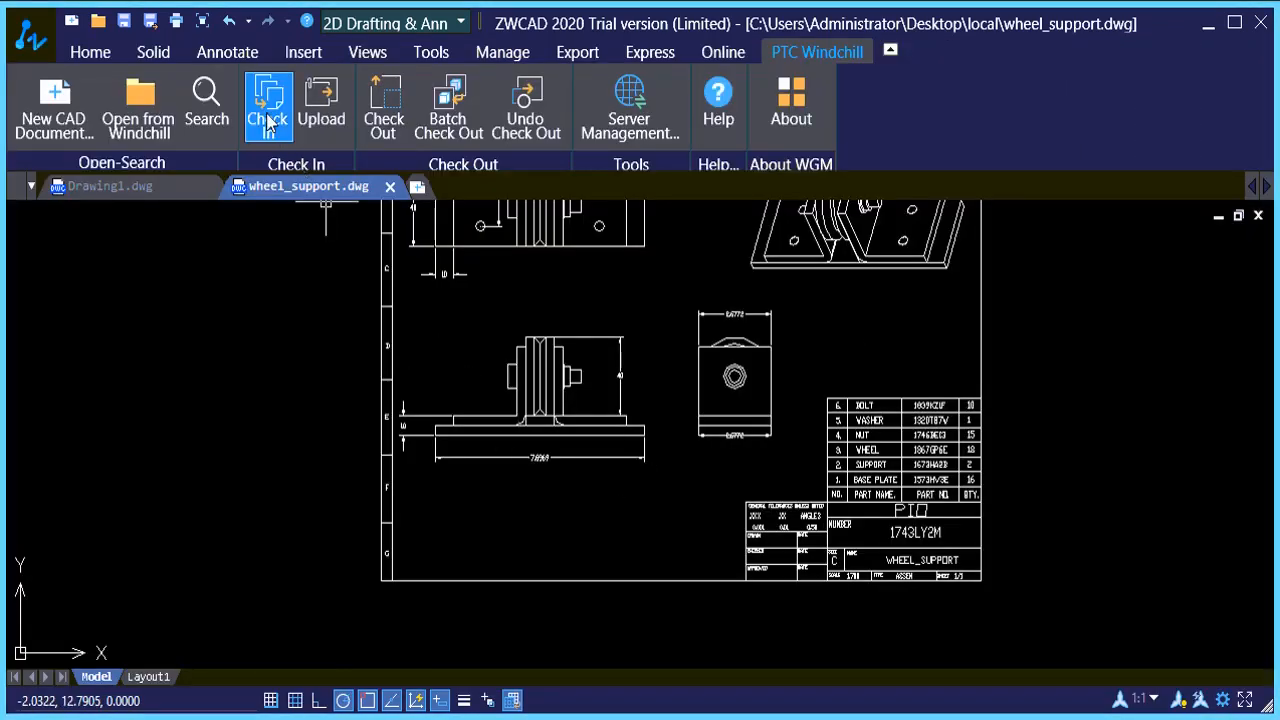
- Check wheel_support in to Windchill with comment CI_01 and Auto Associate Parts to CAD Documents enabled
click(268, 104)
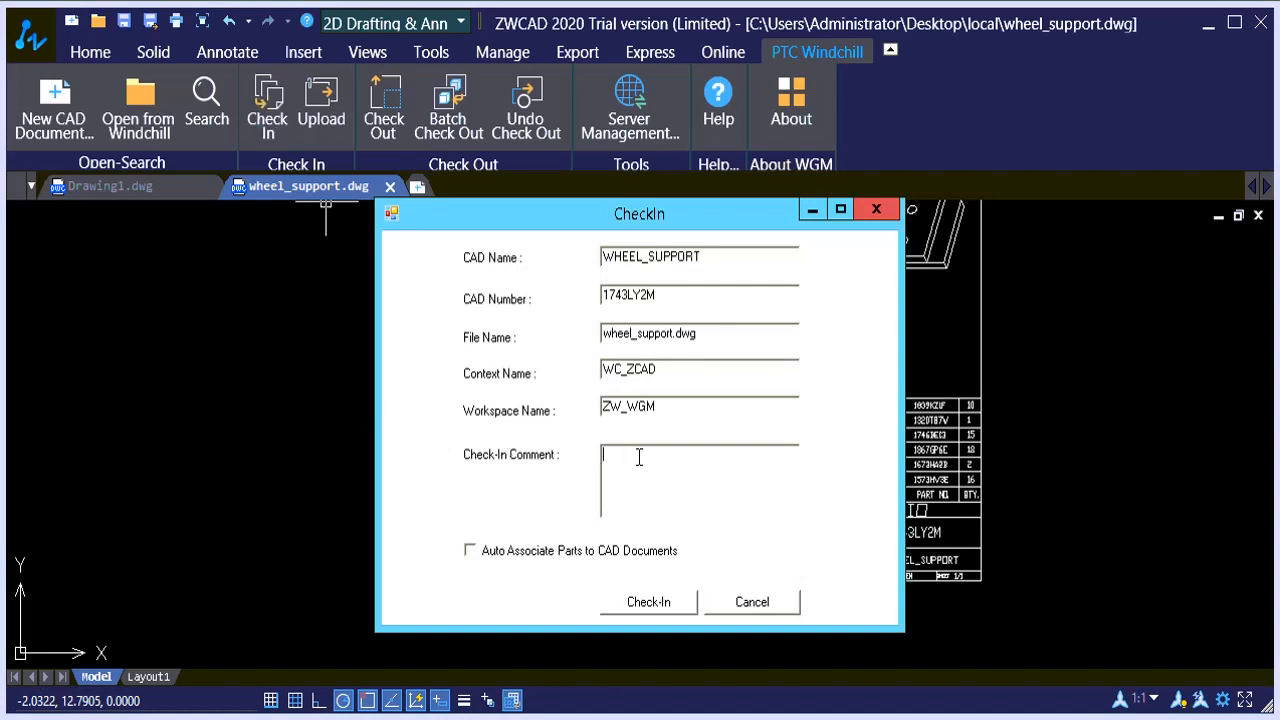
text(CI_01)
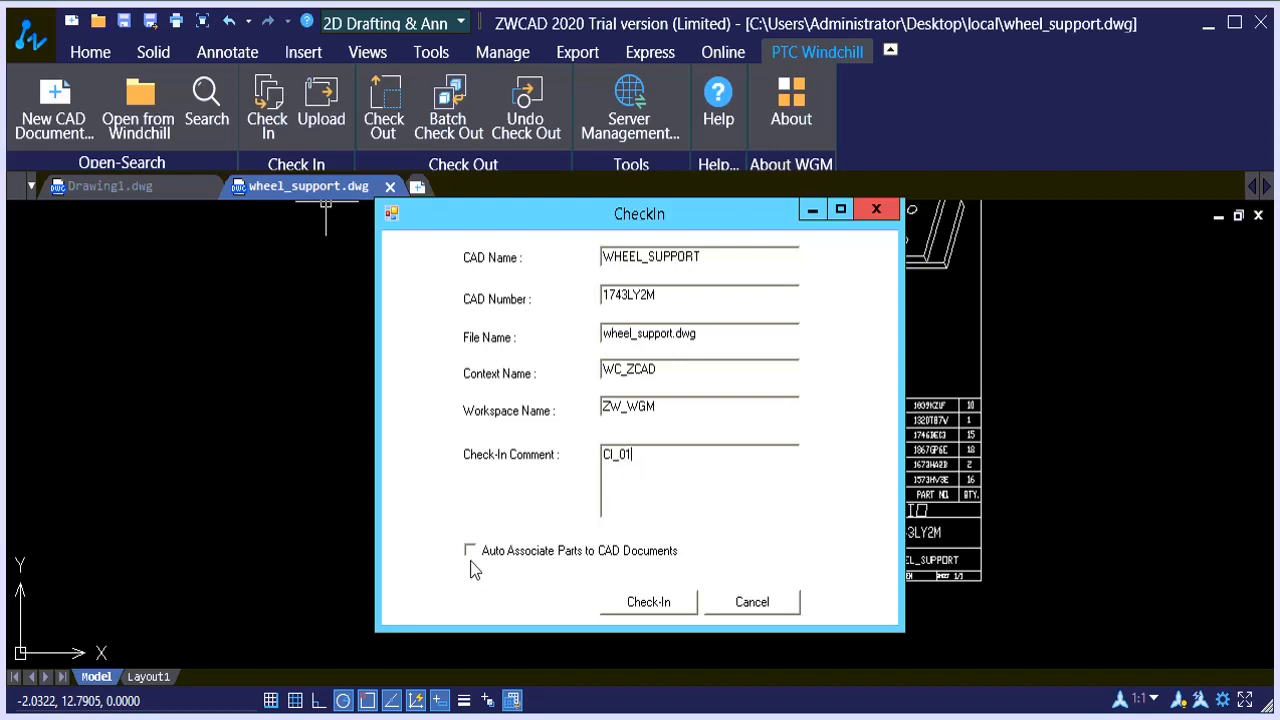
click(470, 550)
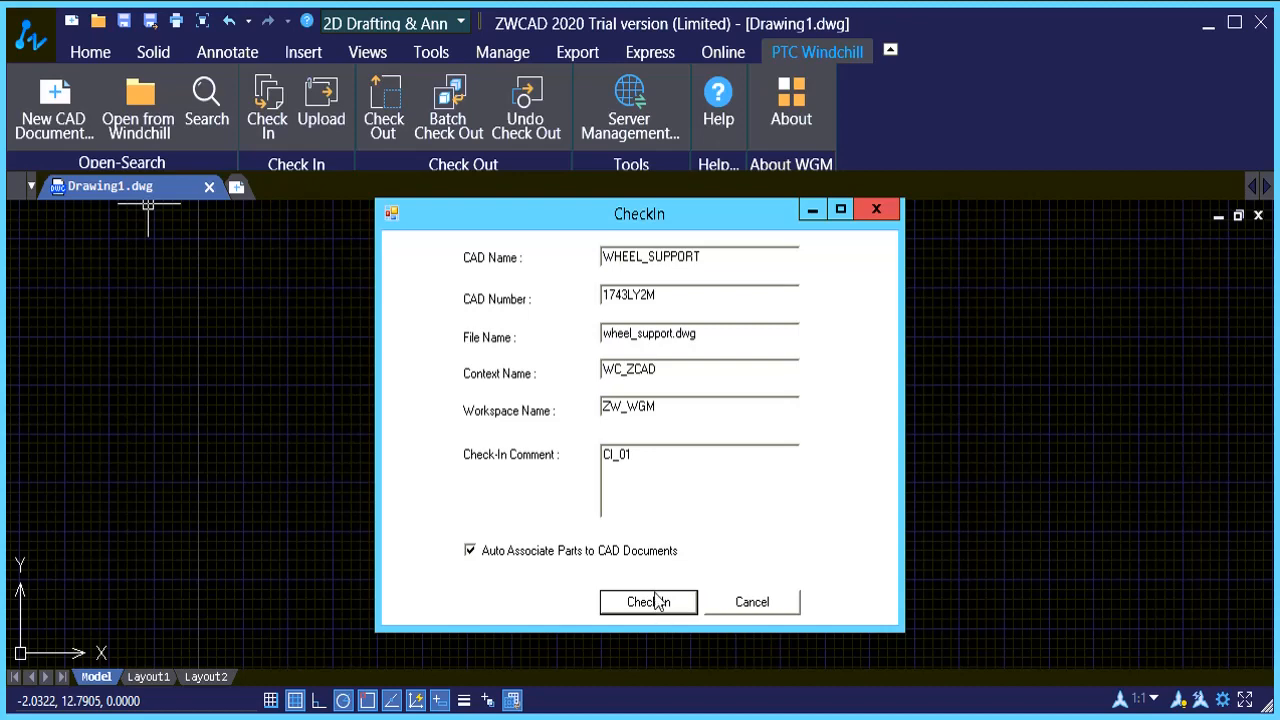
mouse_move(170, 664)
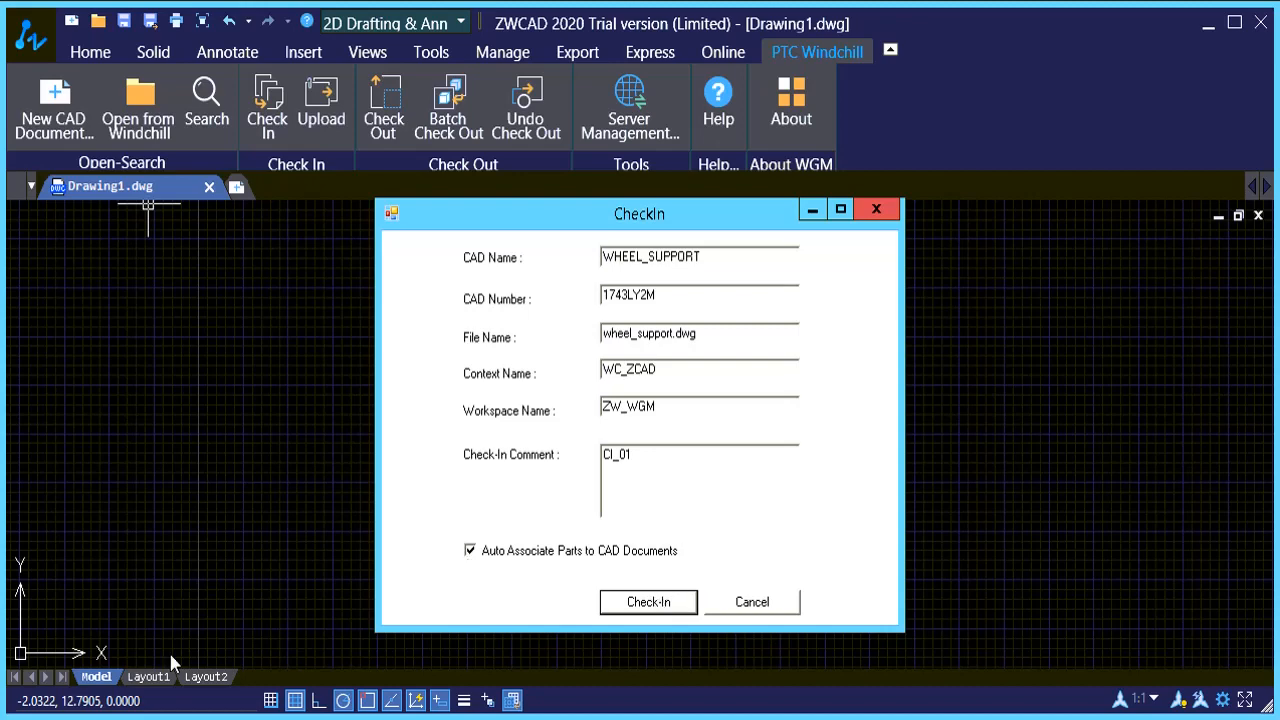
click(648, 600)
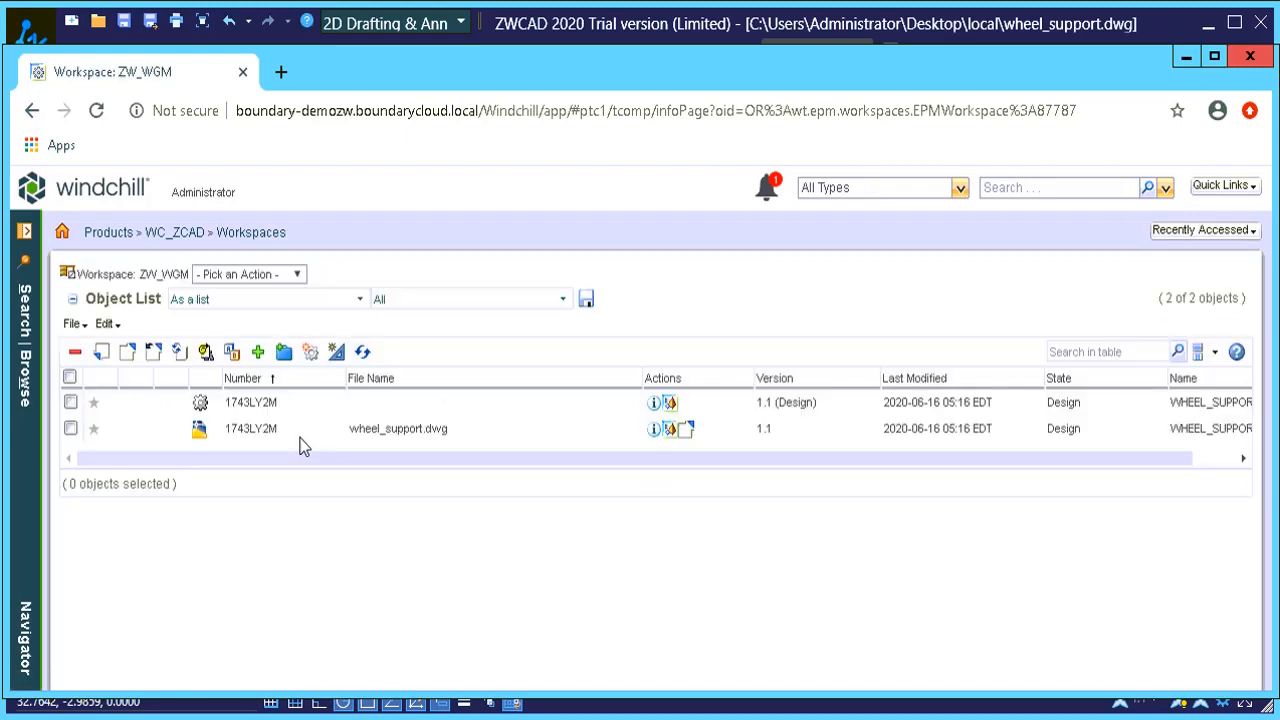
mouse_move(278, 428)
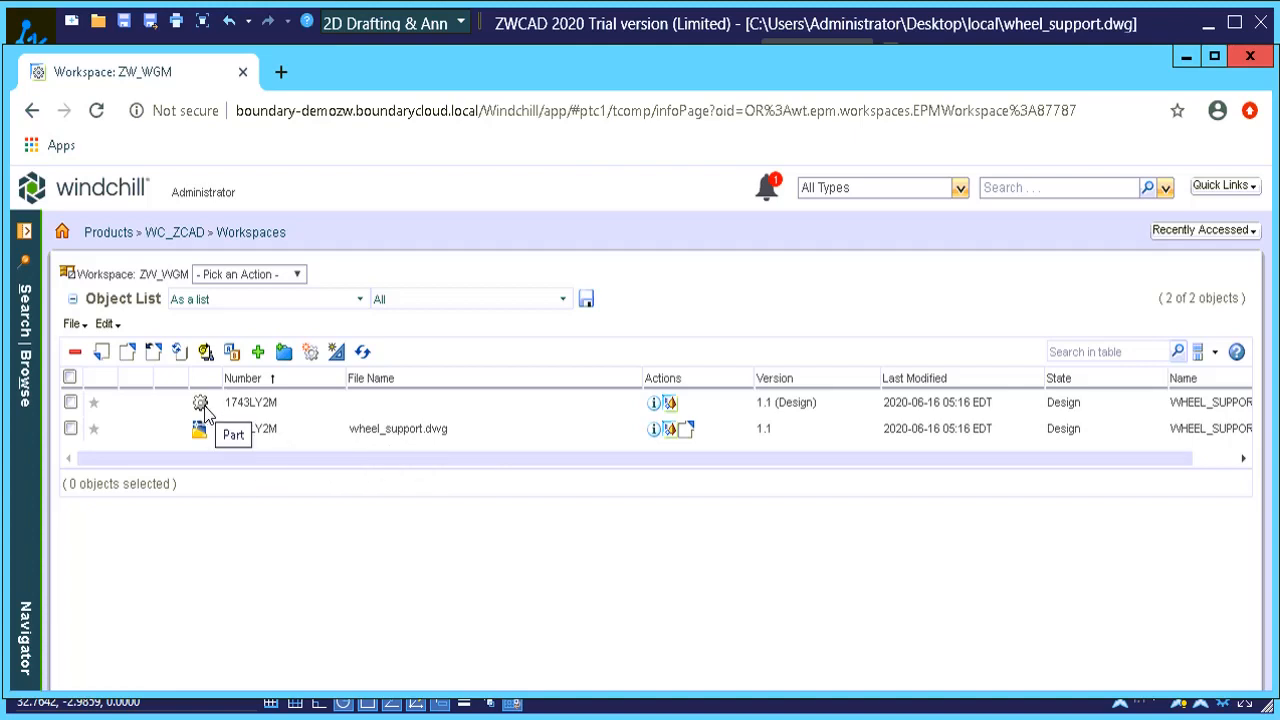
mouse_move(196, 332)
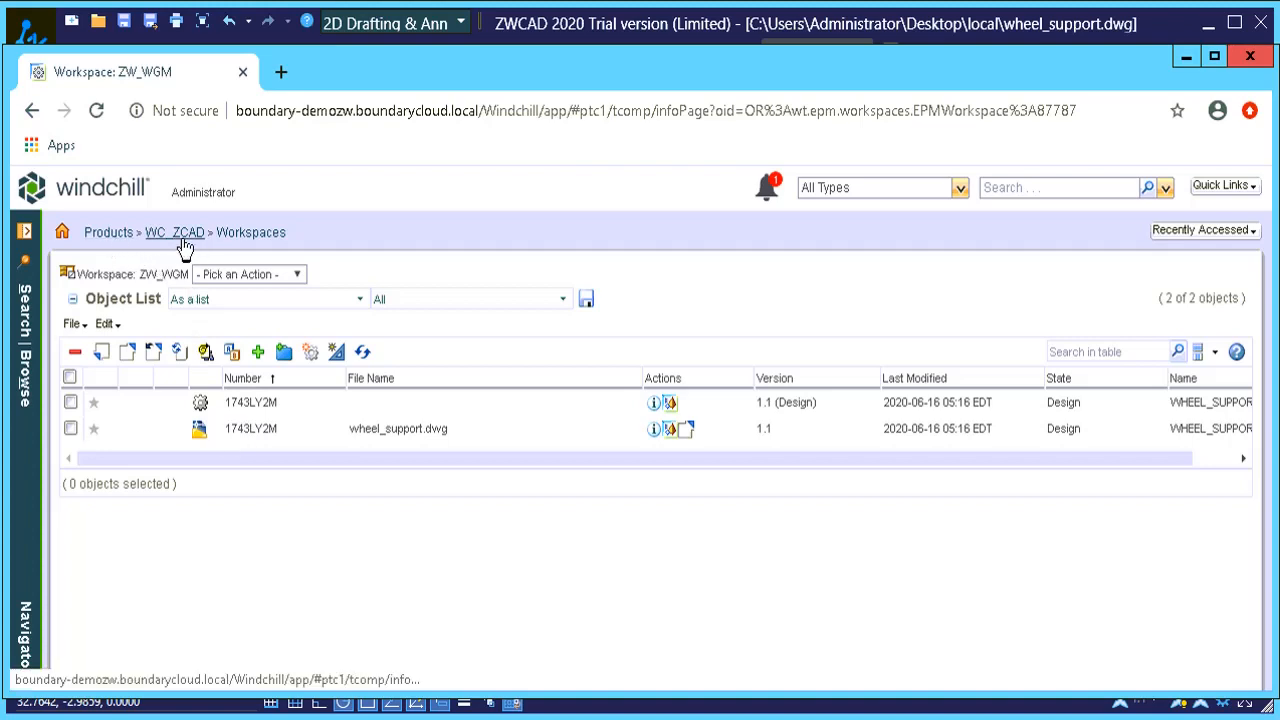
- Go to the WC_ZCAD product contents and view the WHEEL_SUPPORT 1.2 part's details
click(174, 232)
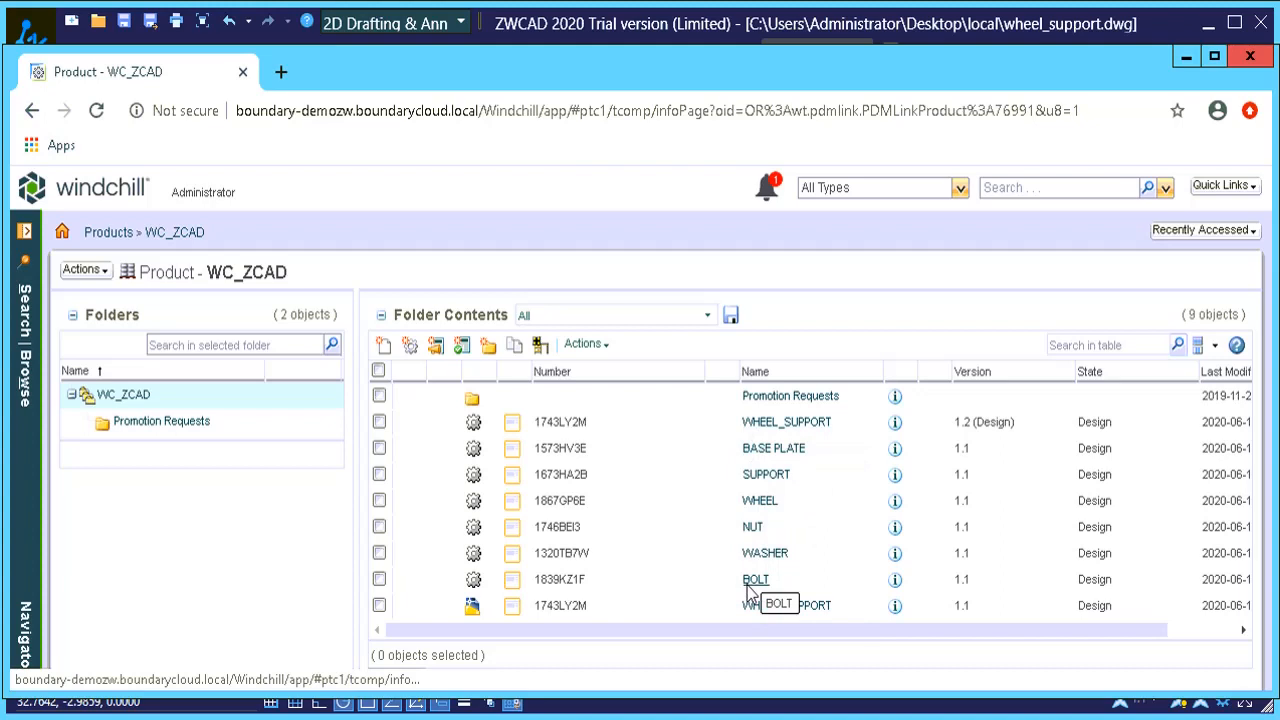
mouse_move(560, 448)
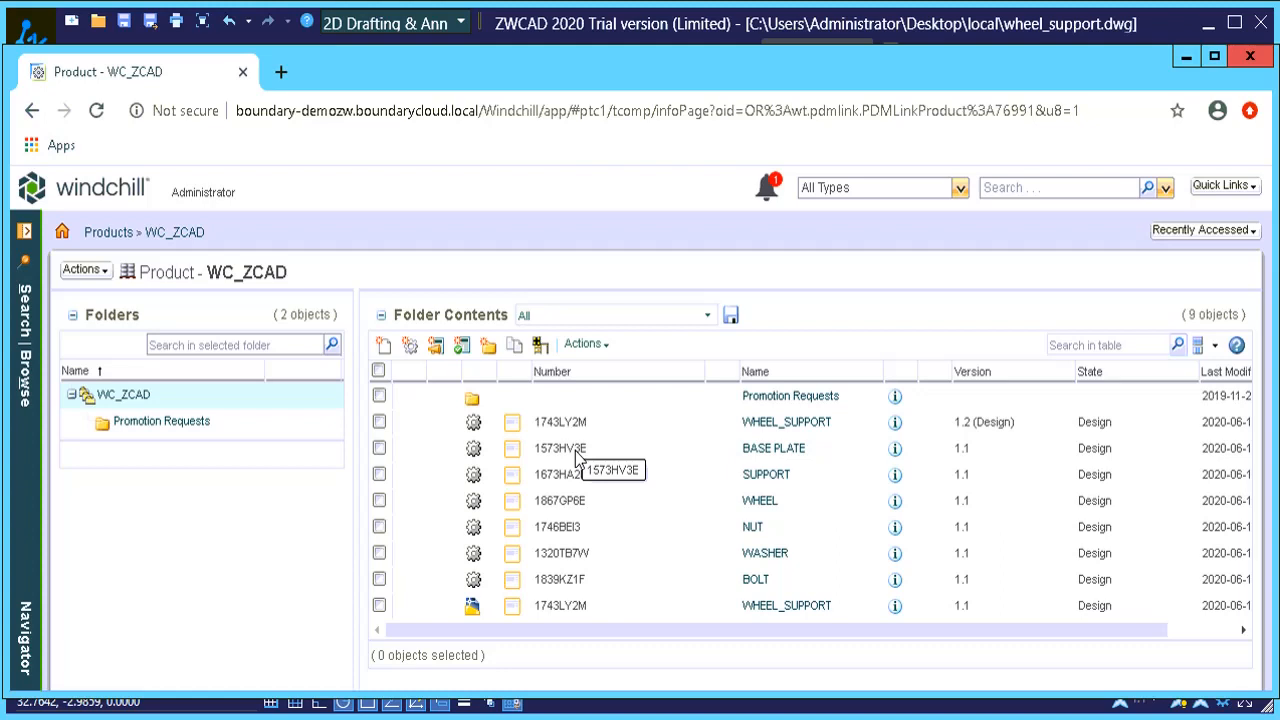
mouse_move(568, 430)
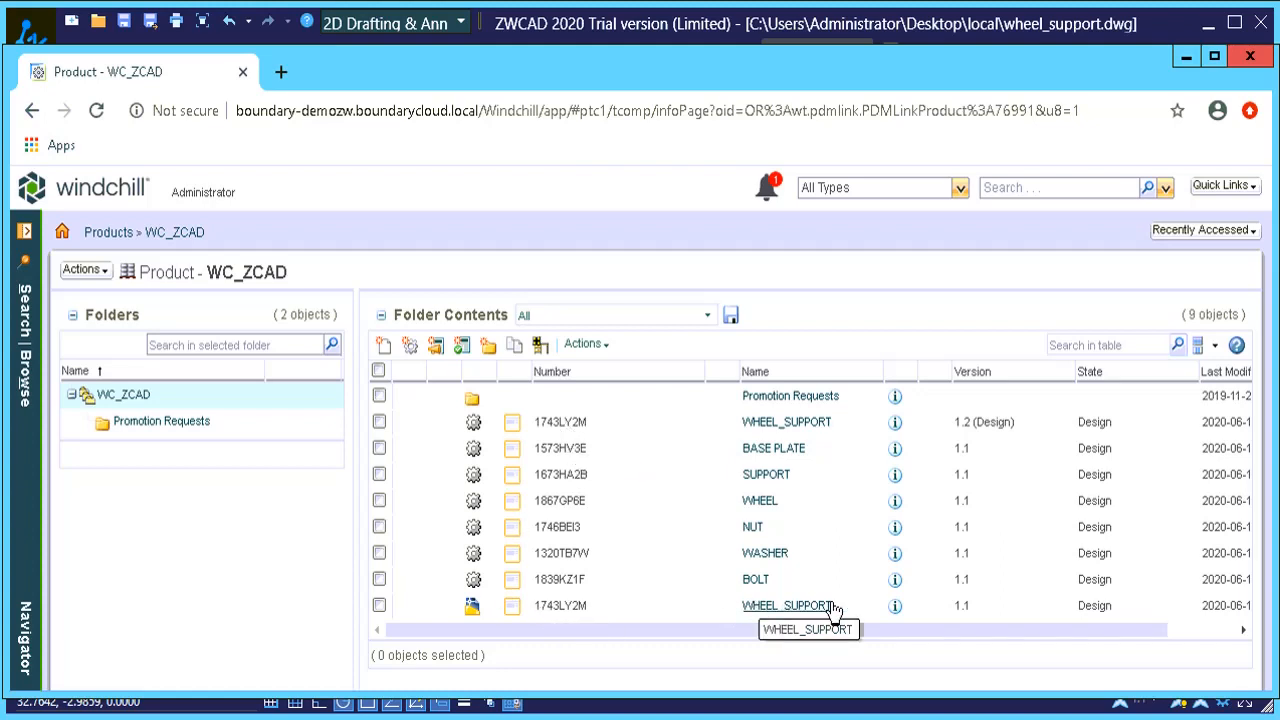
mouse_move(900, 596)
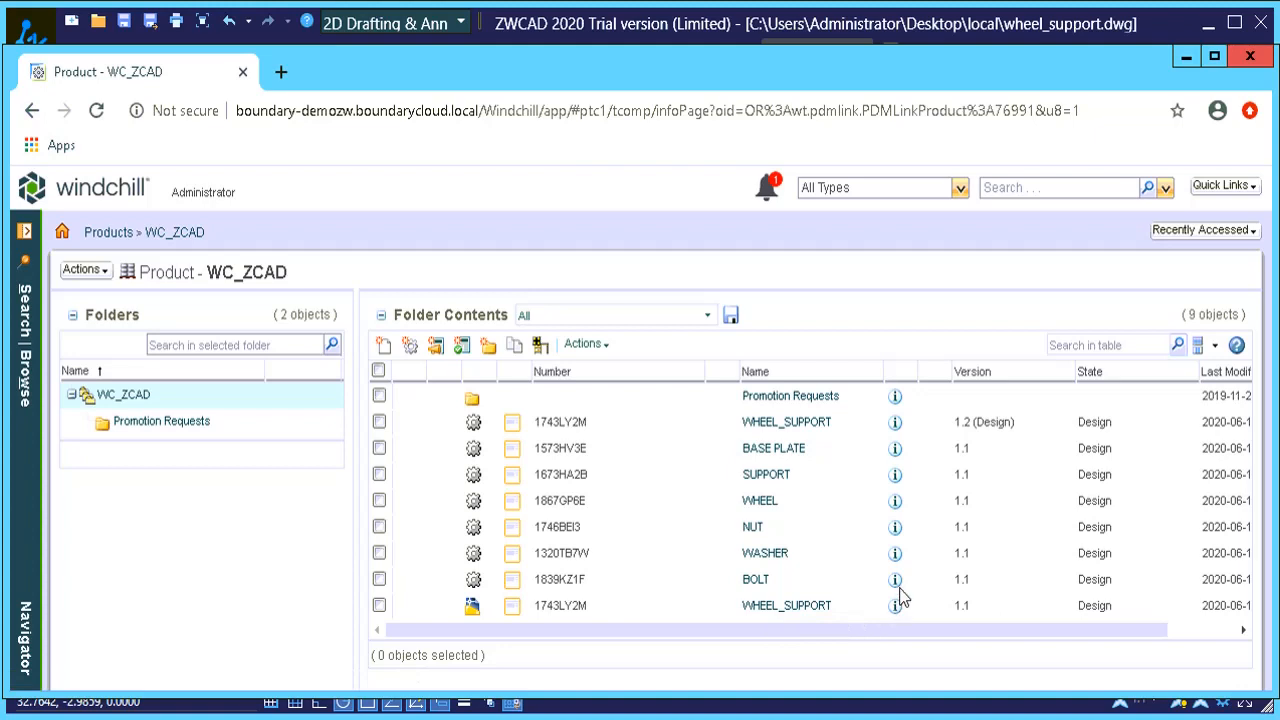
mouse_move(894, 420)
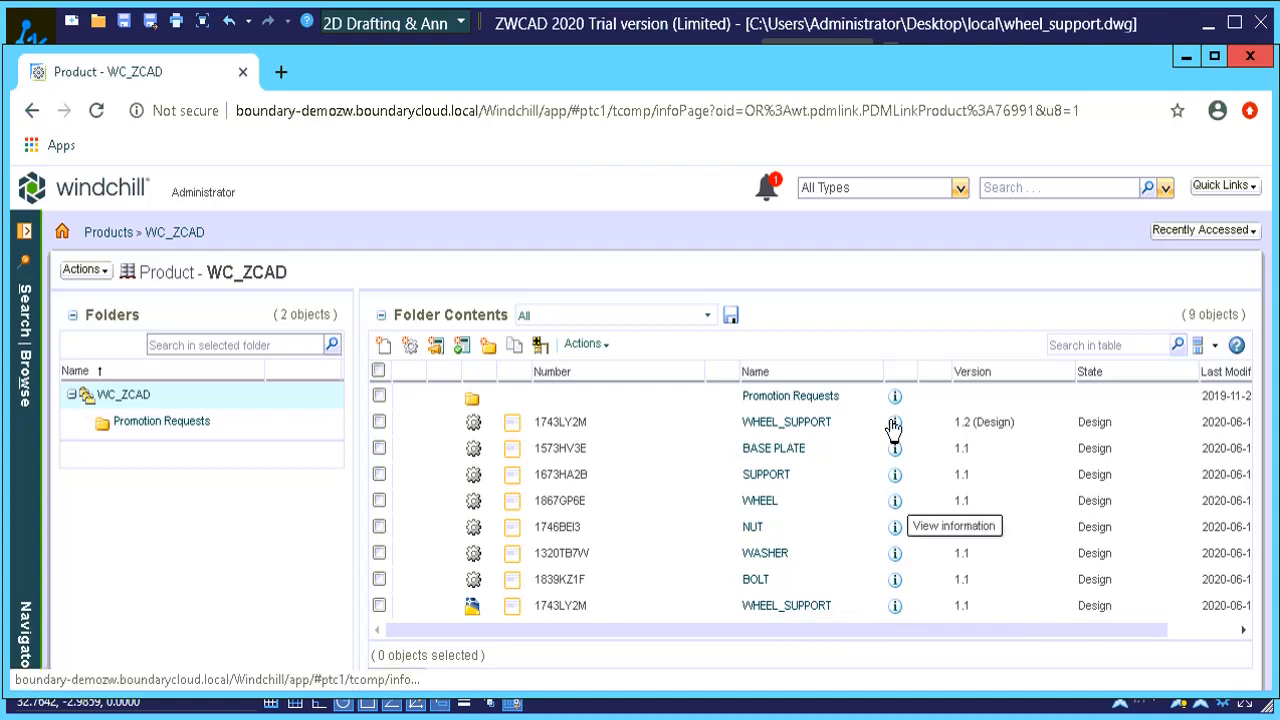
click(894, 420)
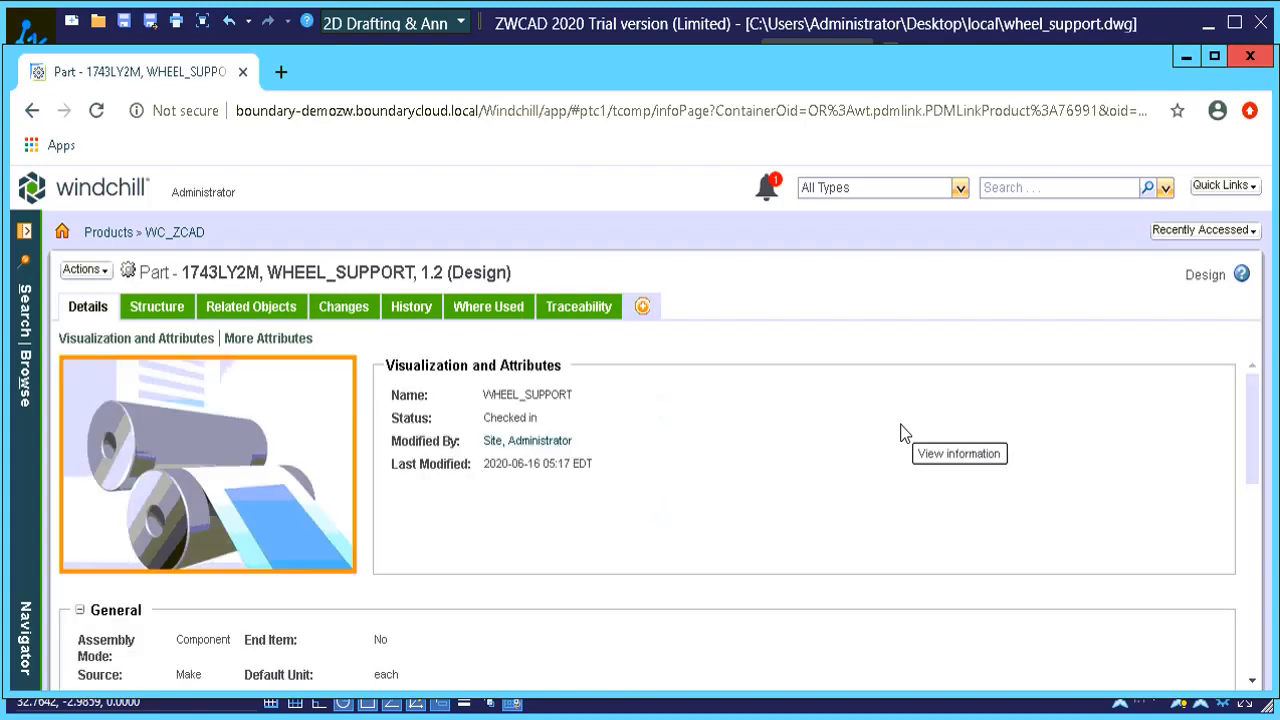
mouse_move(464, 424)
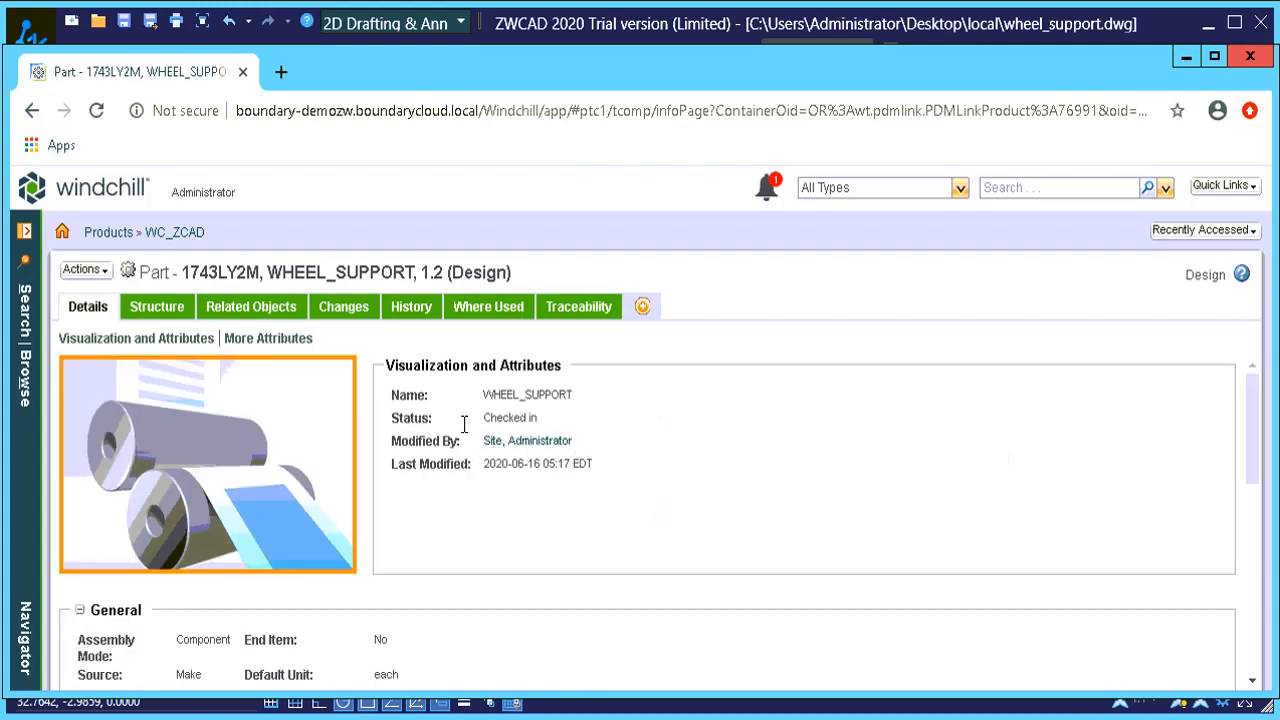
mouse_move(538, 428)
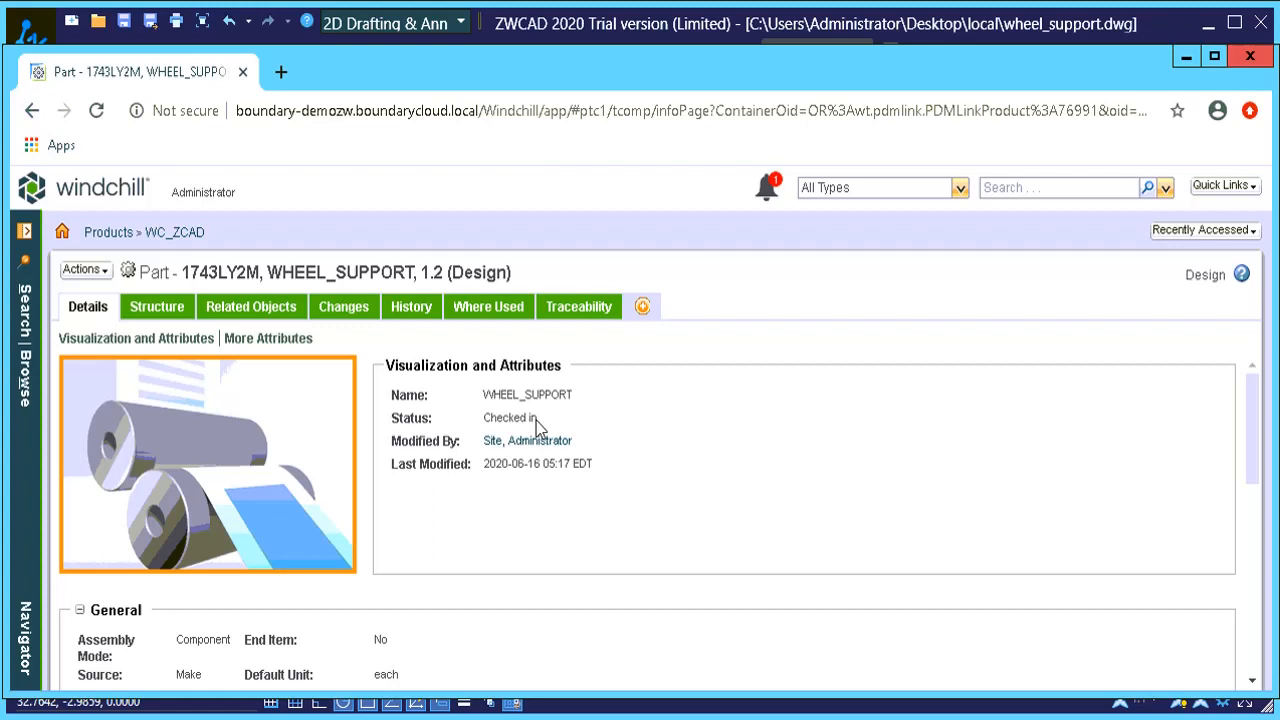
- Show the part's Structure listing washer, base plate, support, nut, bolt and wheel
scroll(down, 3)
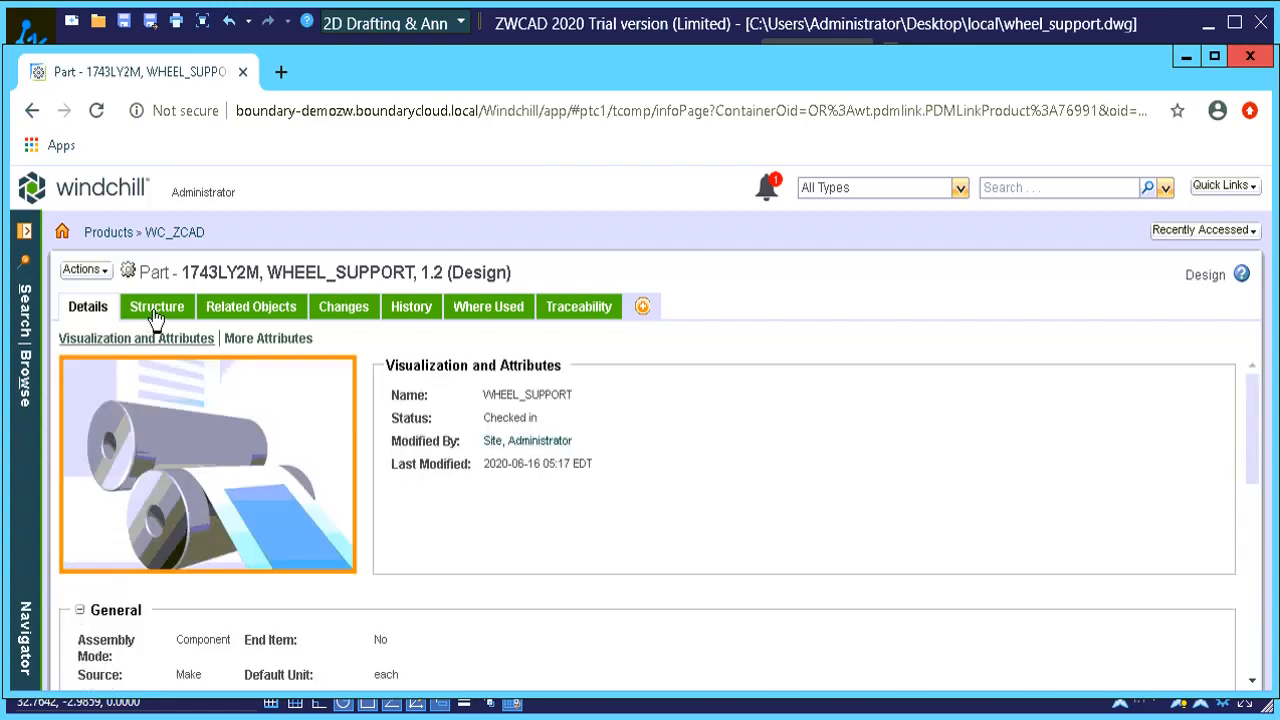
click(156, 306)
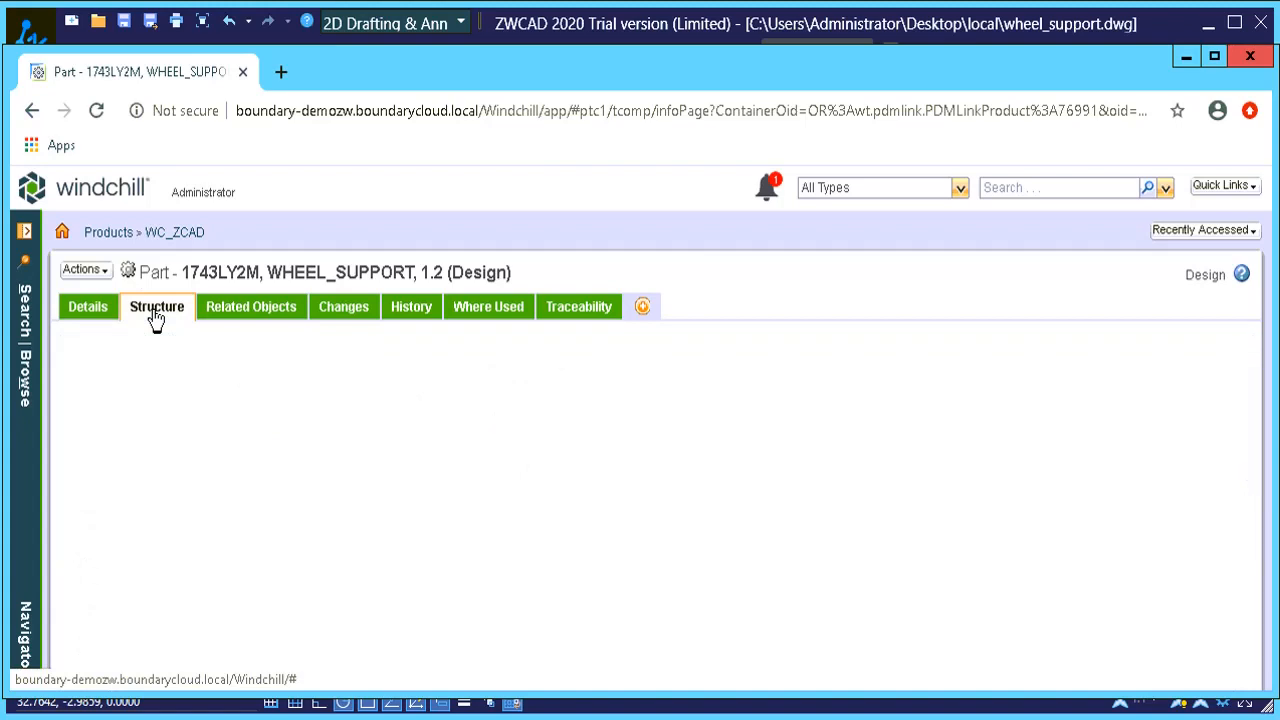
click(156, 308)
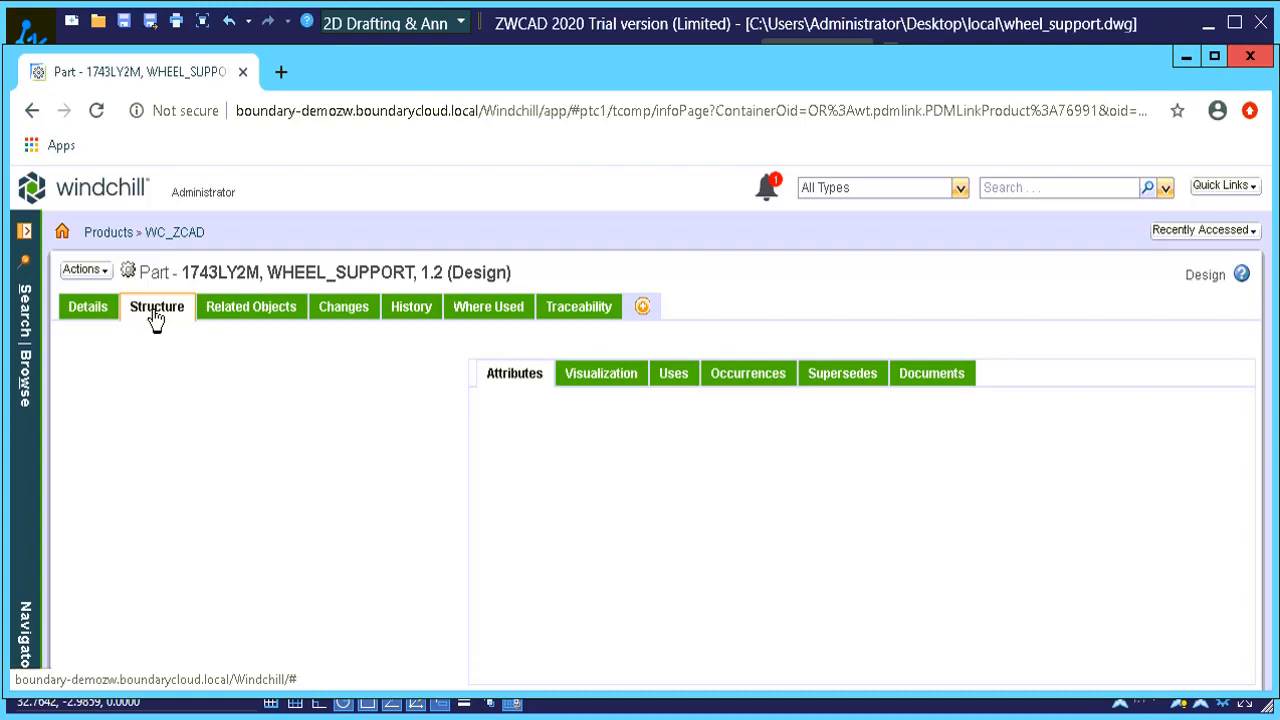
click(156, 306)
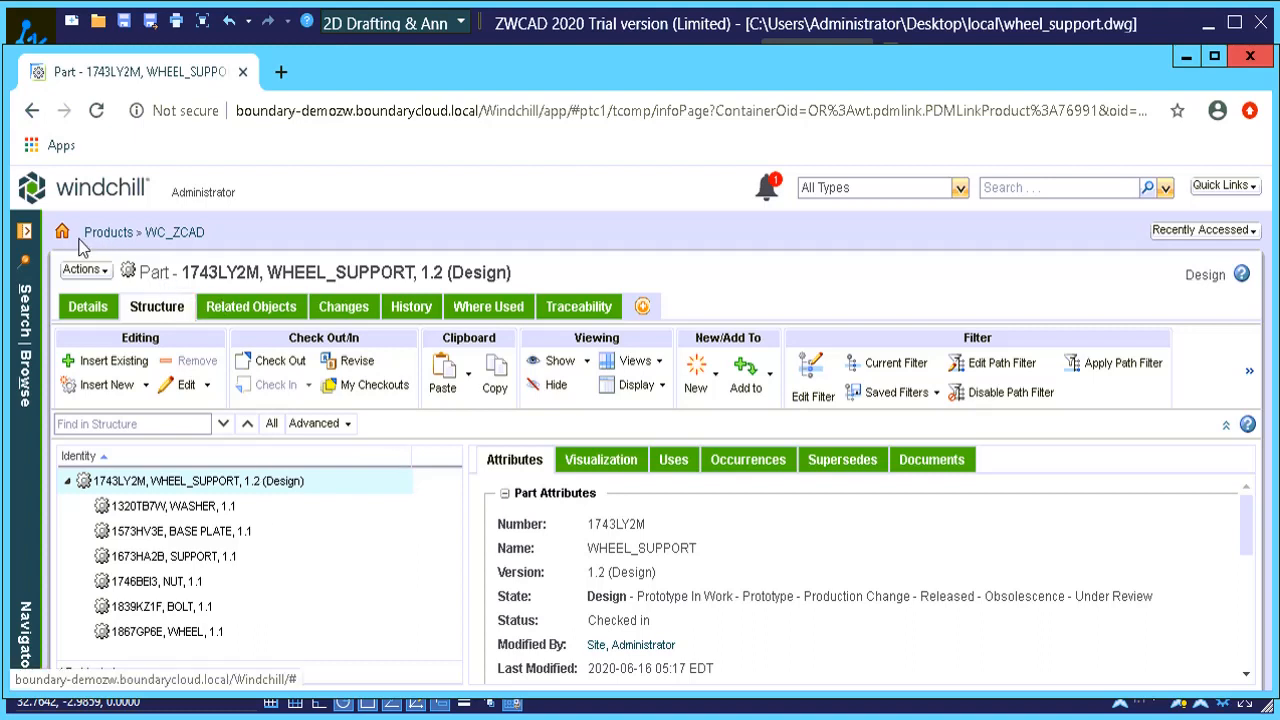
- Return to the ZW_WGM workspace and acknowledge the check-in success so wheel_support closes
click(62, 232)
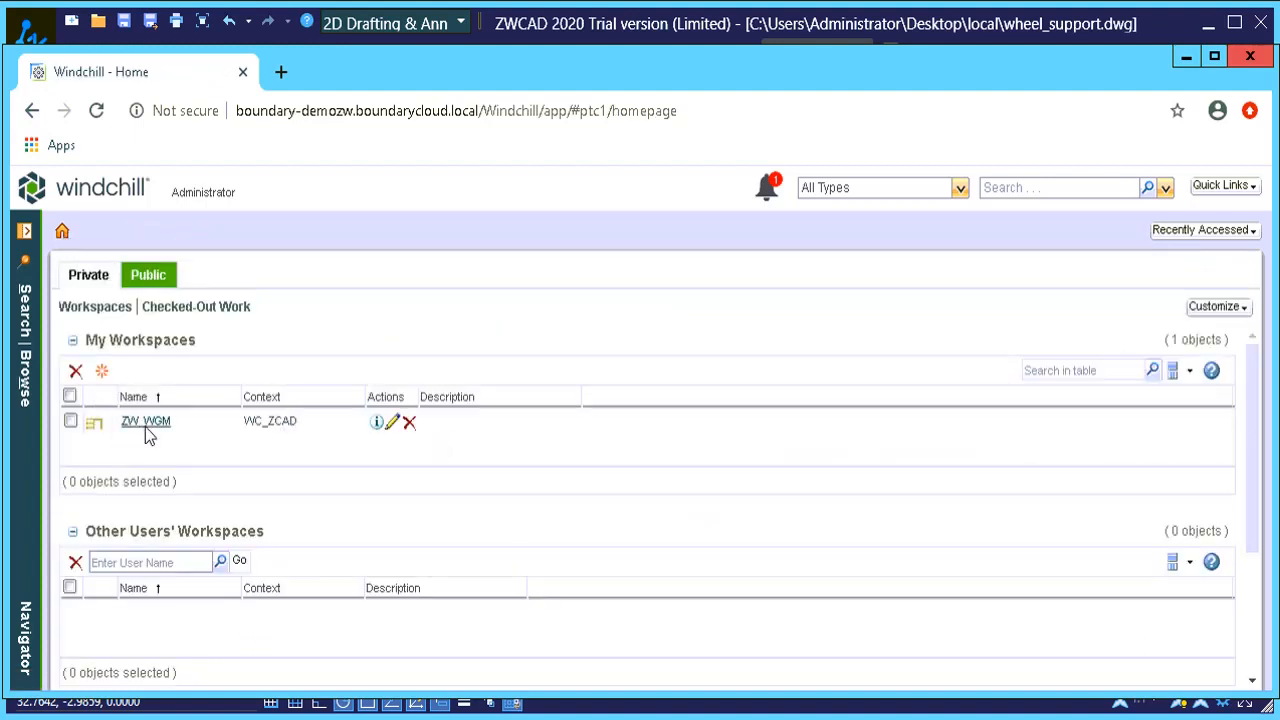
click(144, 420)
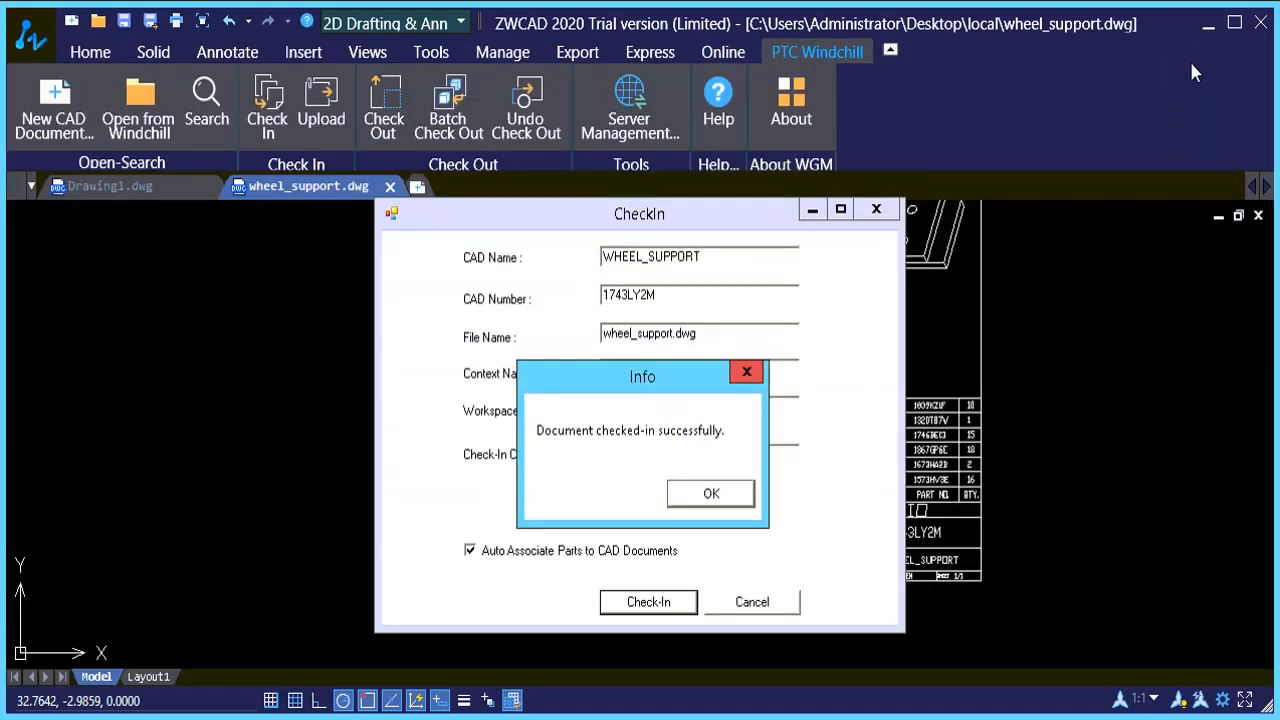
click(712, 492)
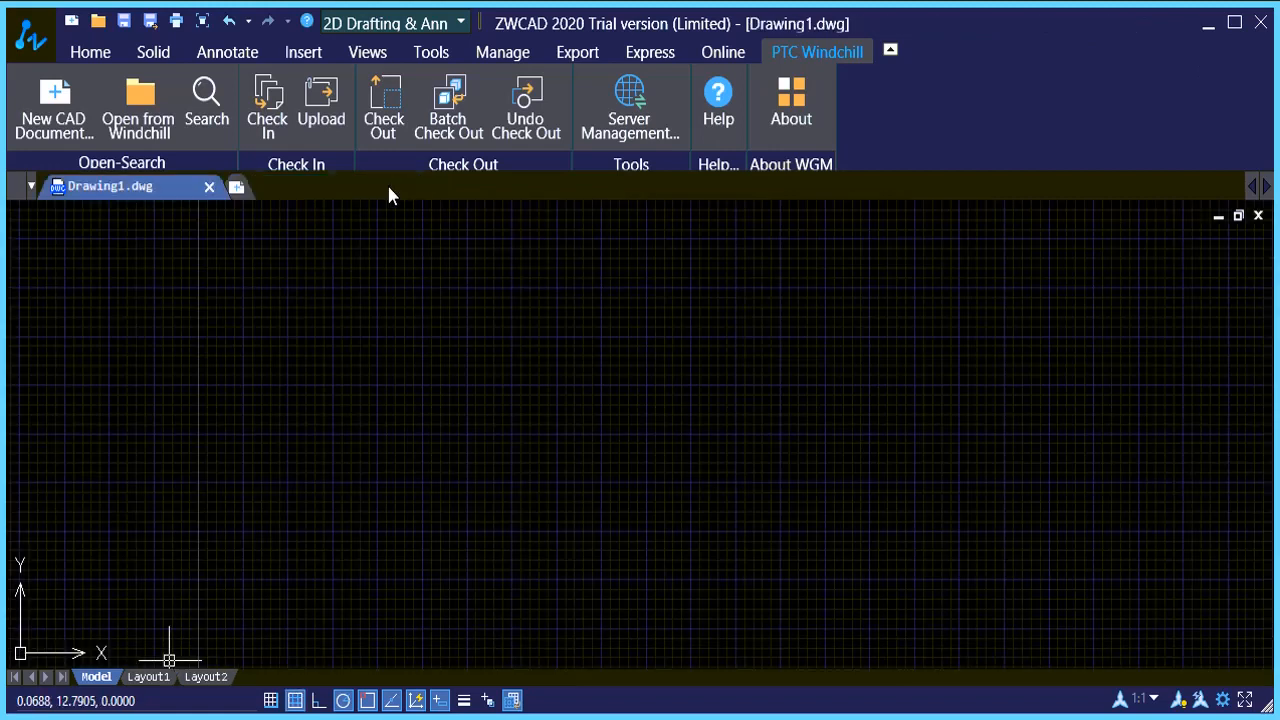
mouse_move(488, 488)
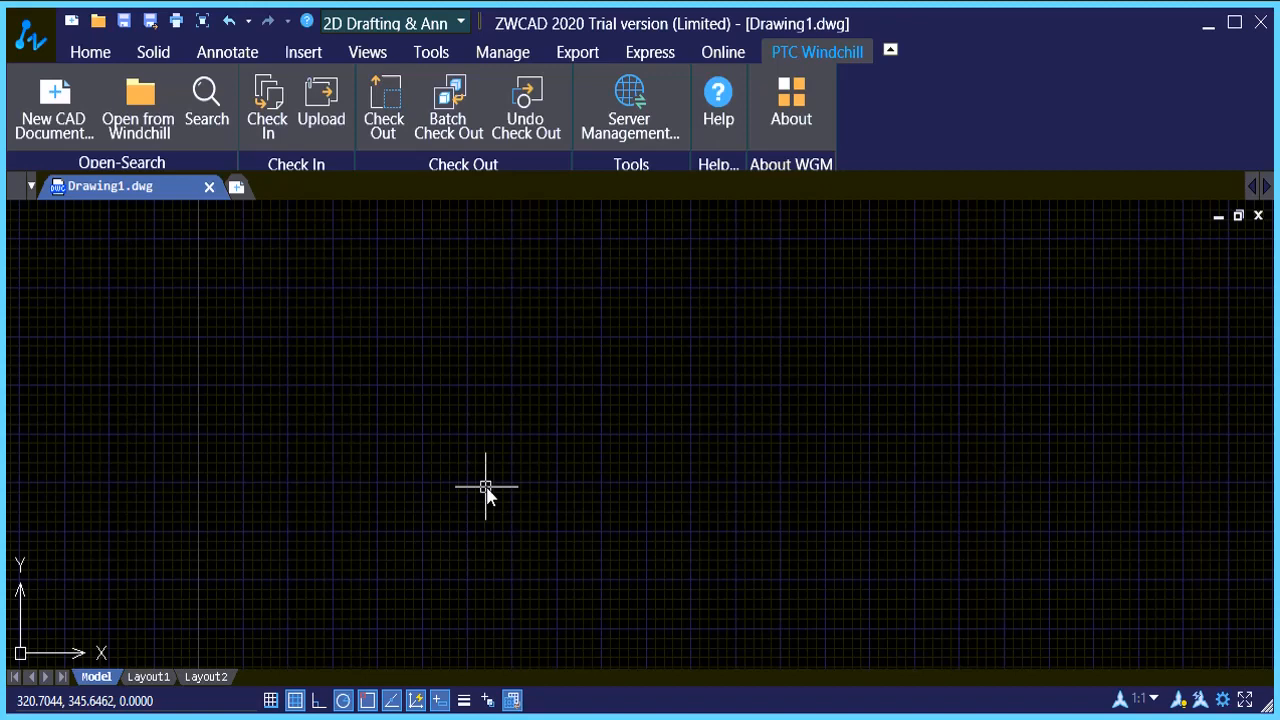
mouse_move(140, 108)
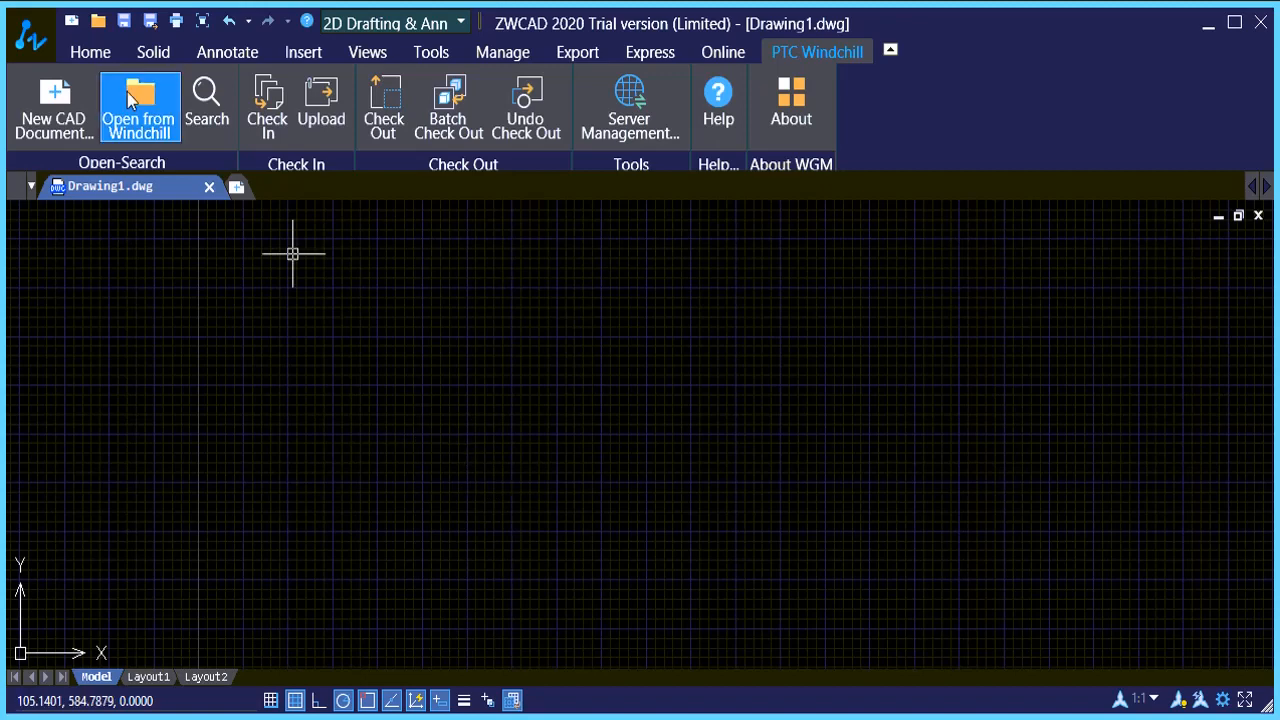
- Check out and open document 1743LY2M (wheel_support 1.1) from the WC_ZCAD product
click(138, 108)
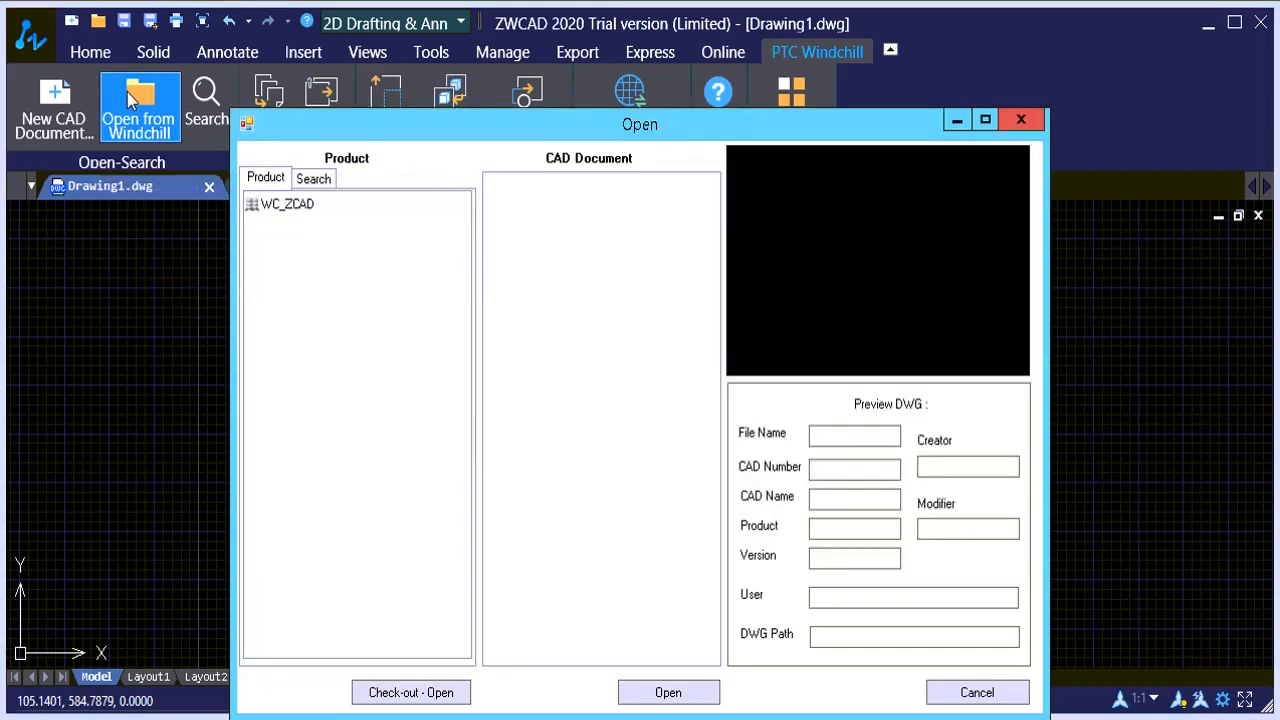
click(288, 204)
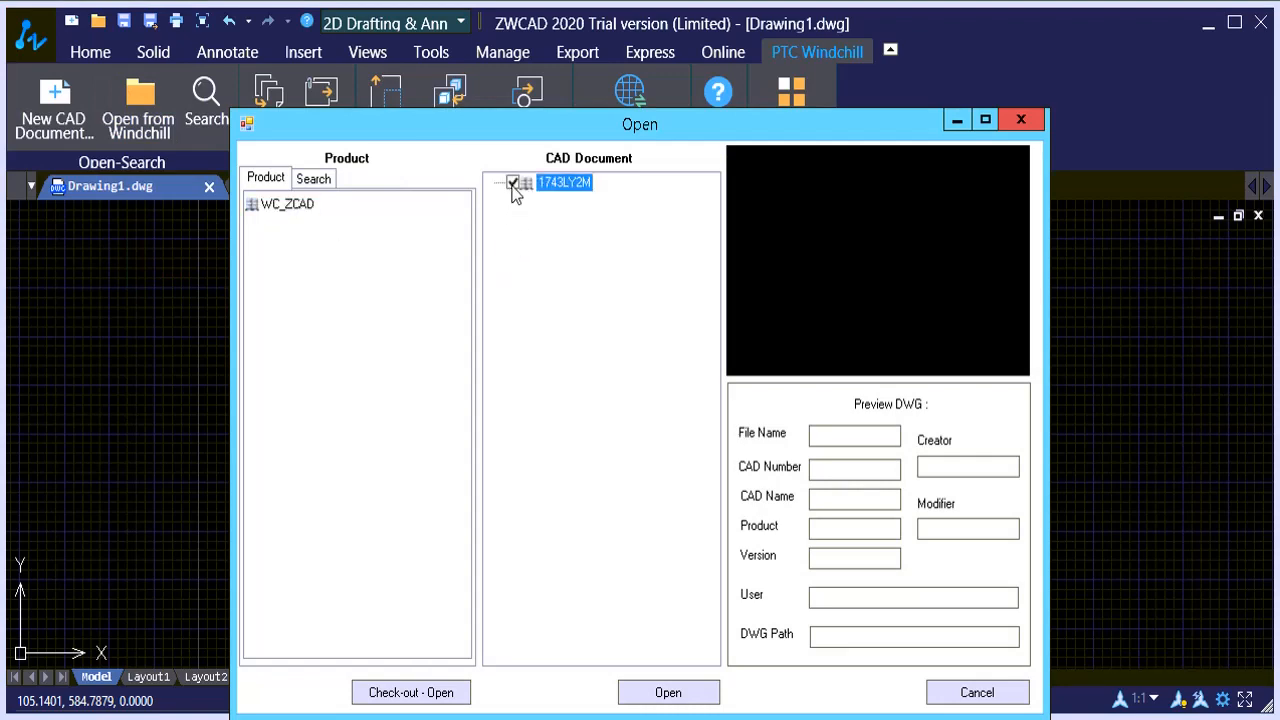
click(564, 182)
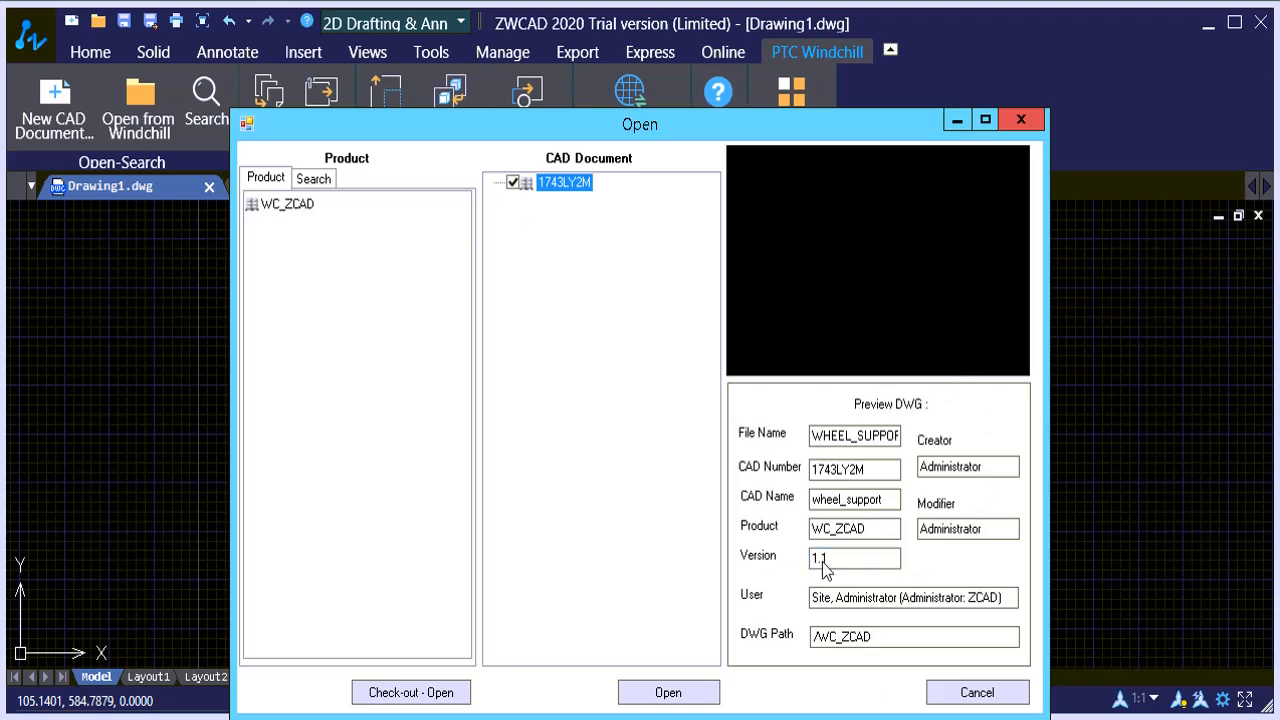
mouse_move(940, 452)
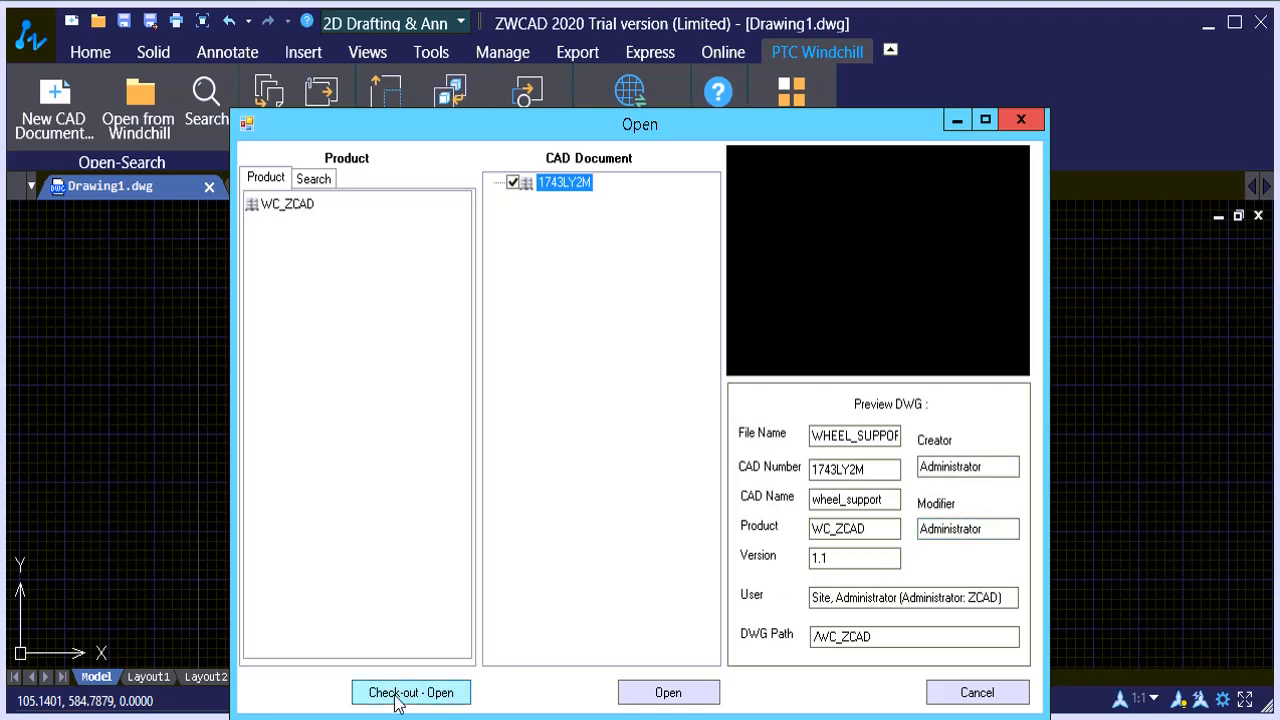
click(410, 692)
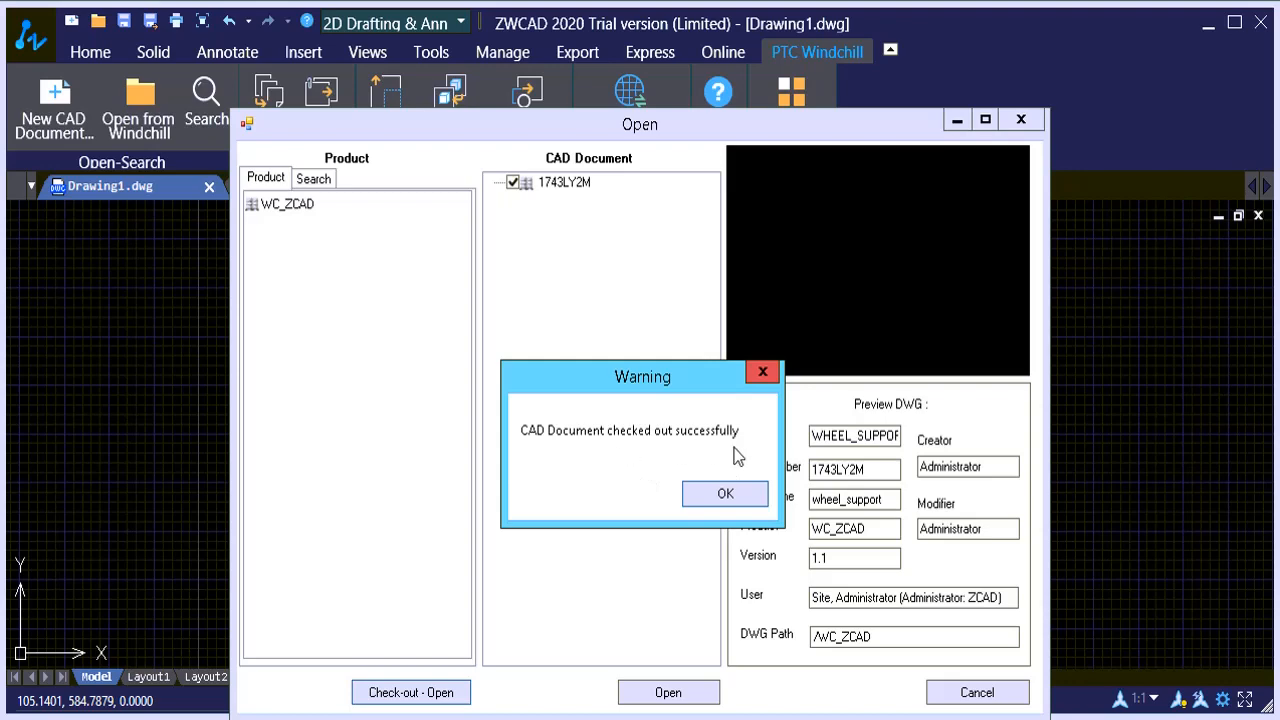
click(724, 492)
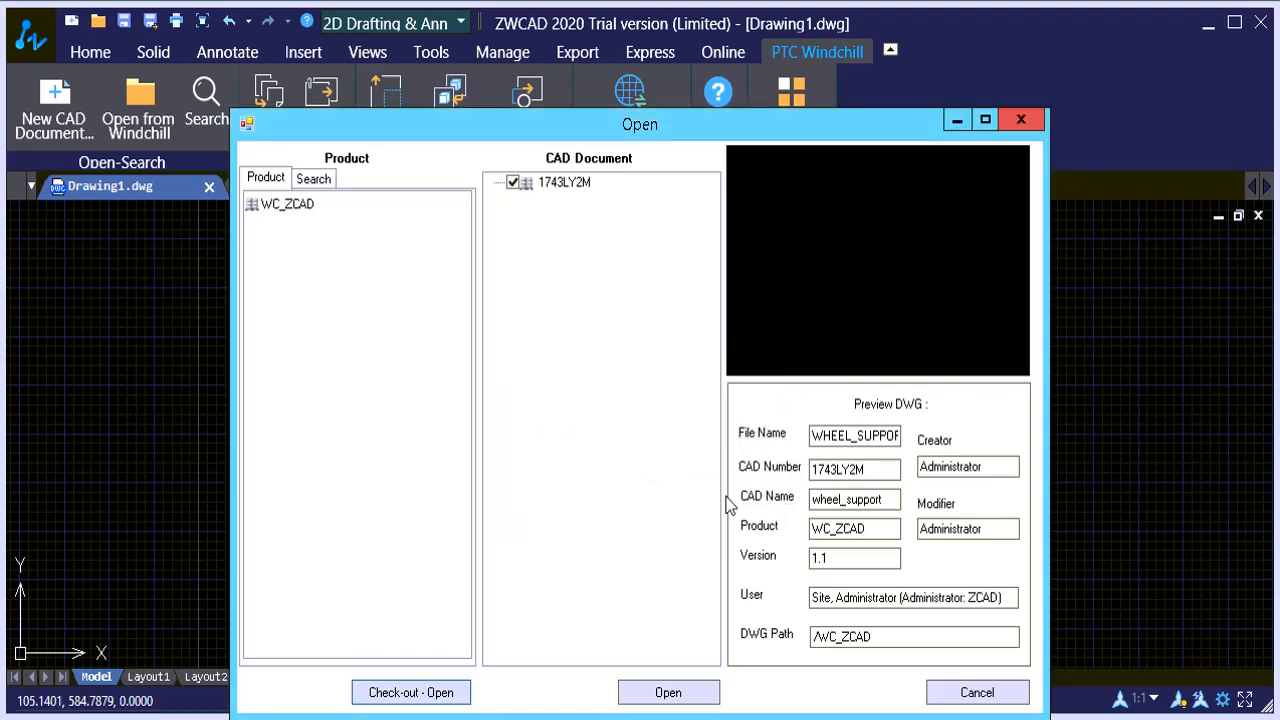
click(668, 692)
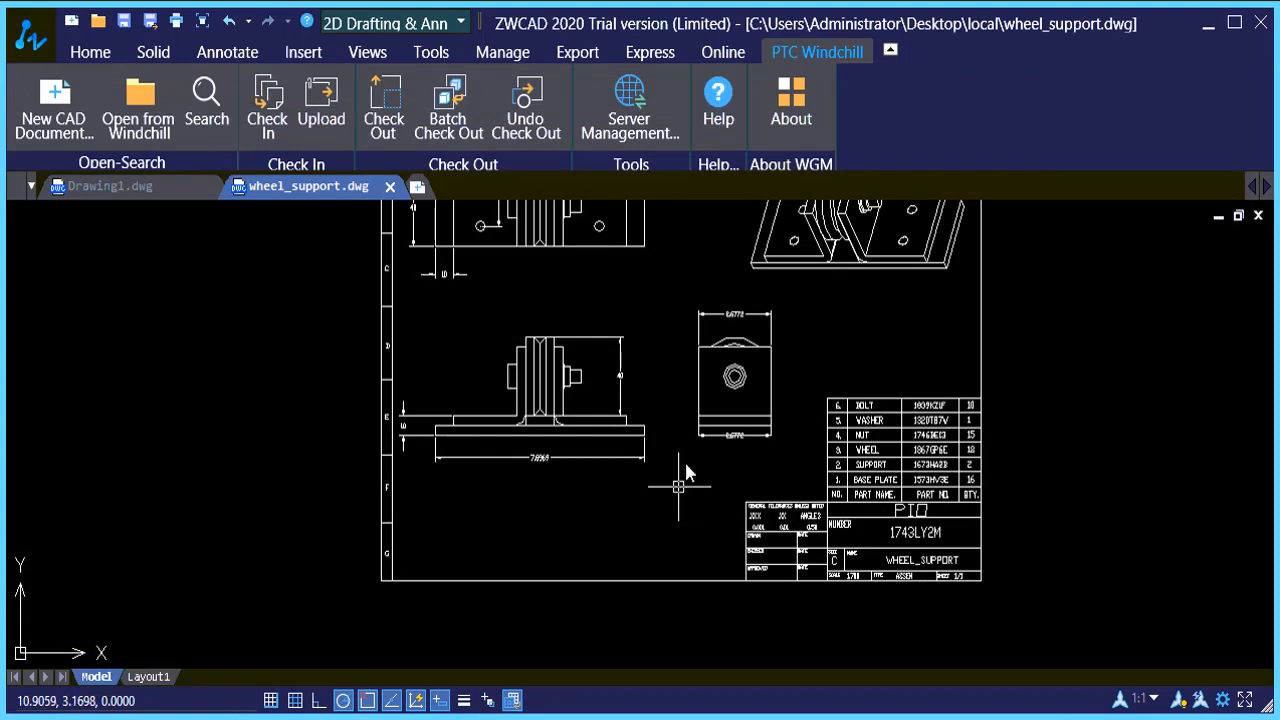
mouse_move(504, 528)
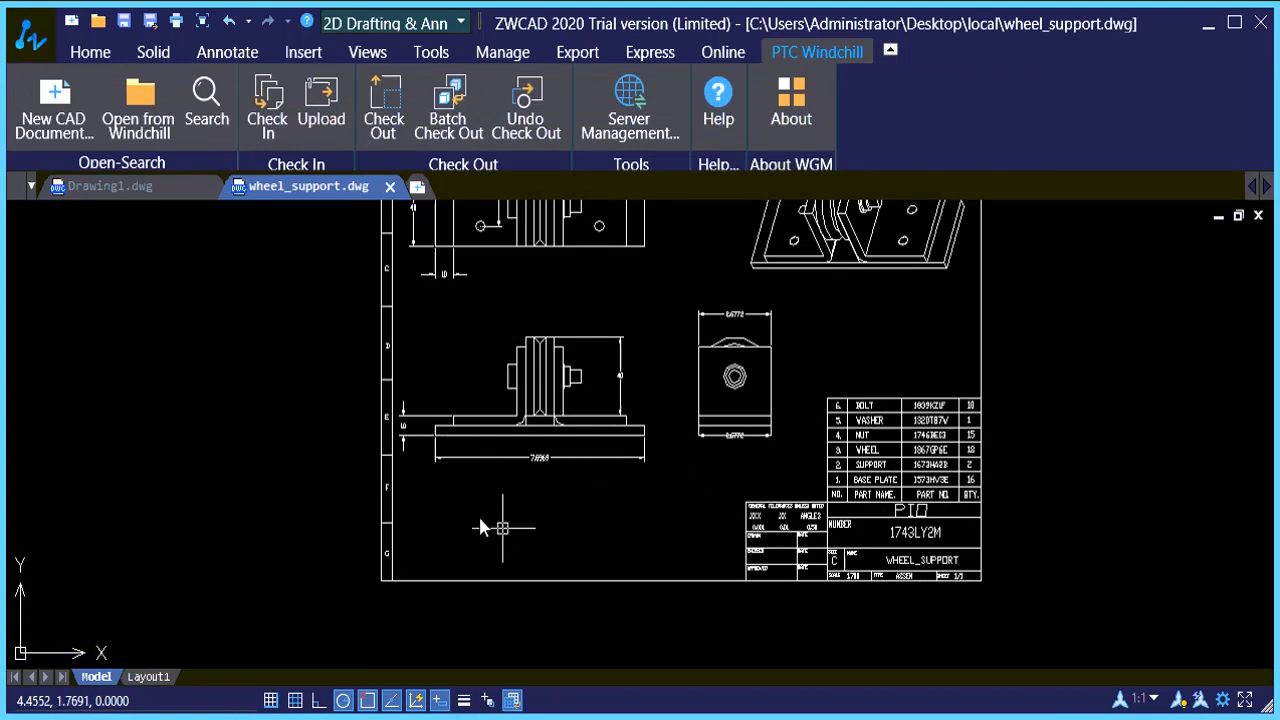
mouse_move(490, 516)
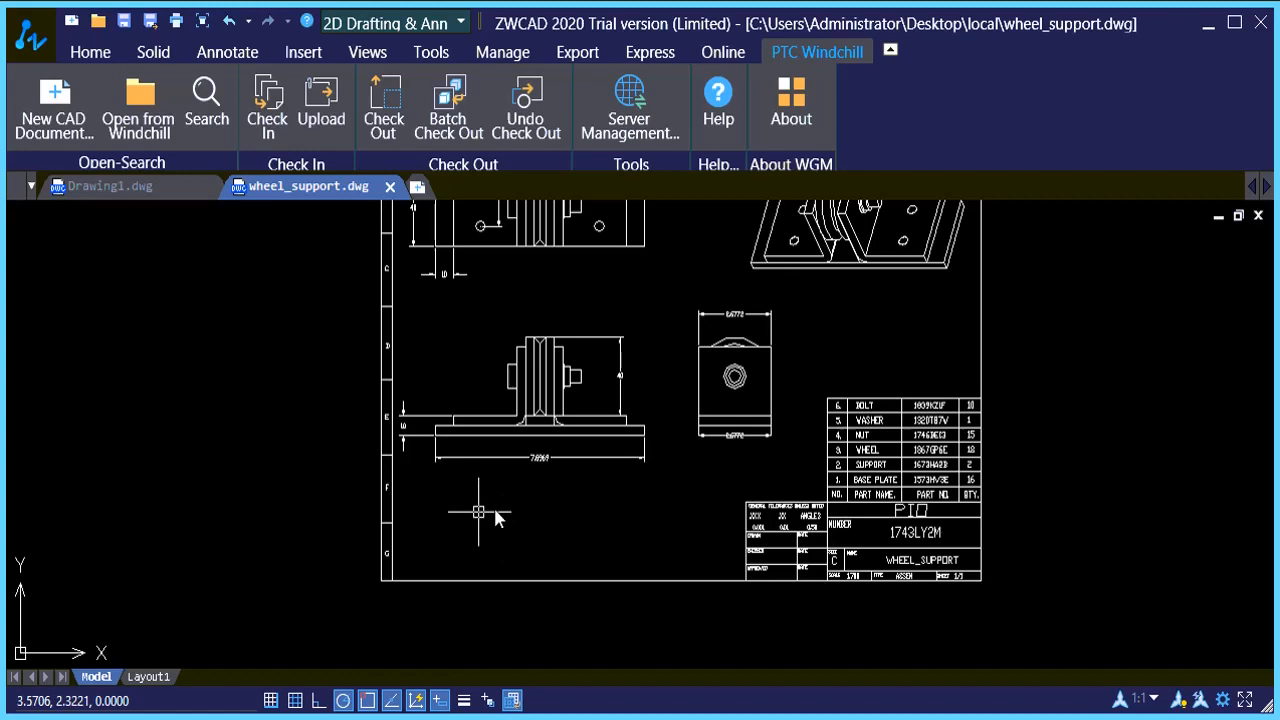
mouse_move(304, 658)
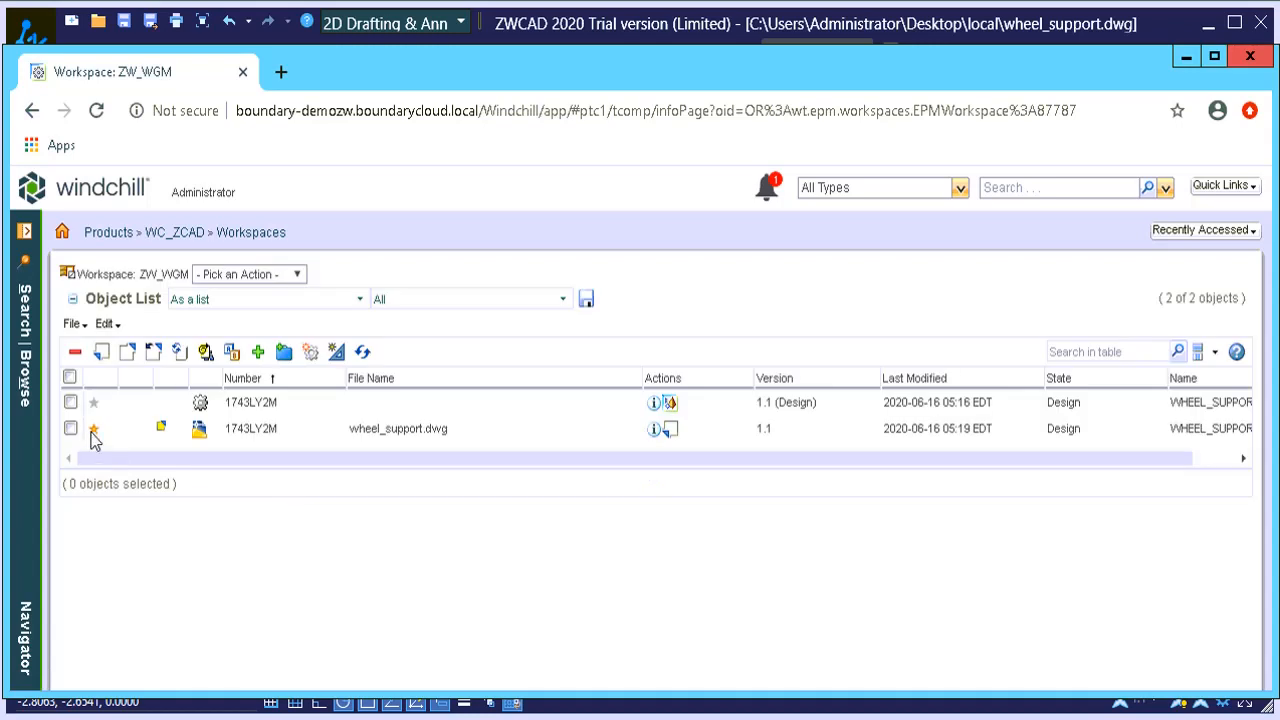
mouse_move(162, 428)
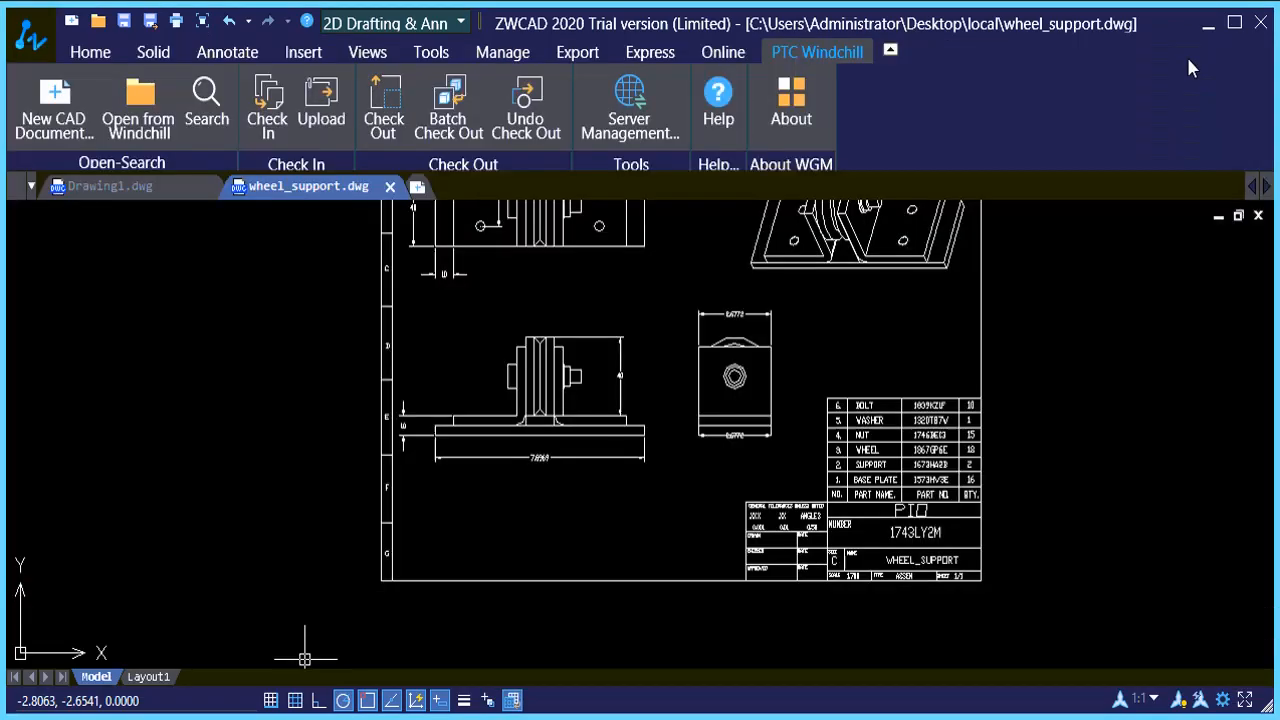
mouse_move(588, 324)
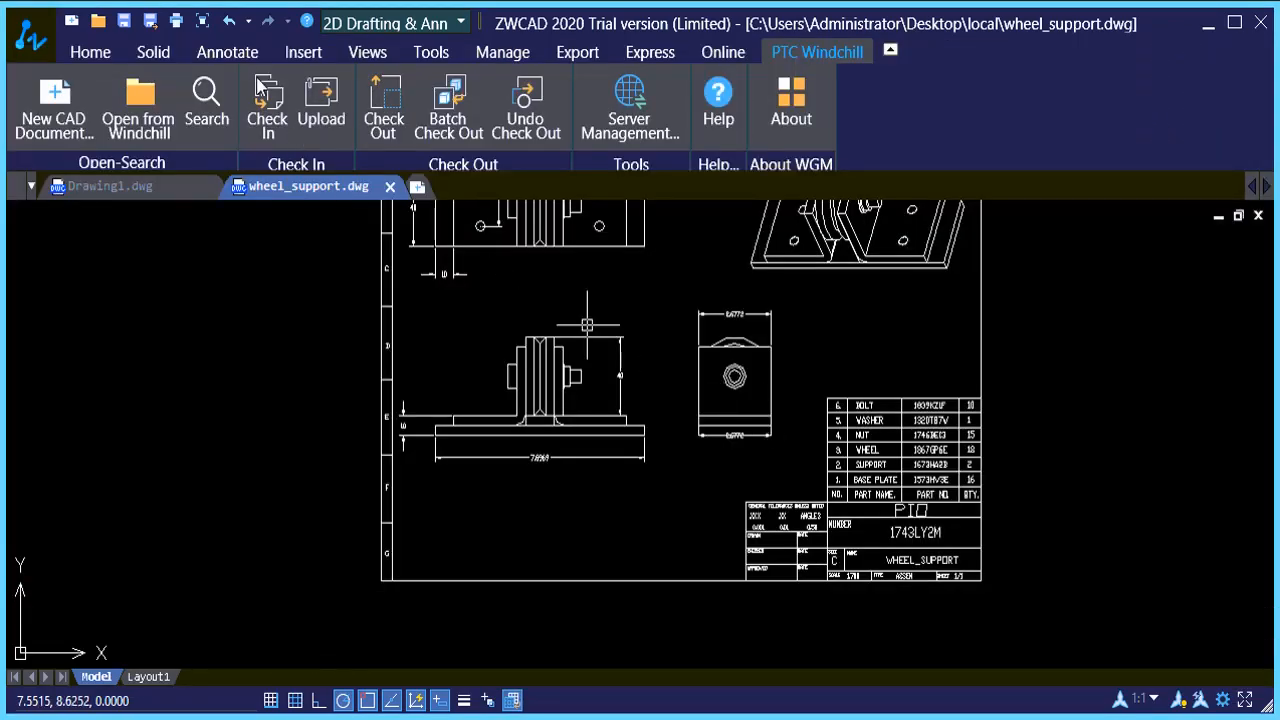
- Add a linear dimension across the top of the wheel in the front view
click(228, 52)
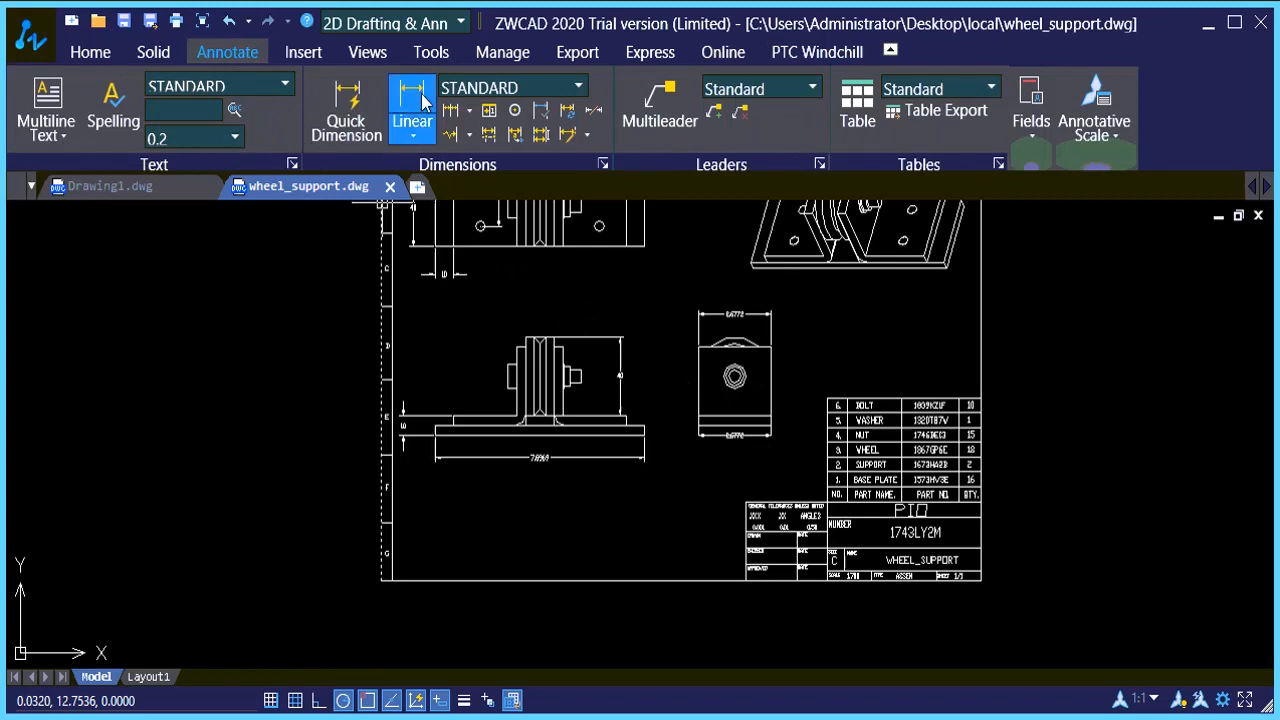
click(412, 100)
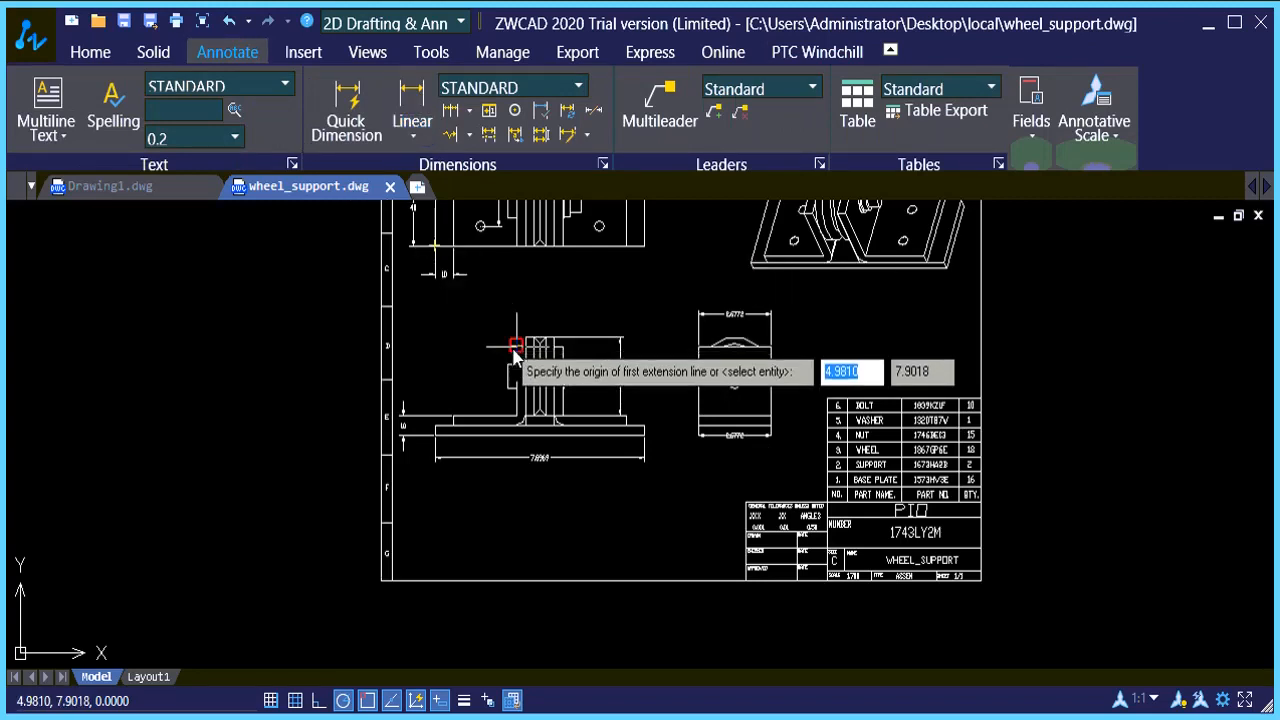
click(516, 344)
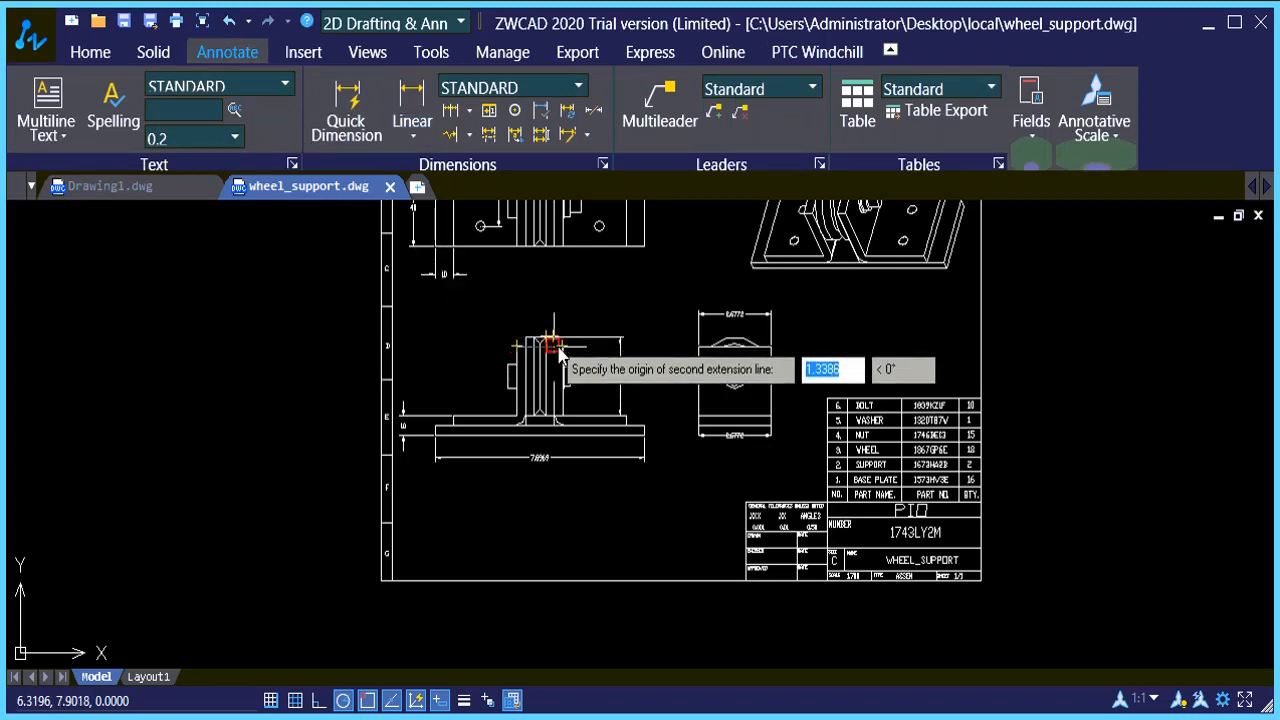
click(548, 310)
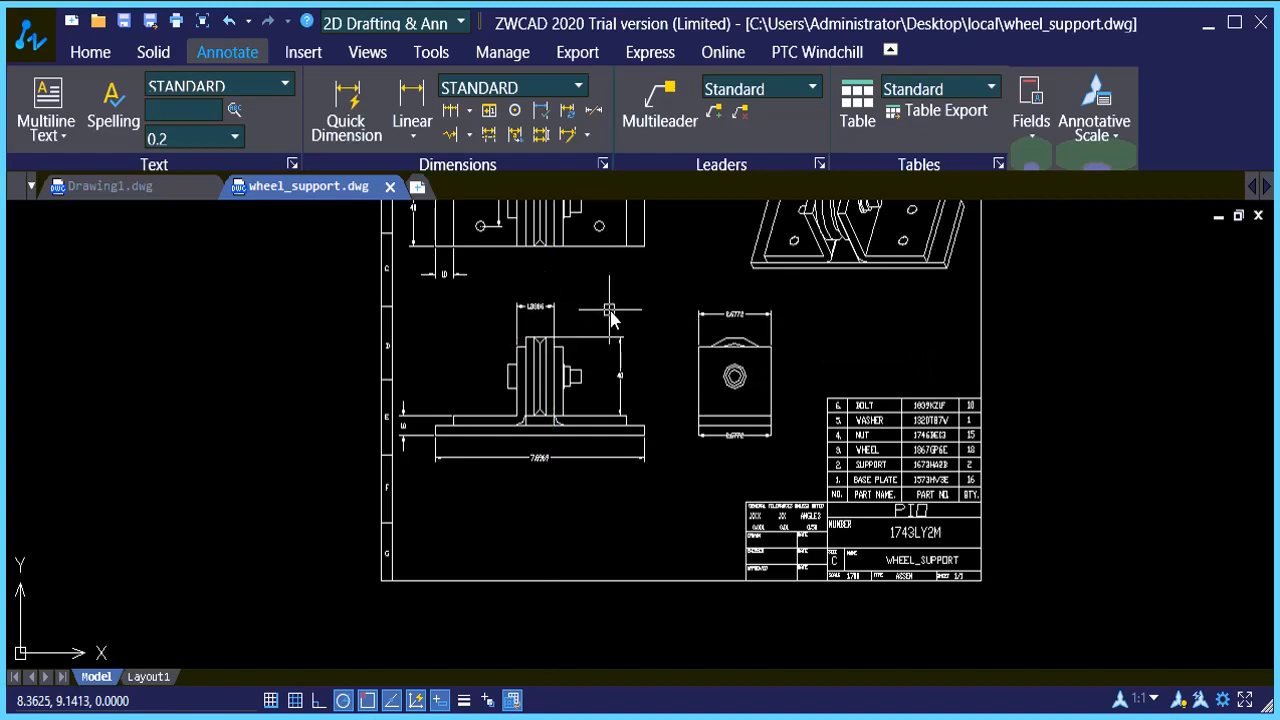
mouse_move(668, 318)
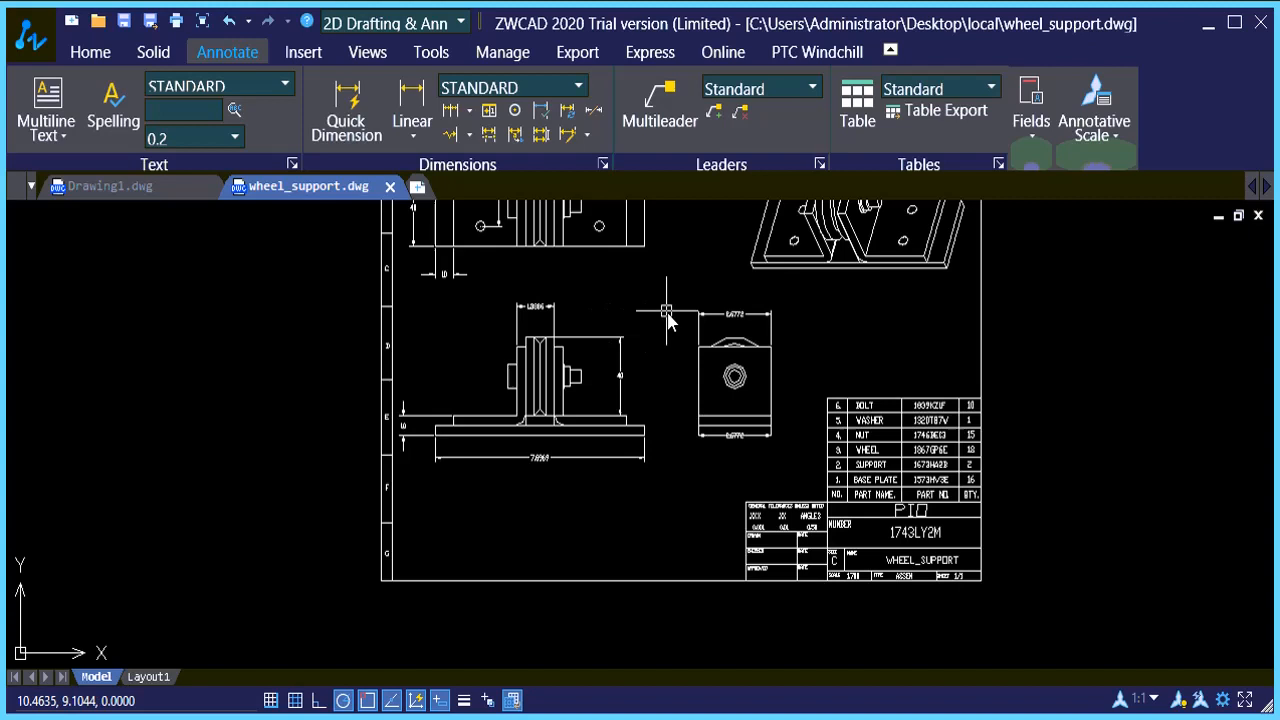
mouse_move(666, 316)
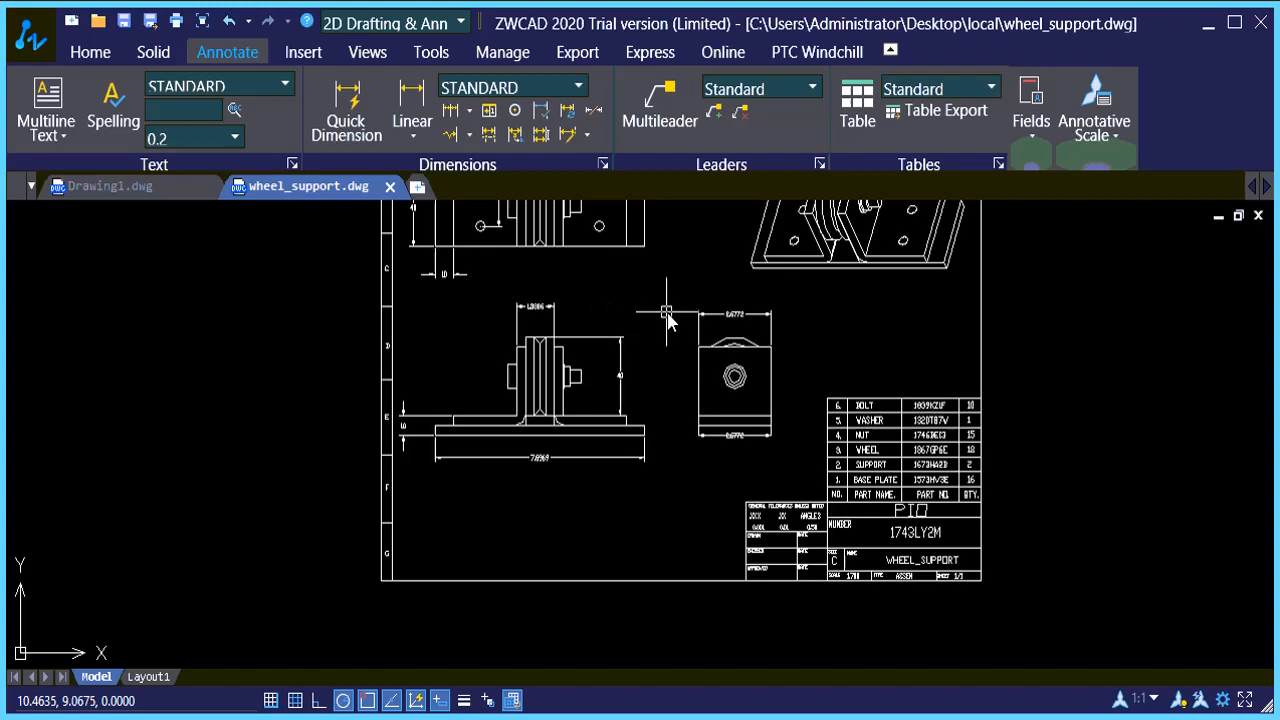
mouse_move(680, 290)
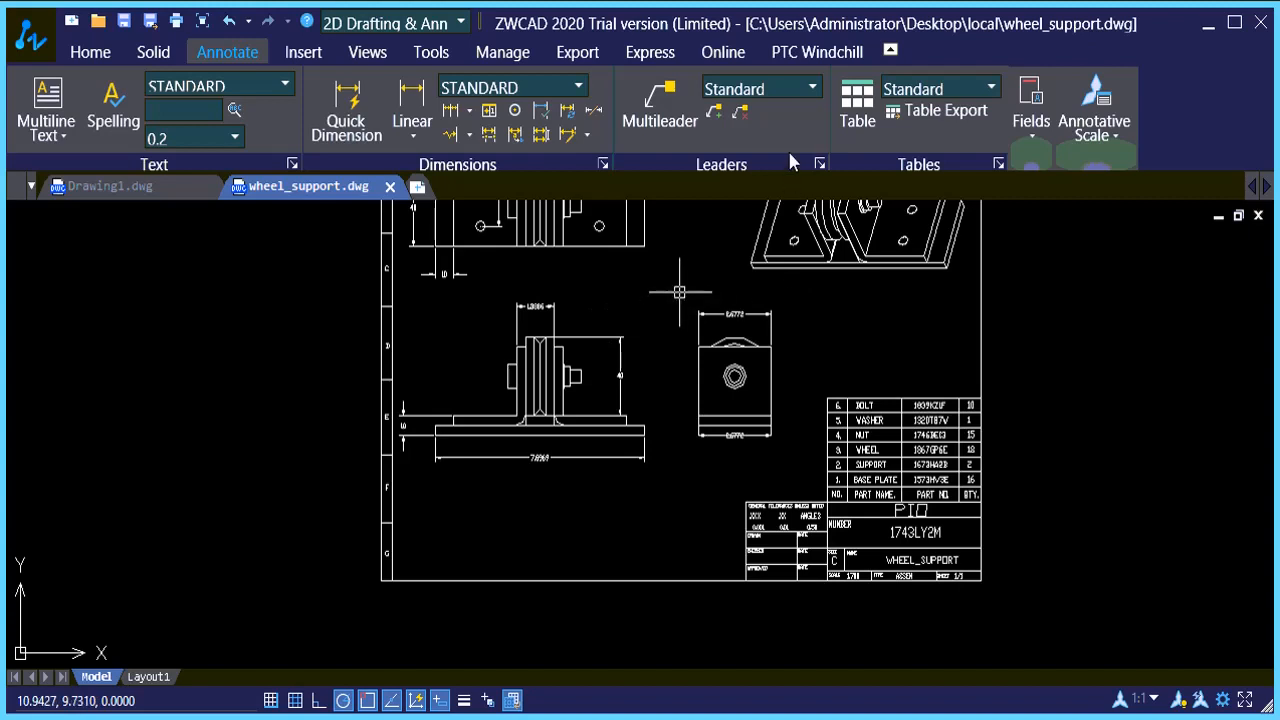
click(816, 52)
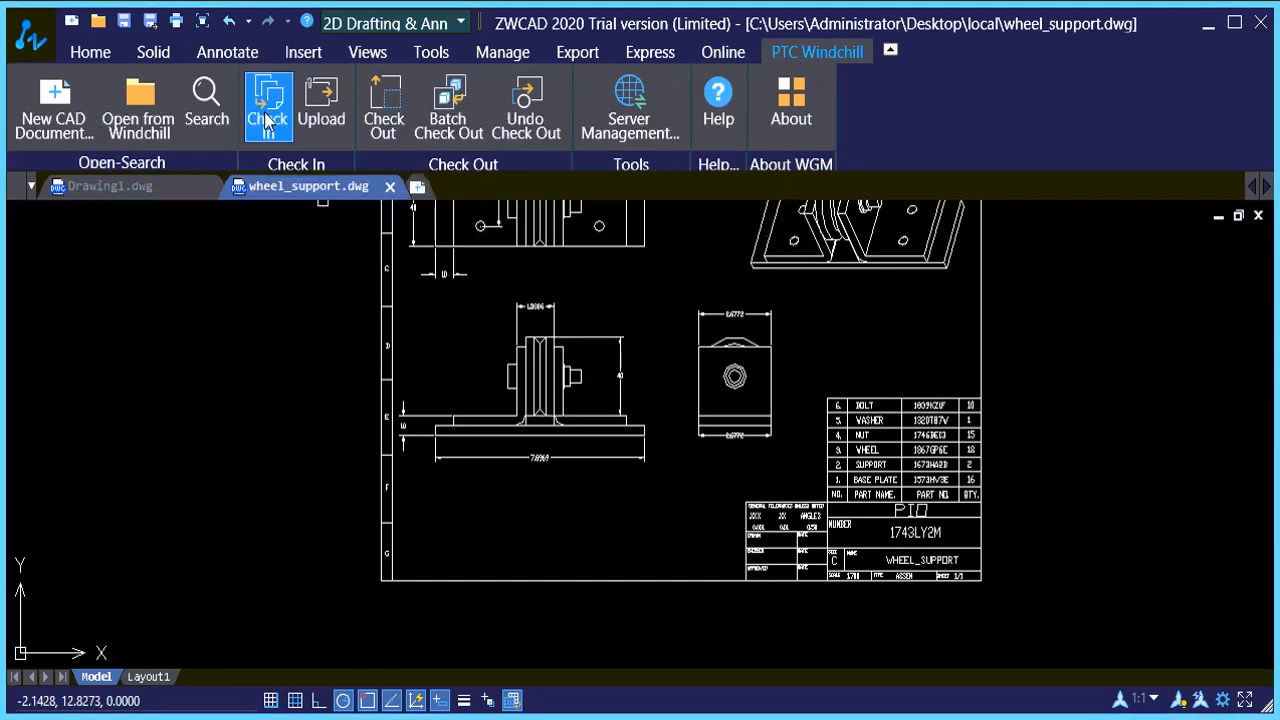
- Fill the check-in form with comment CI_002 and Auto Associate Parts to CAD Documents enabled
click(268, 108)
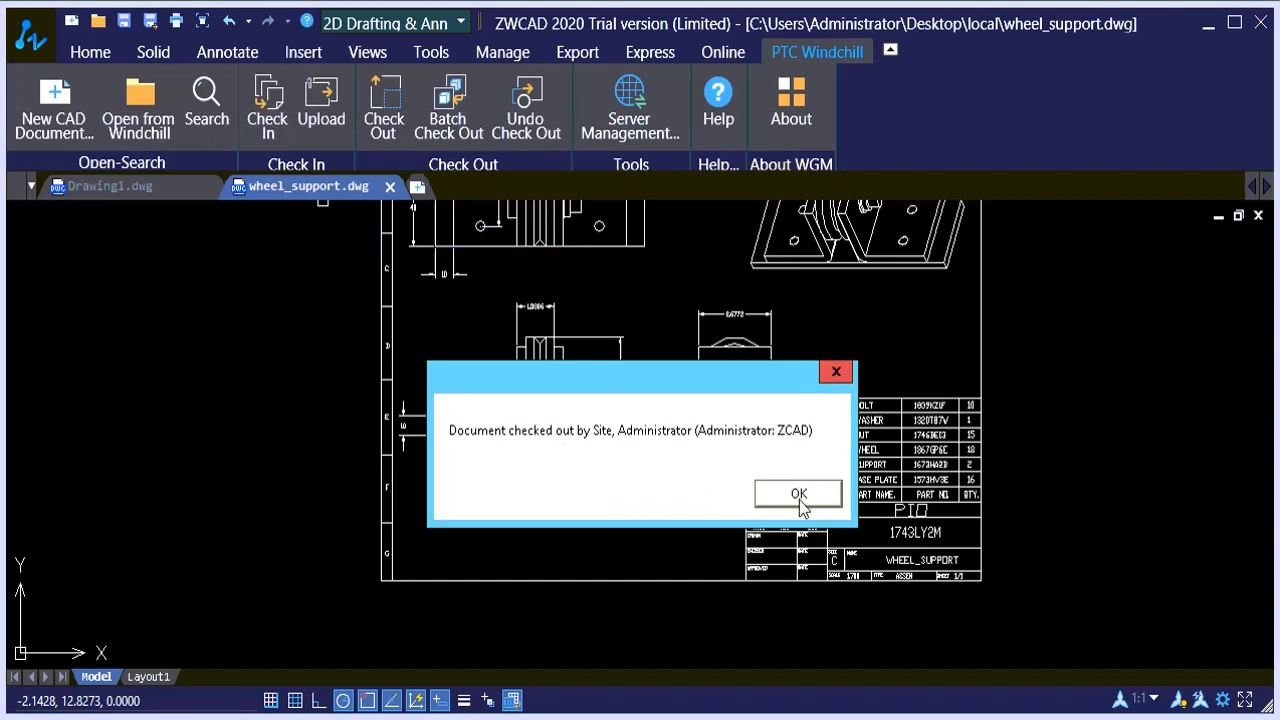
click(798, 494)
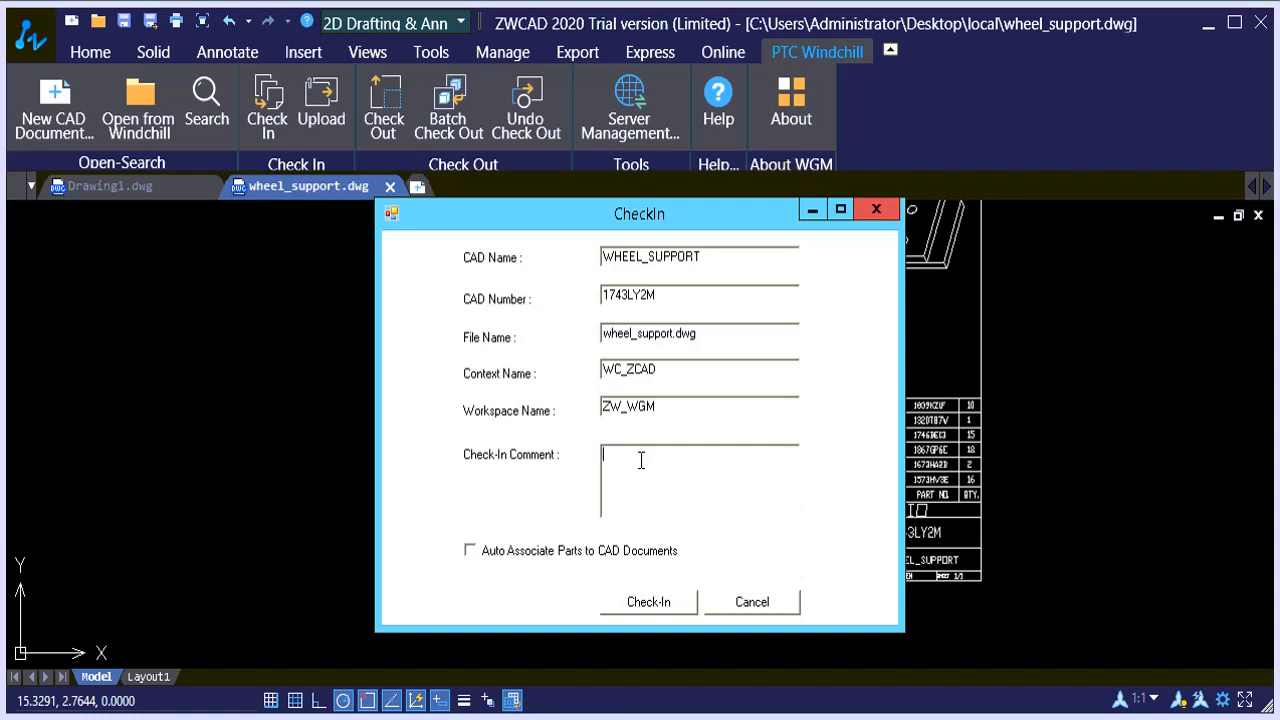
text(CI_002)
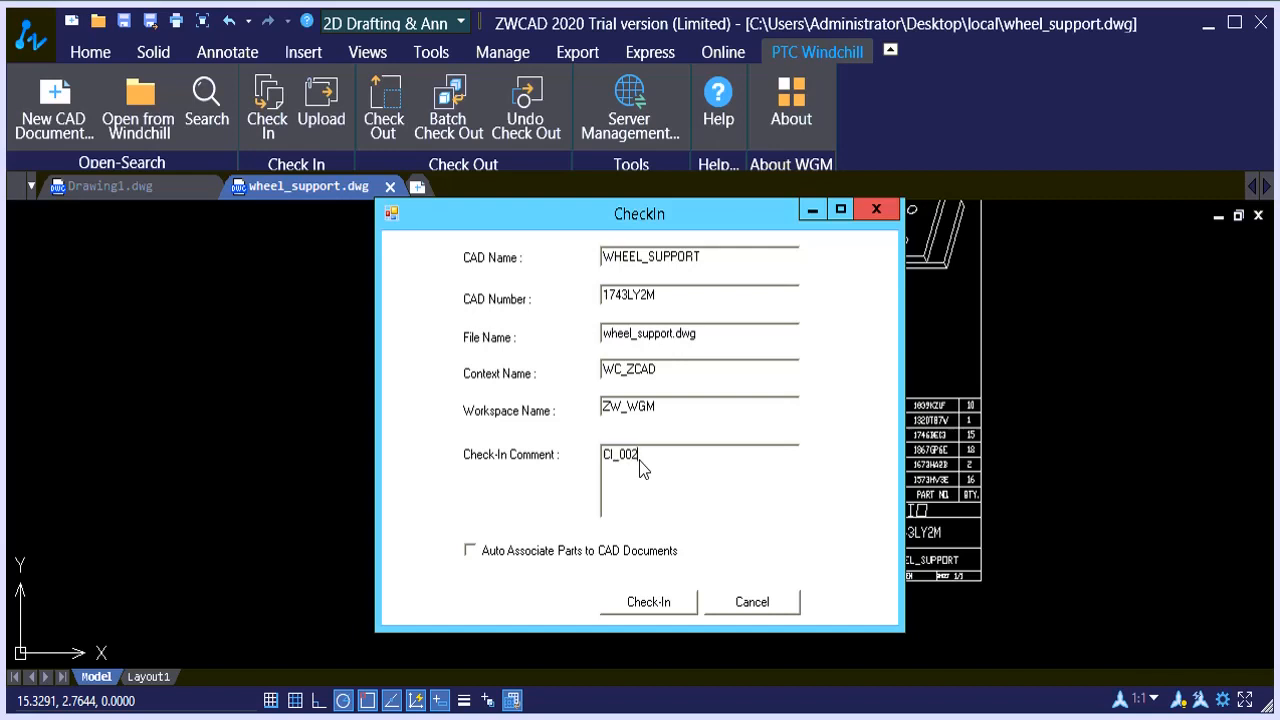
click(470, 550)
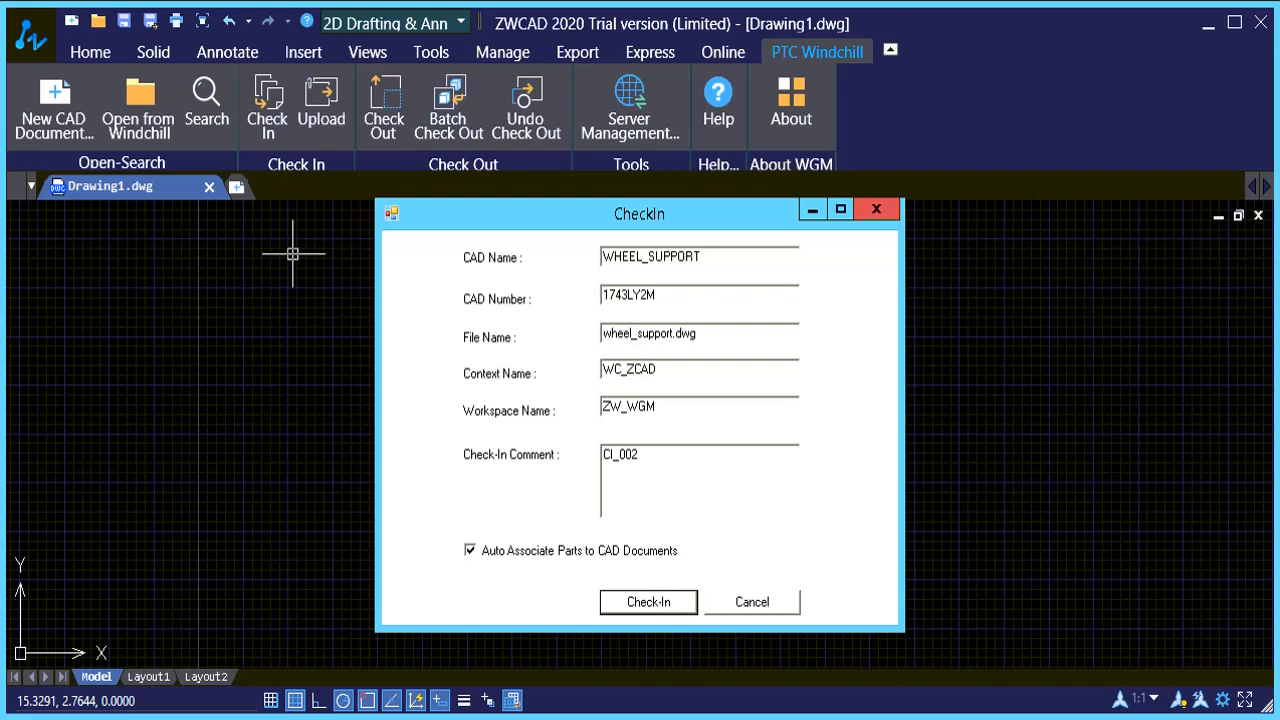
- Submit the check-in so the workspace lists wheel_support.dwg as the new version
click(648, 600)
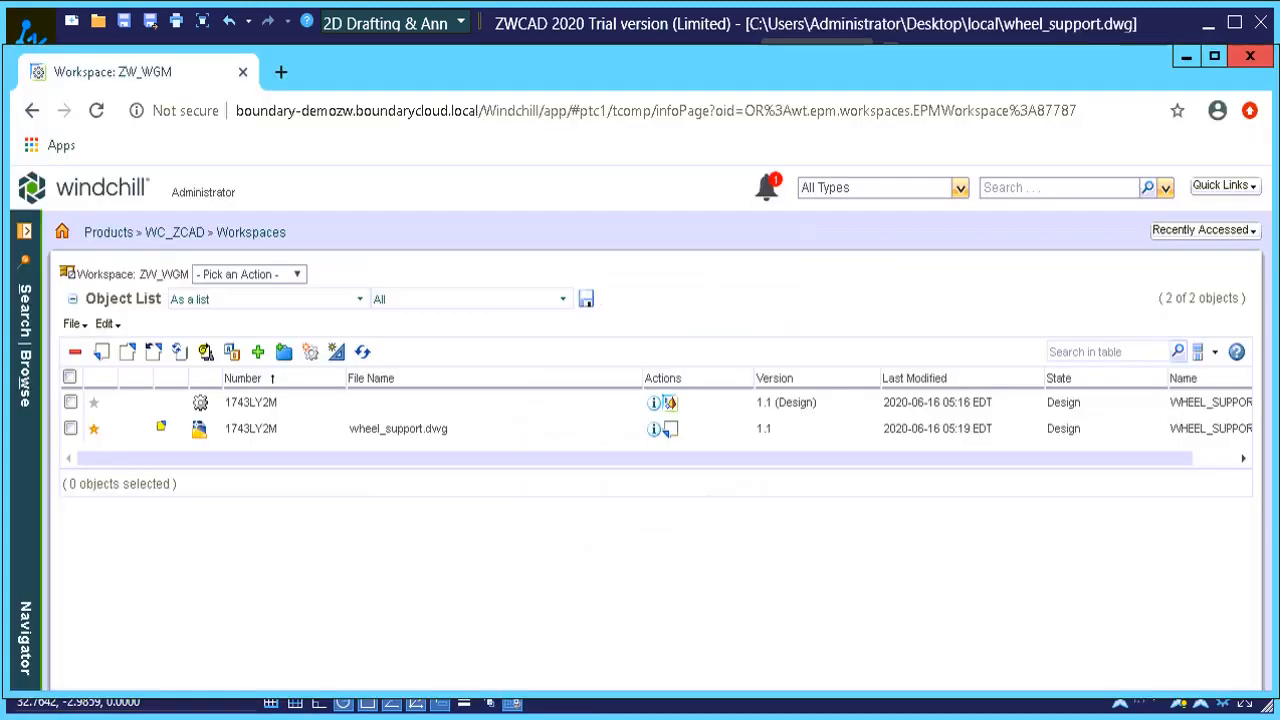
mouse_move(276, 520)
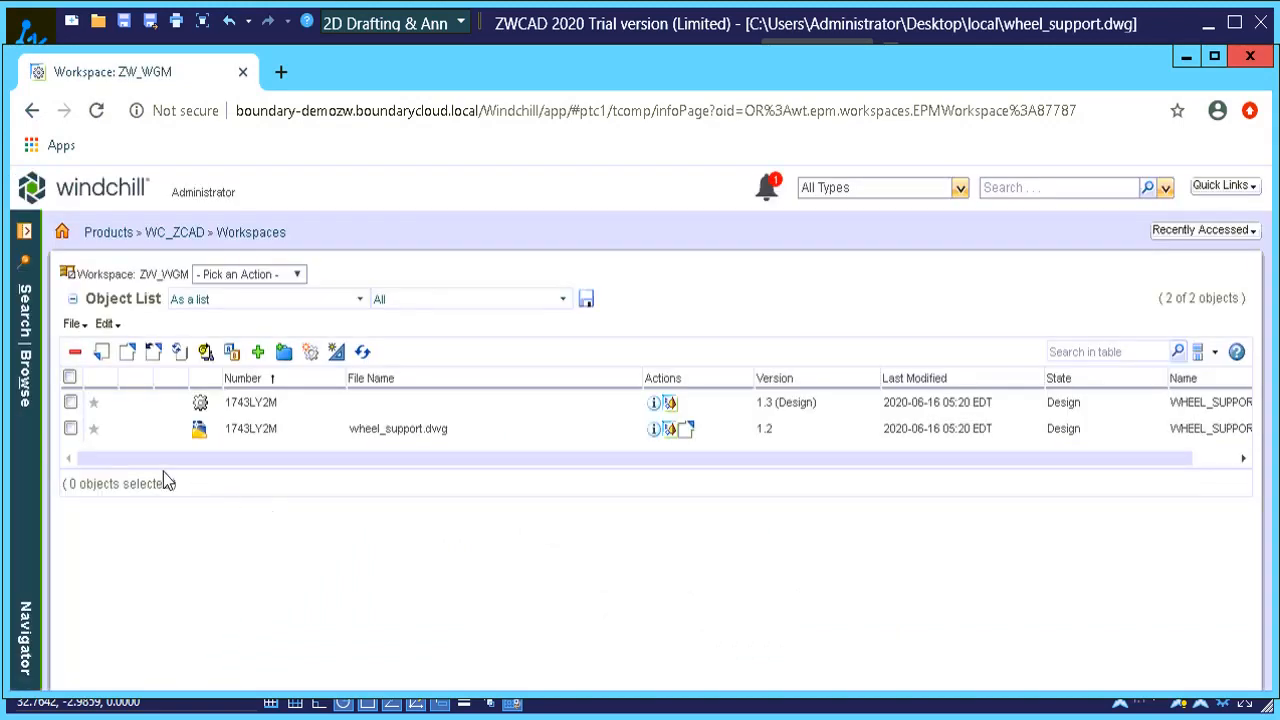
mouse_move(258, 476)
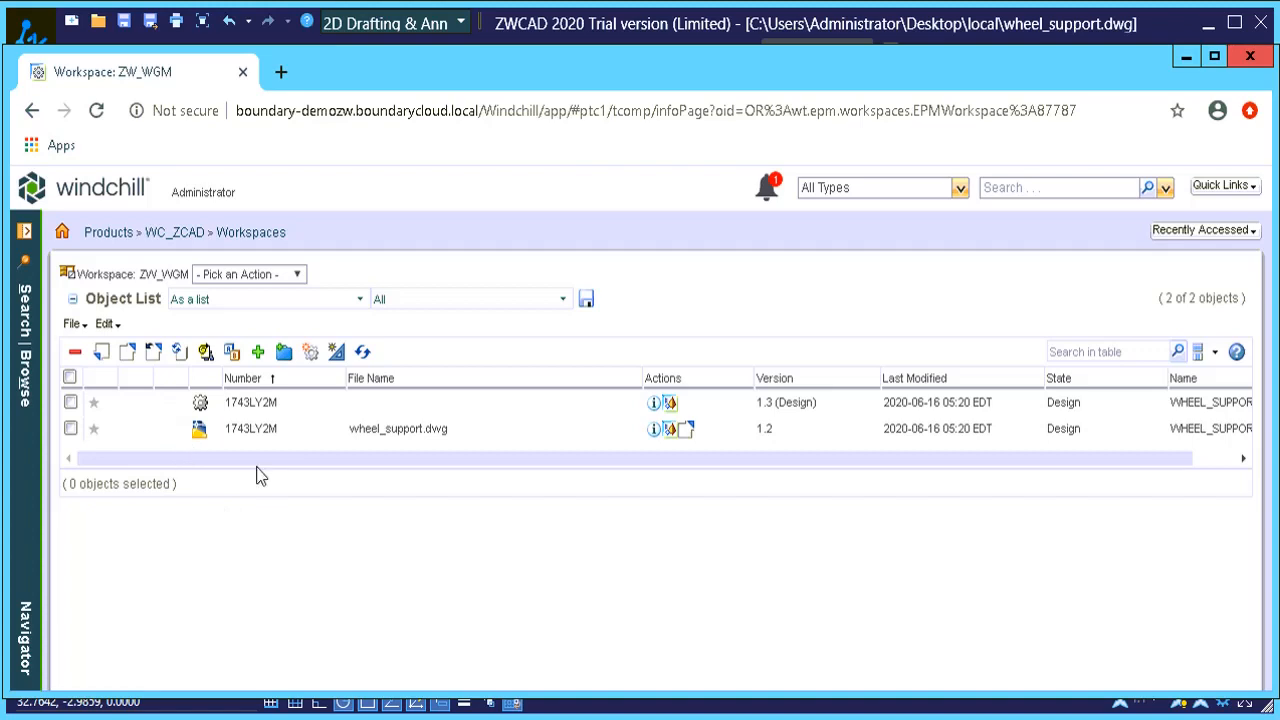
mouse_move(764, 430)
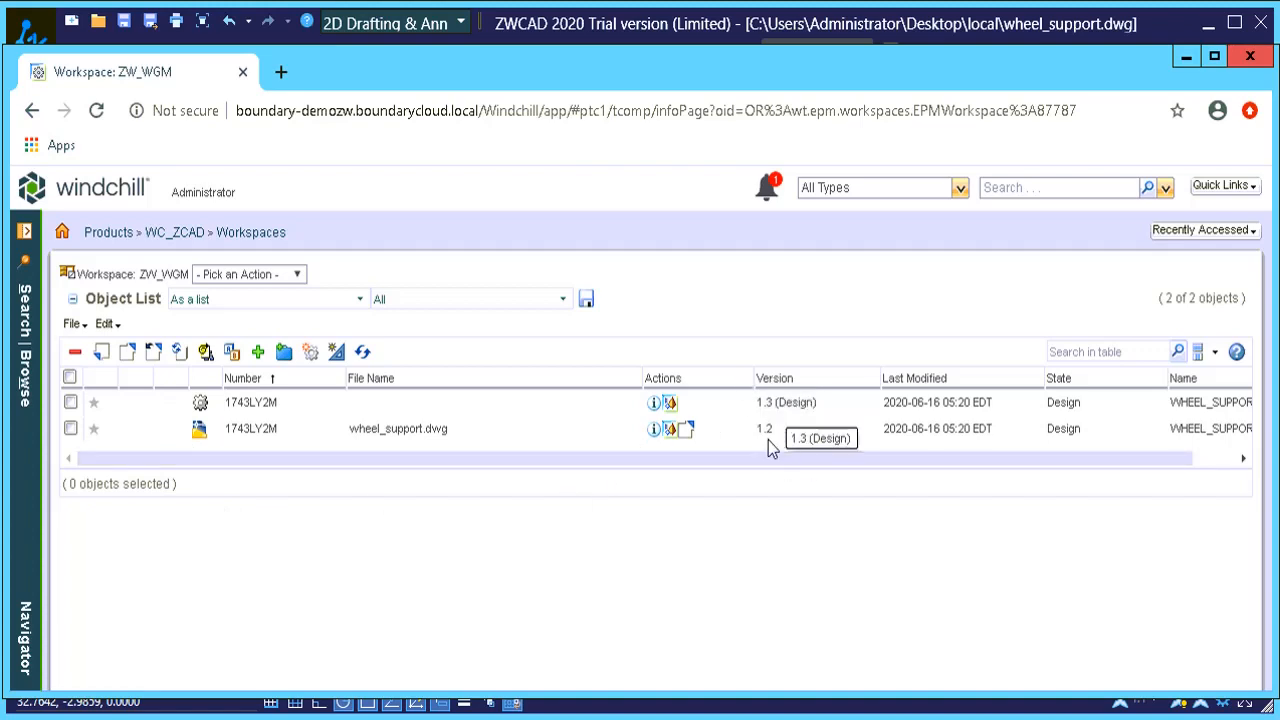
mouse_move(644, 470)
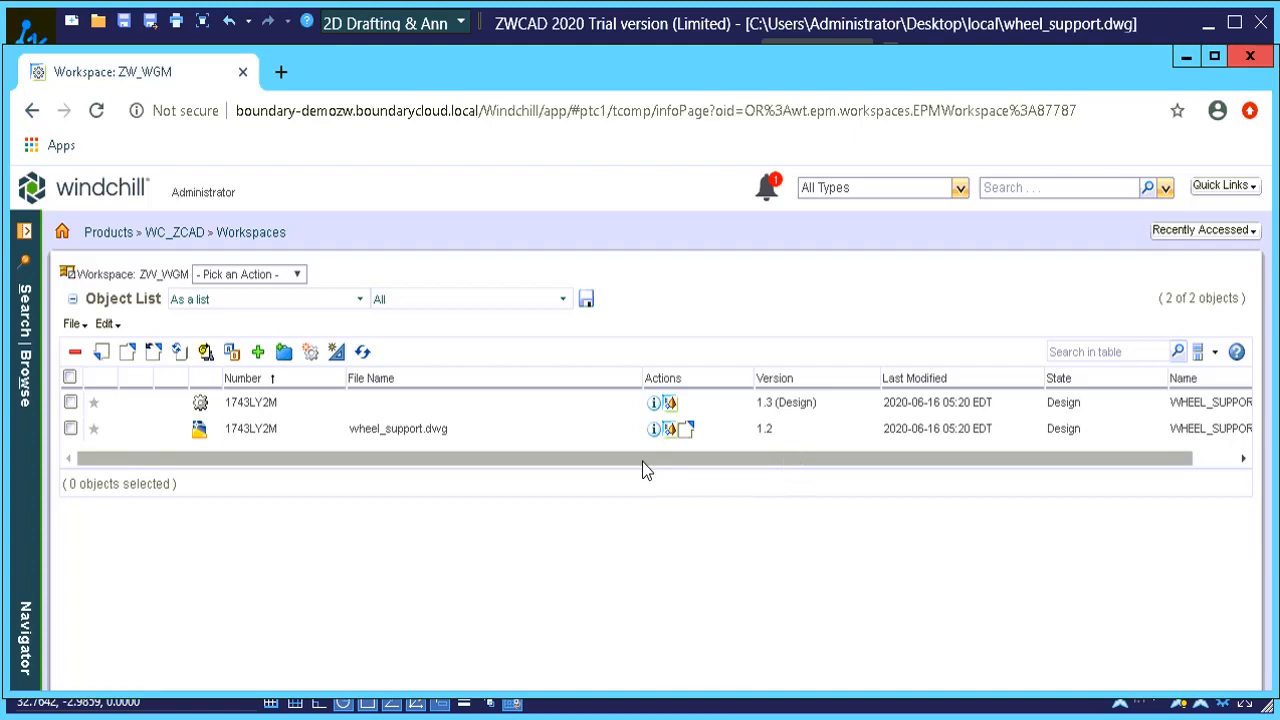
mouse_move(652, 428)
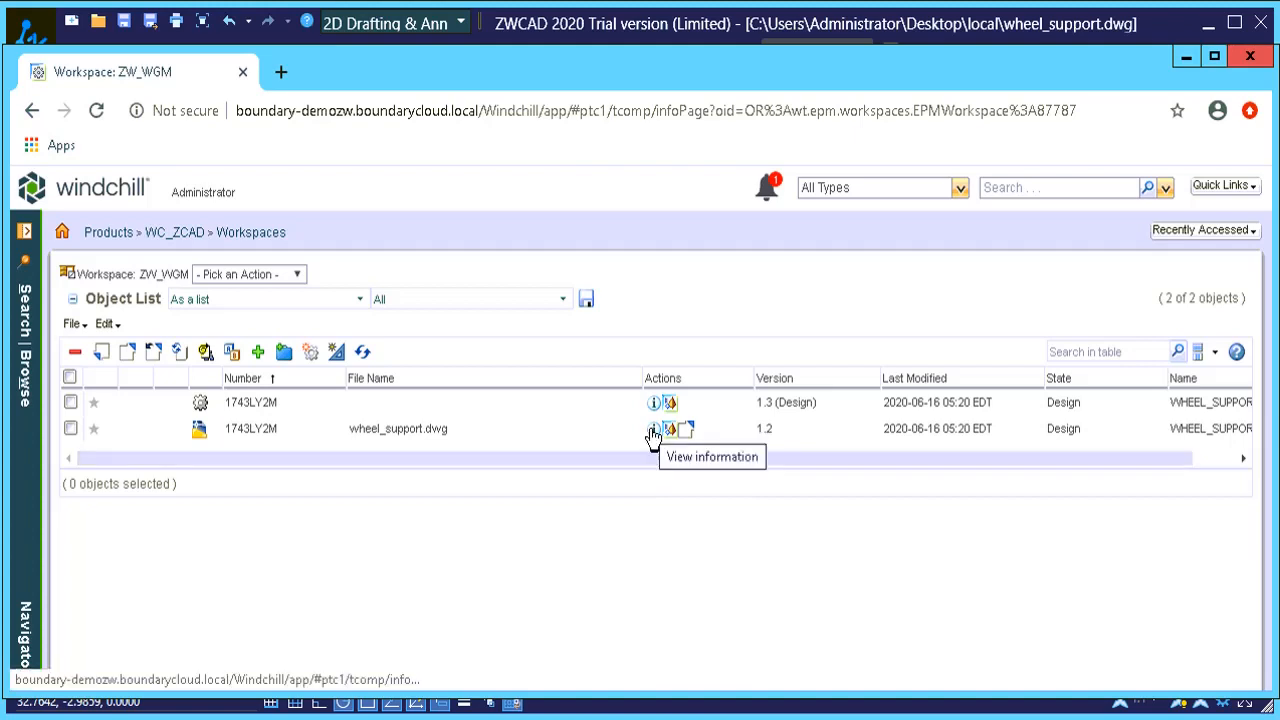
- View wheel_support.dwg 1.2 details confirming check-in by Administrator with comment CI_002
click(652, 428)
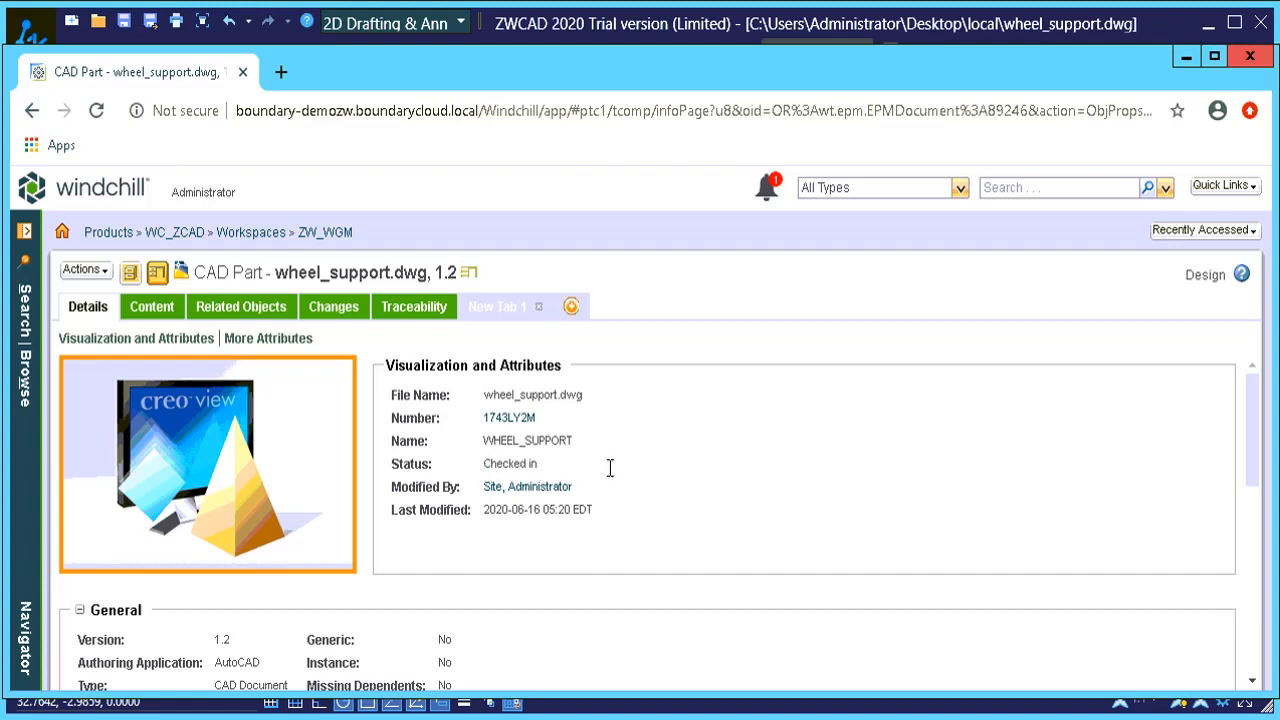
mouse_move(612, 516)
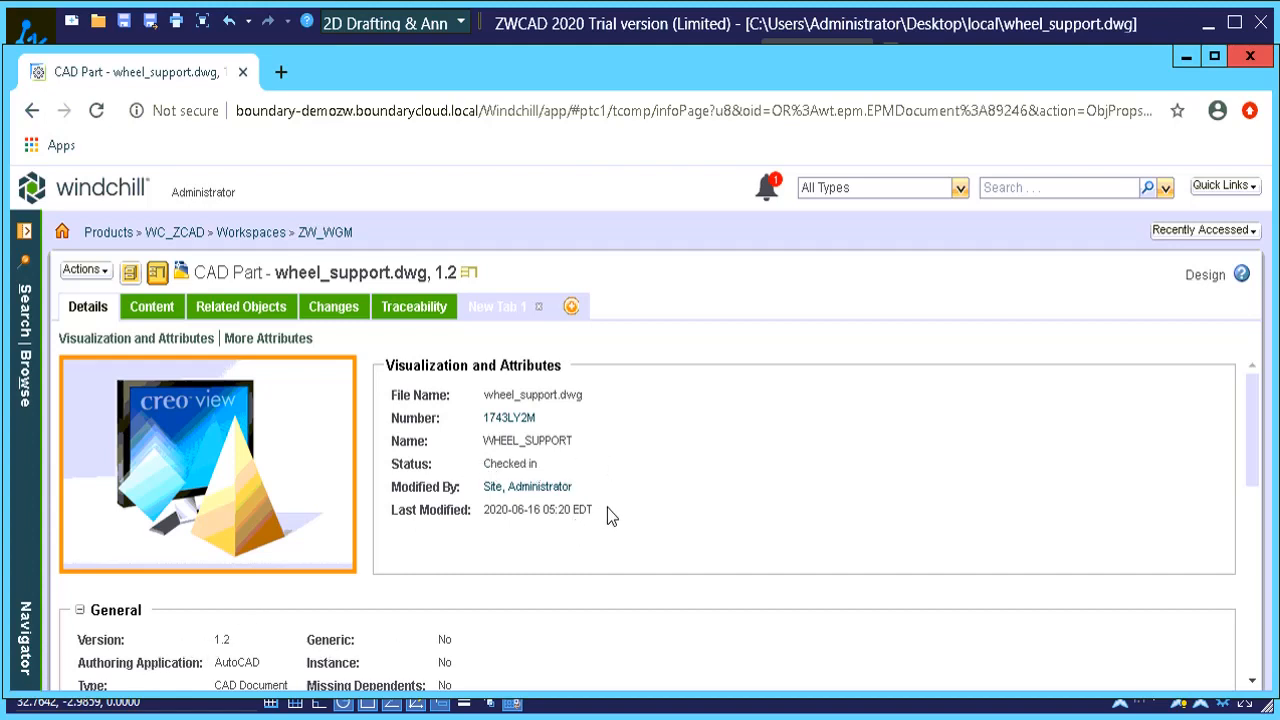
scroll(down, 3)
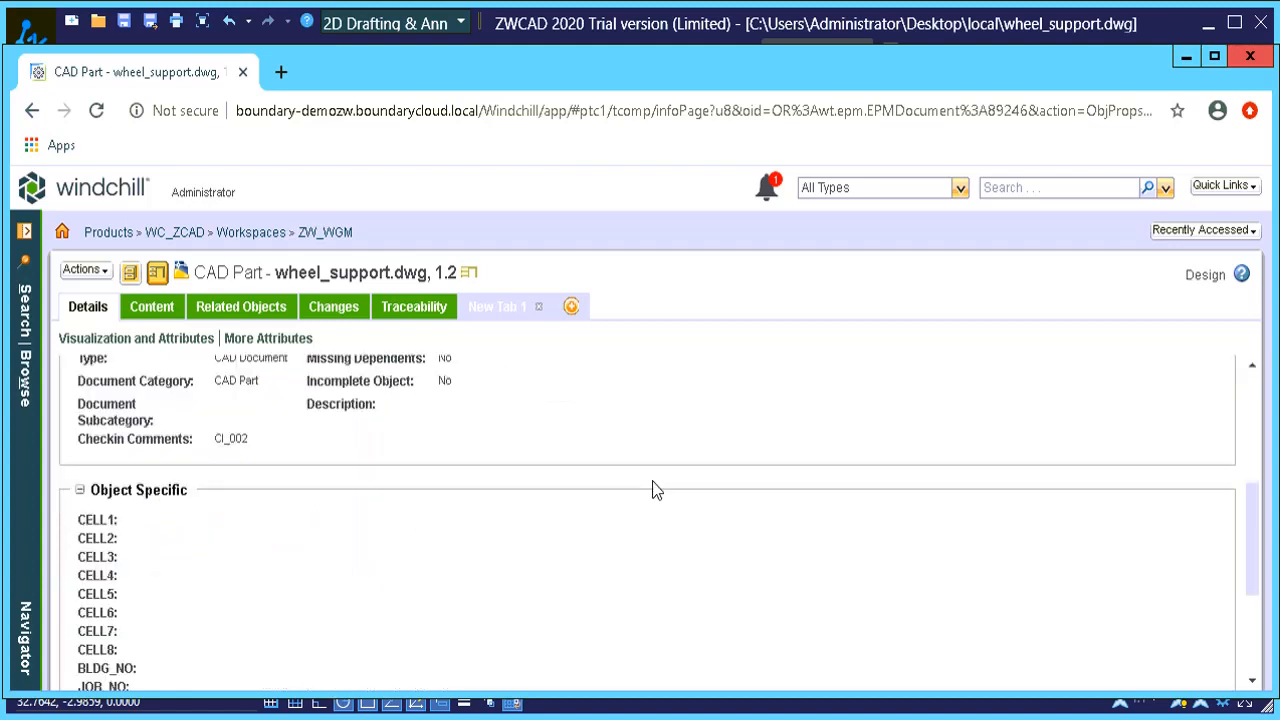
scroll(down, 3)
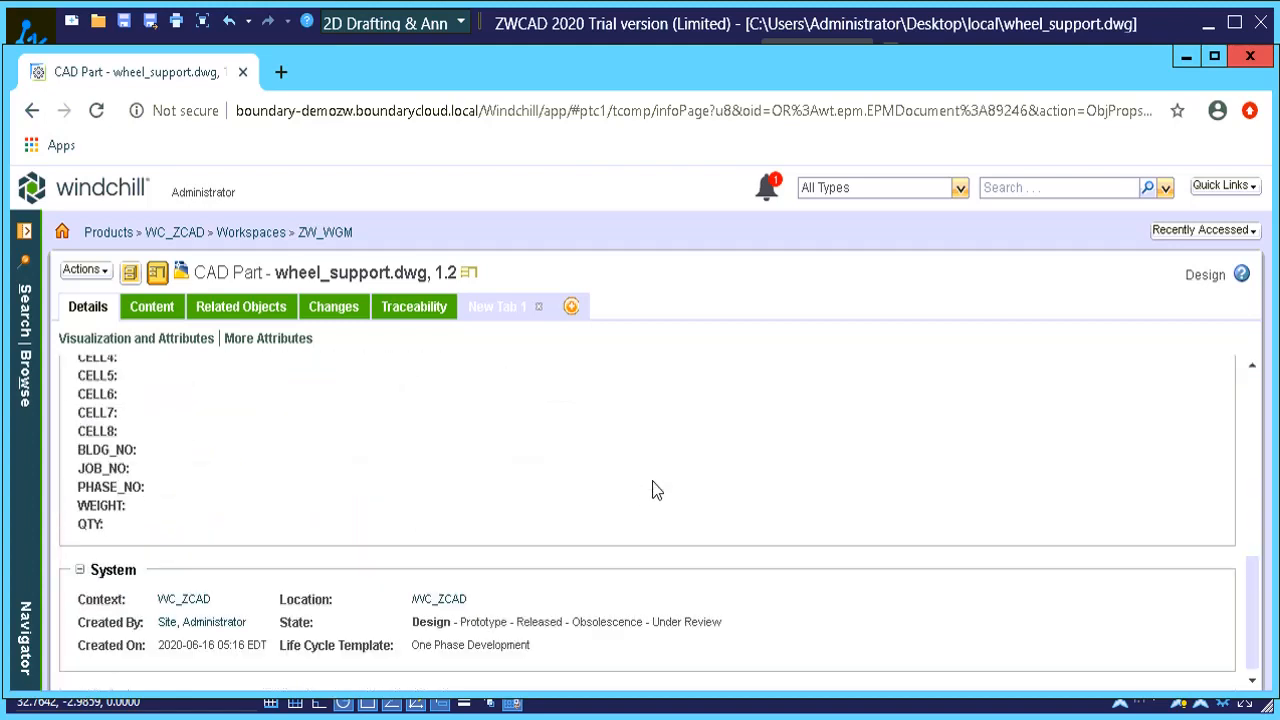
scroll(up, 3)
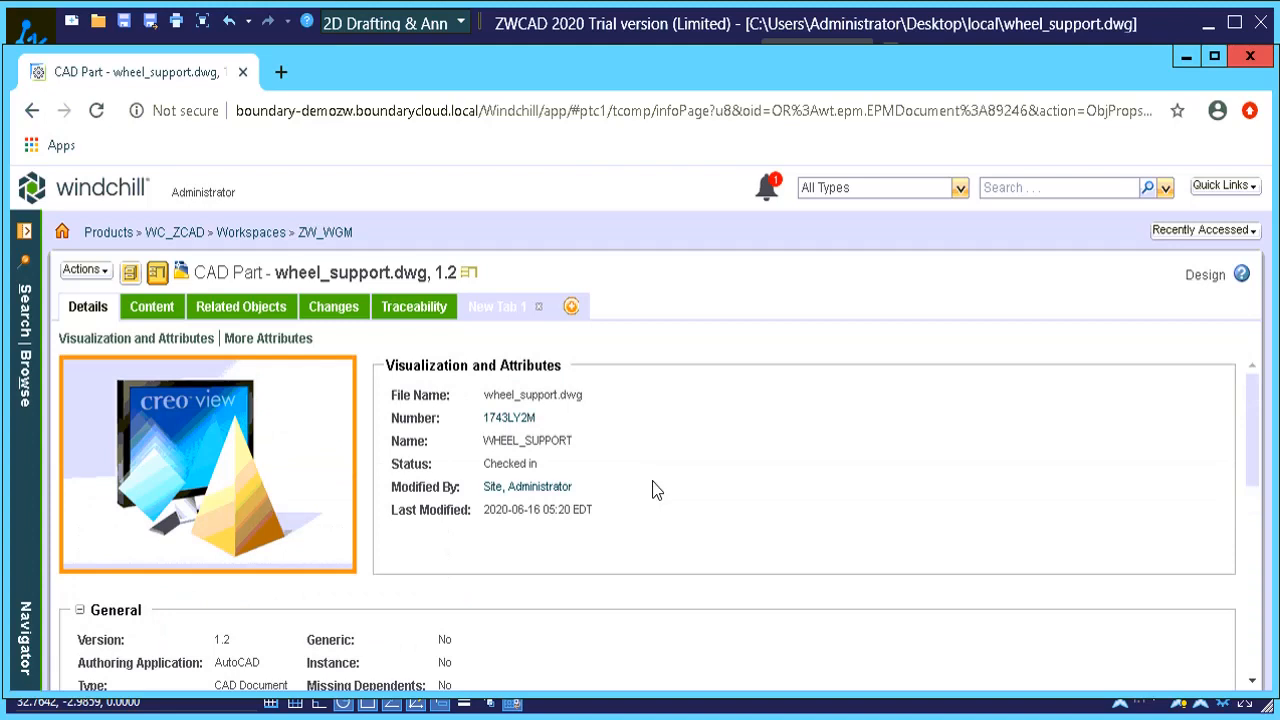
mouse_move(658, 488)
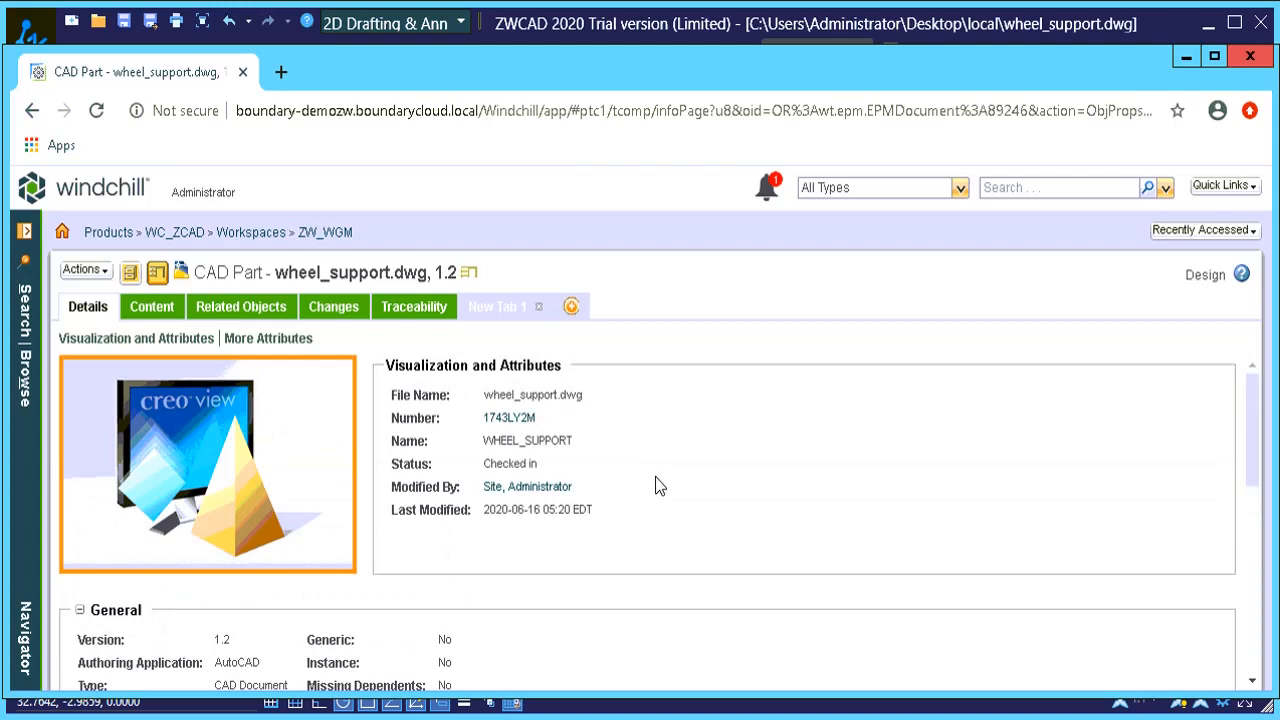